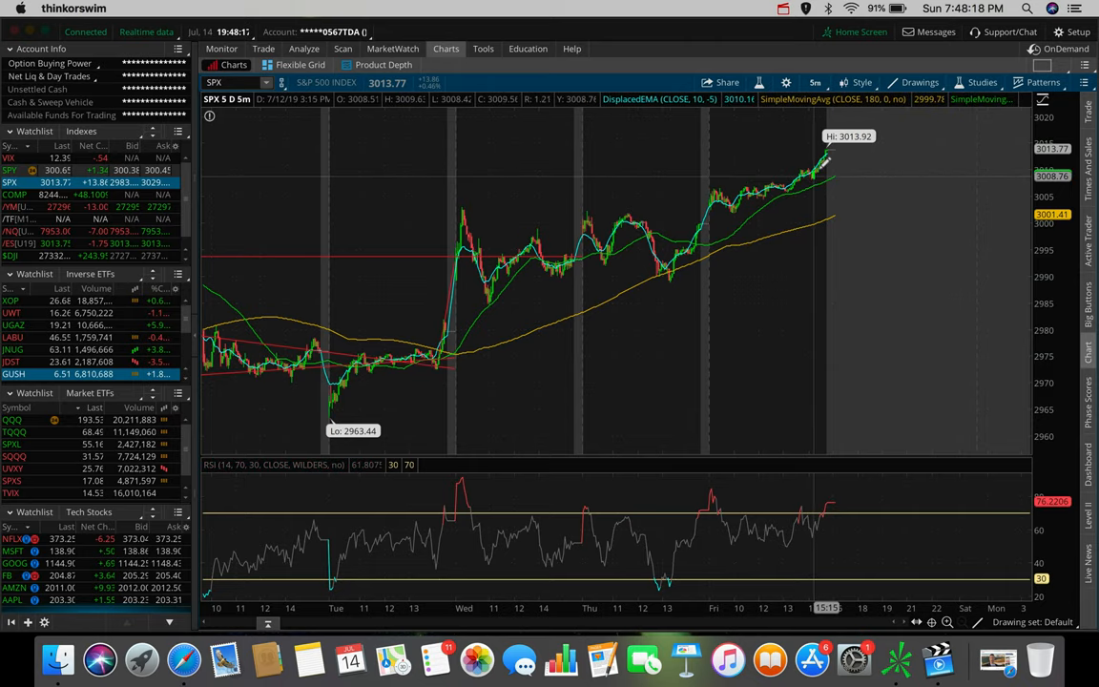
mouse_move(820, 162)
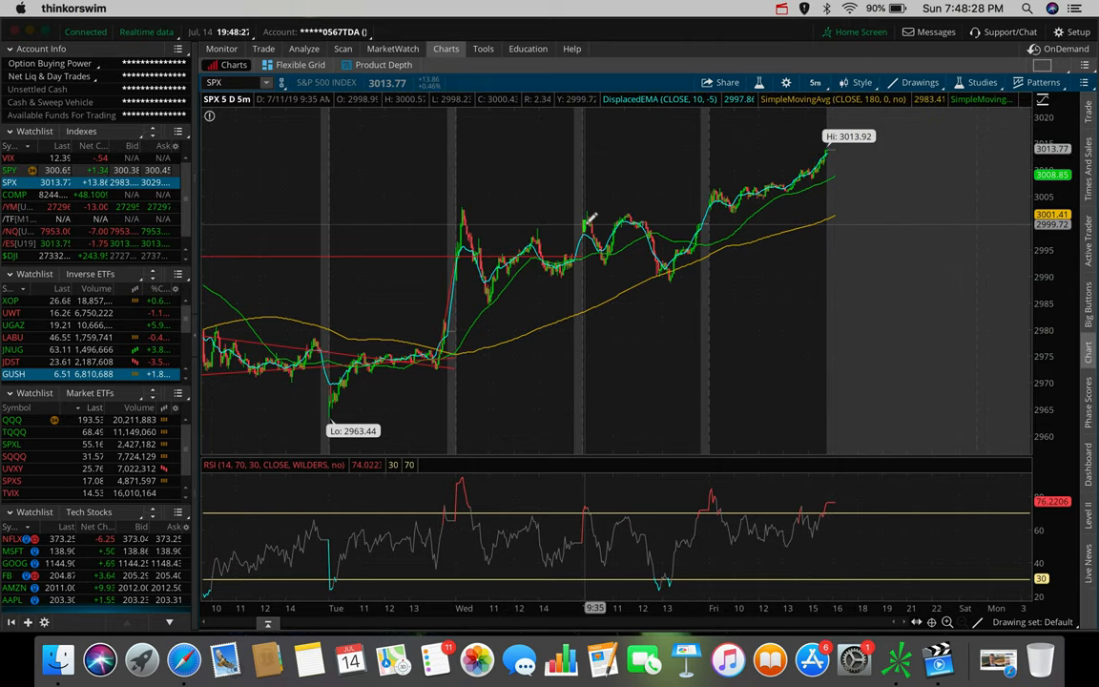
mouse_move(412, 267)
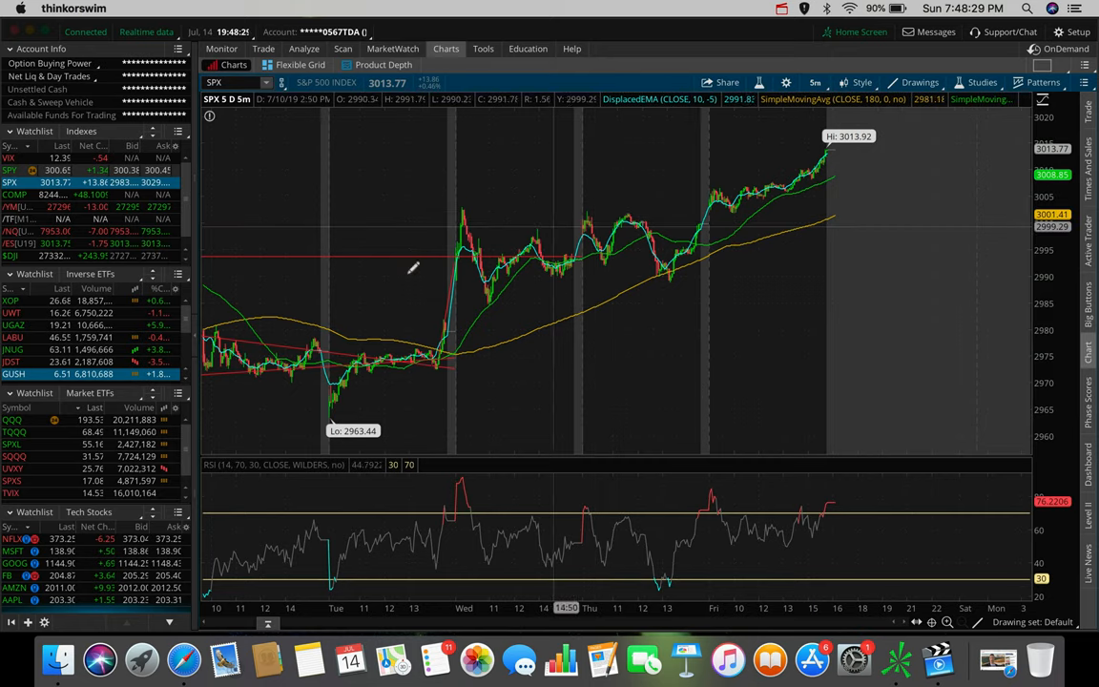
mouse_move(477, 295)
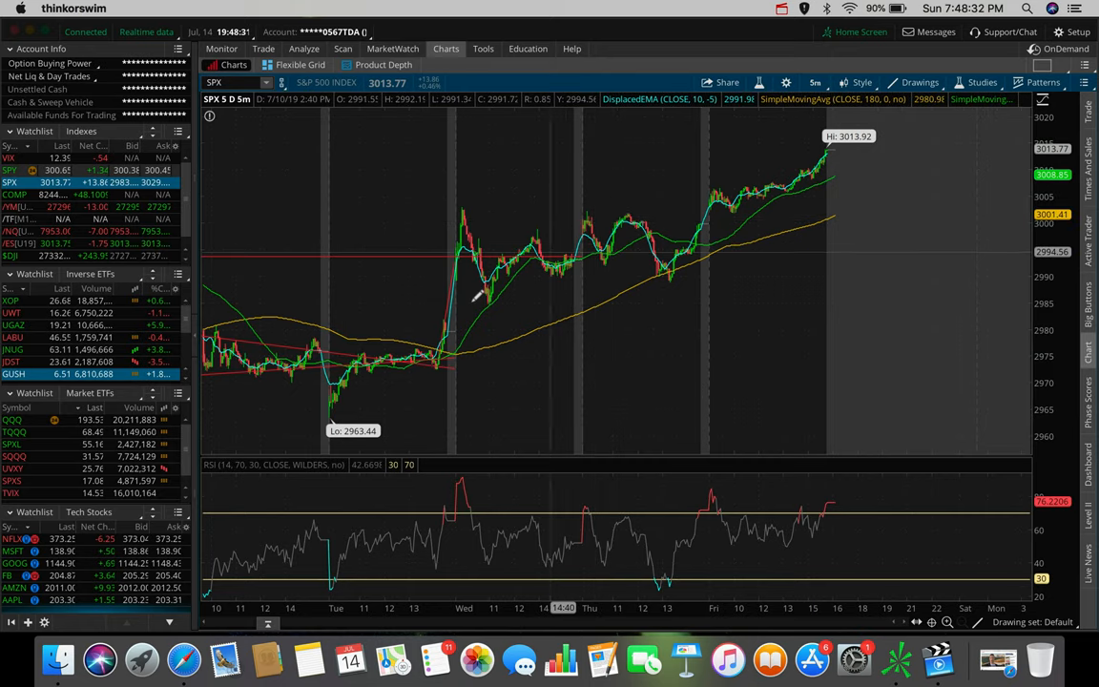
mouse_move(572, 301)
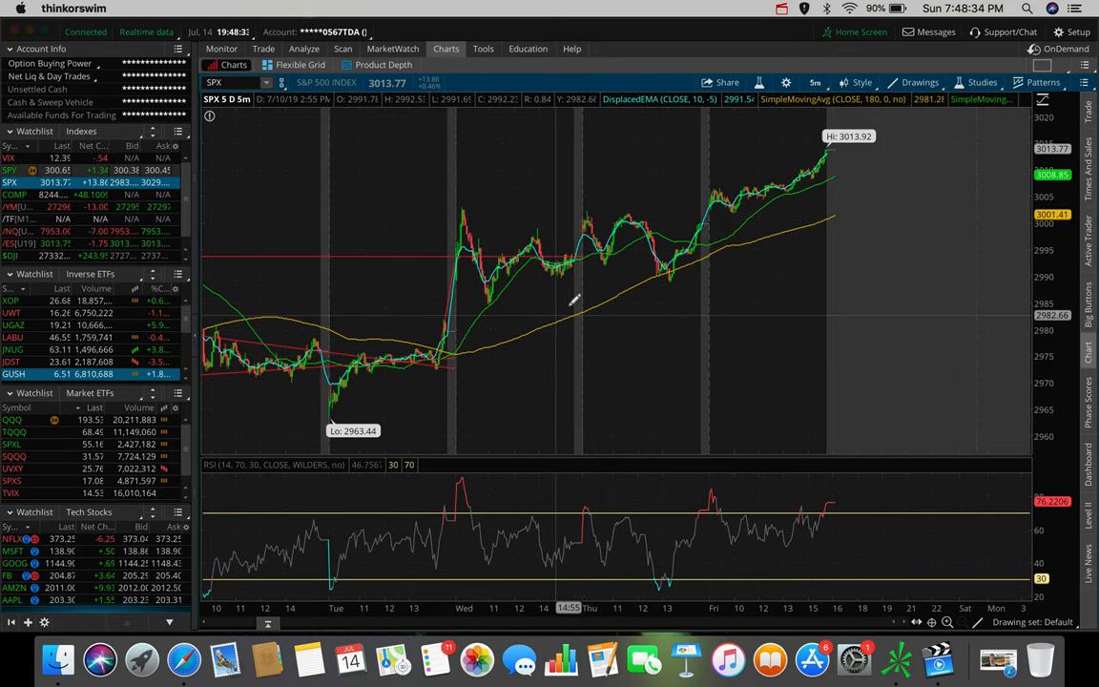
mouse_move(657, 264)
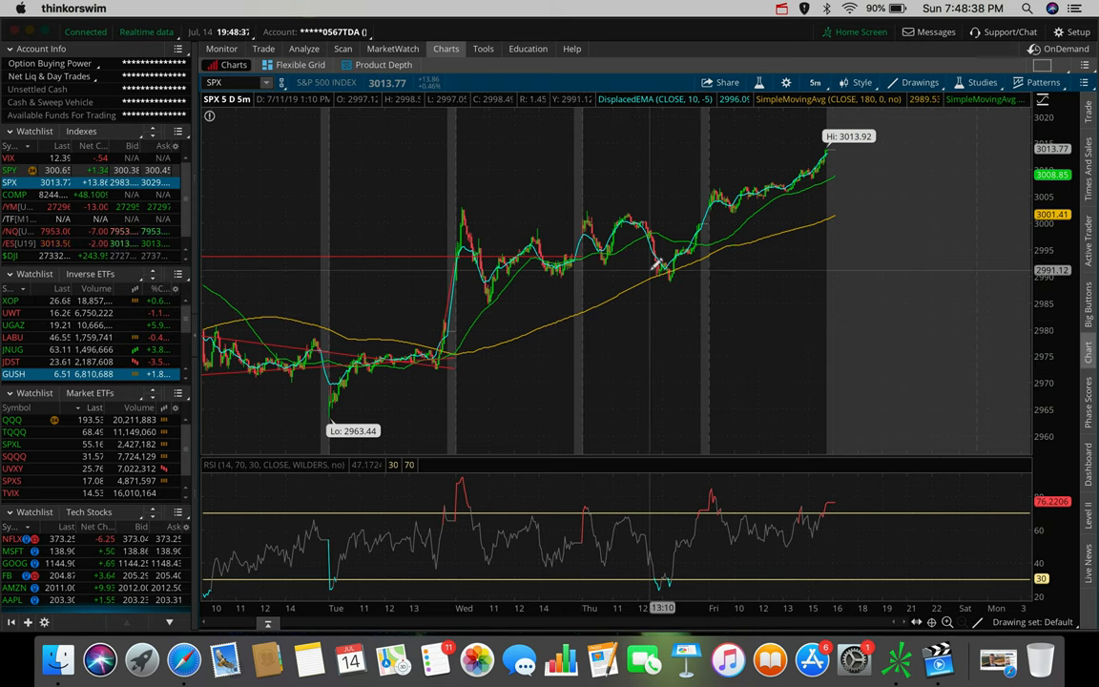
mouse_move(462, 328)
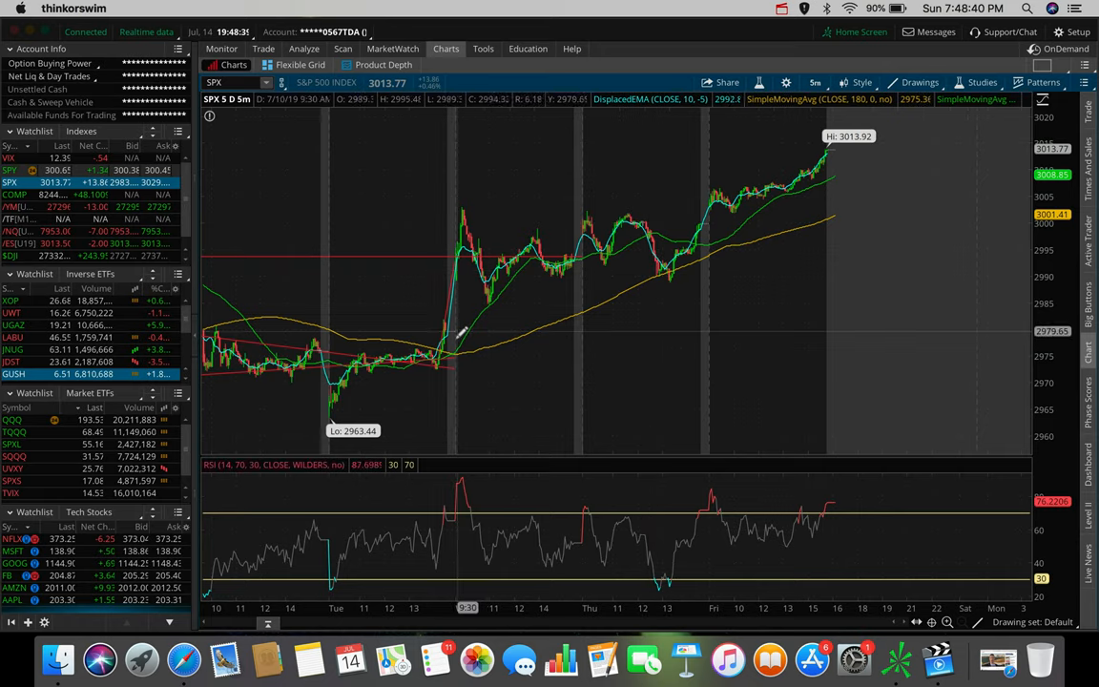
mouse_move(611, 266)
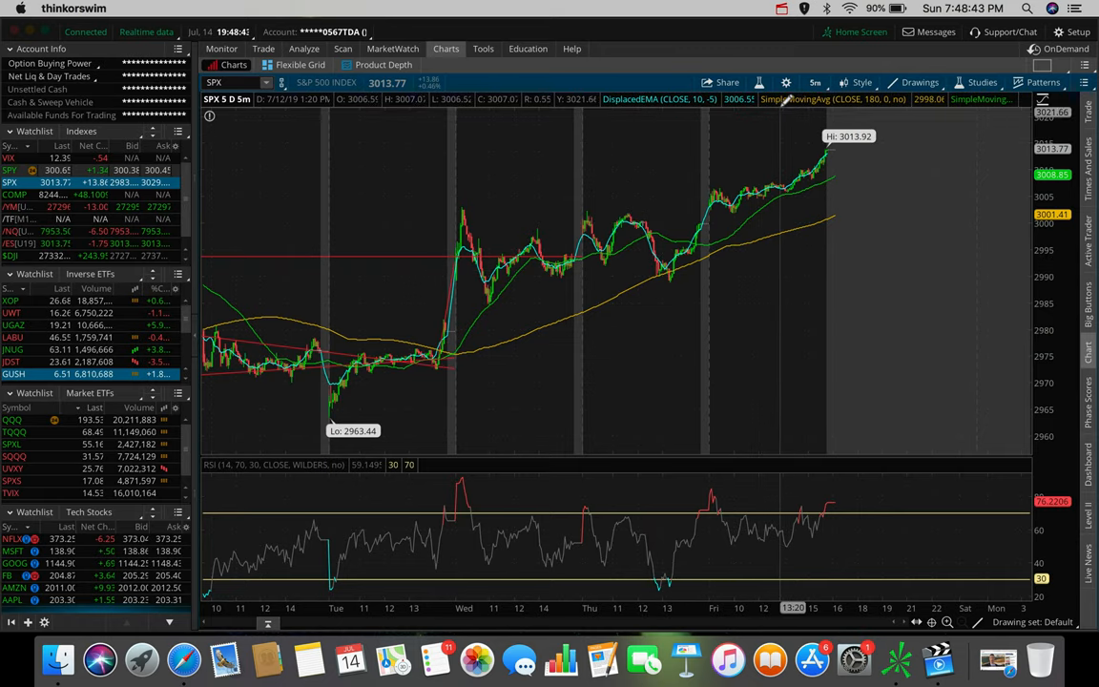
Switch the SPX chart to the 10 D: 30m time frame.
click(815, 82)
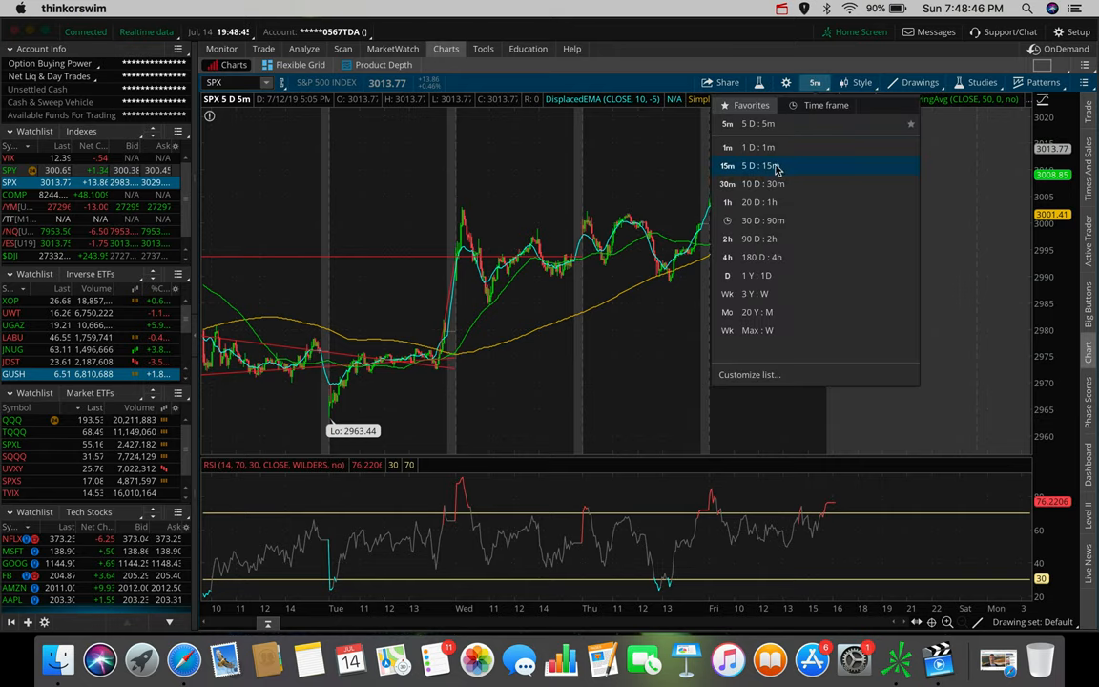
click(764, 183)
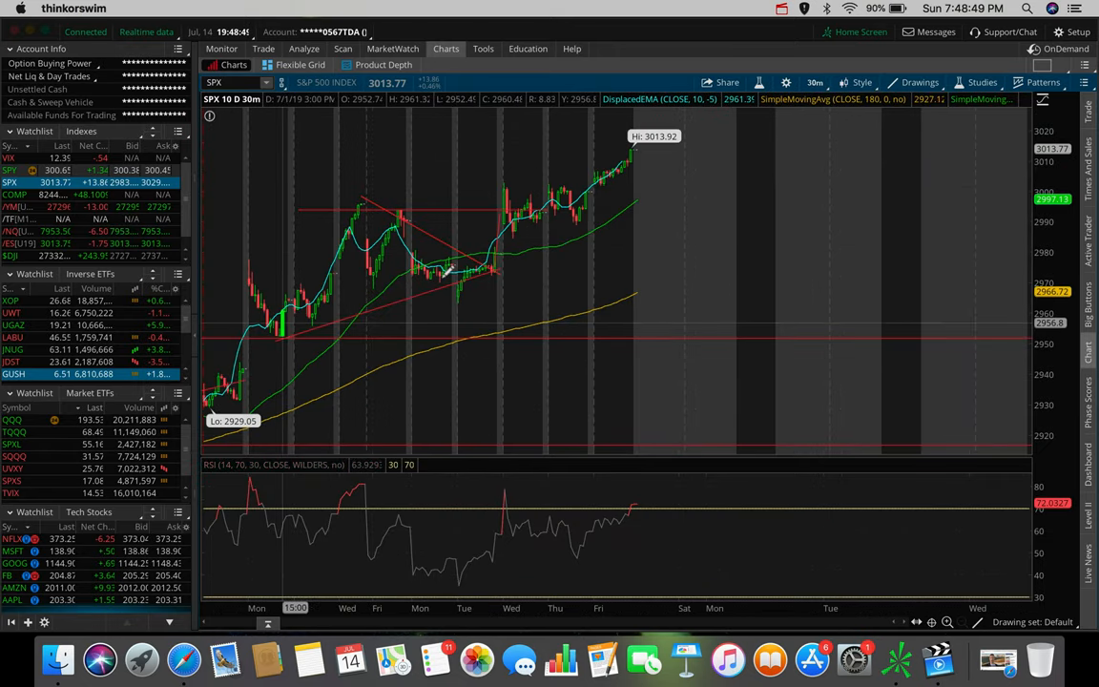
mouse_move(431, 181)
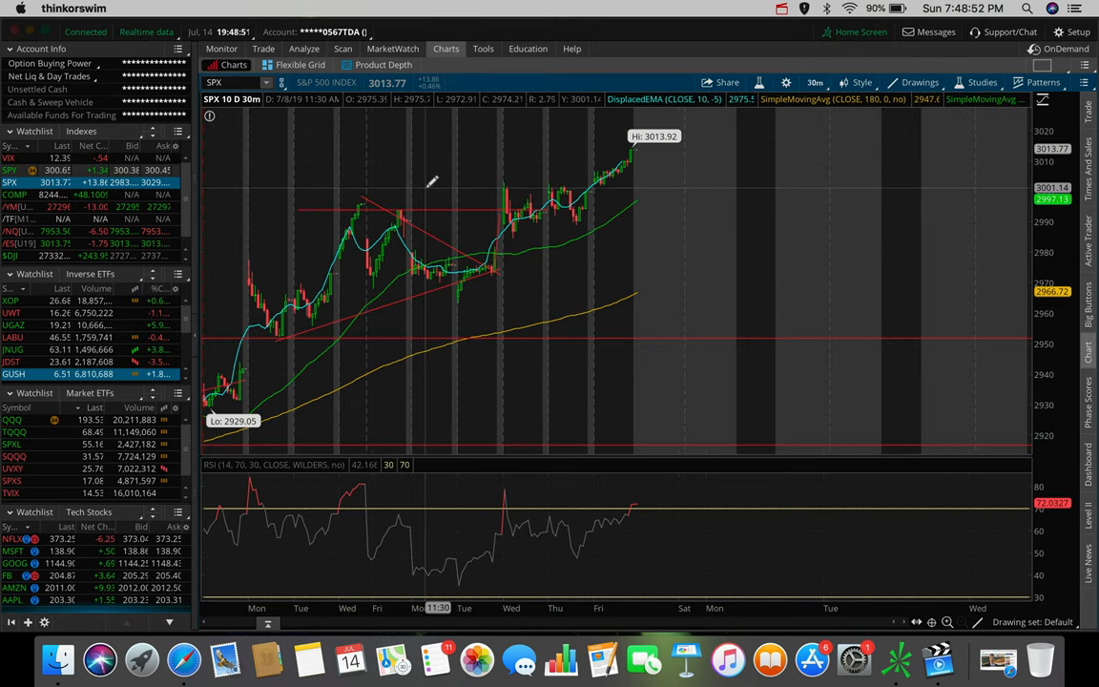
mouse_move(467, 238)
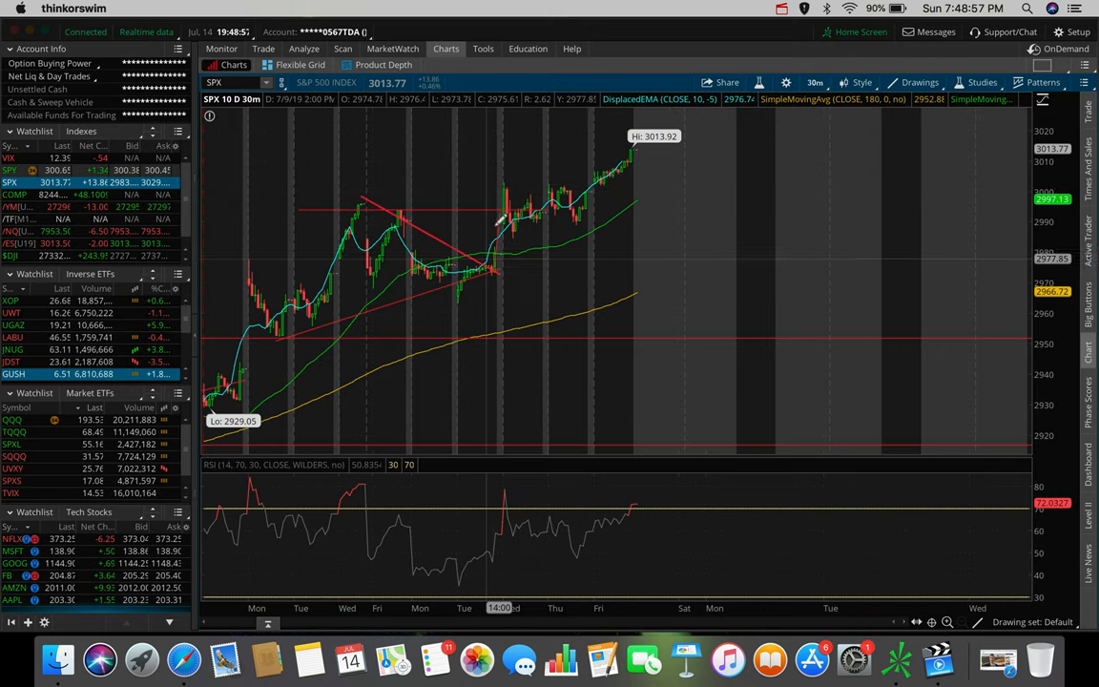
mouse_move(511, 208)
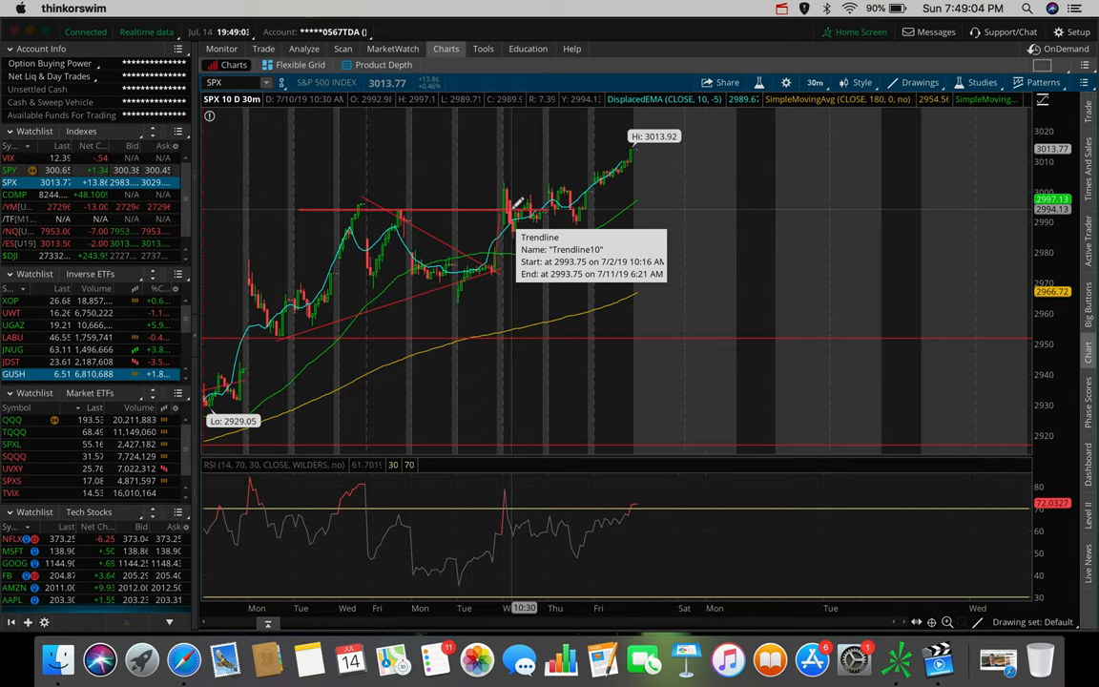
mouse_move(538, 196)
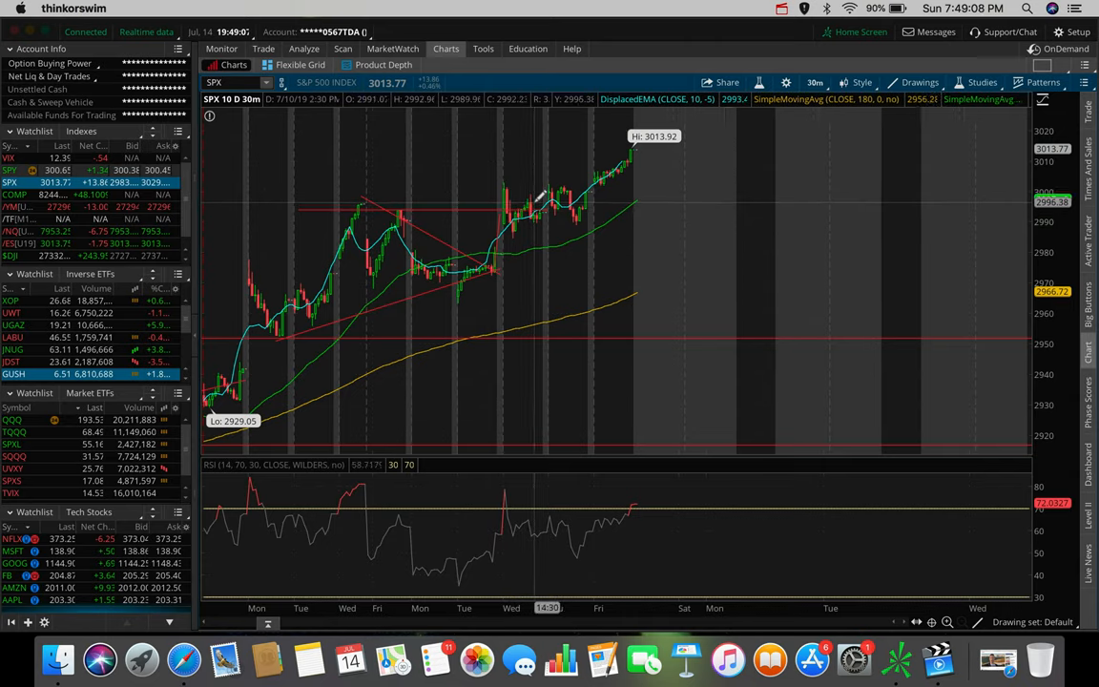
mouse_move(549, 210)
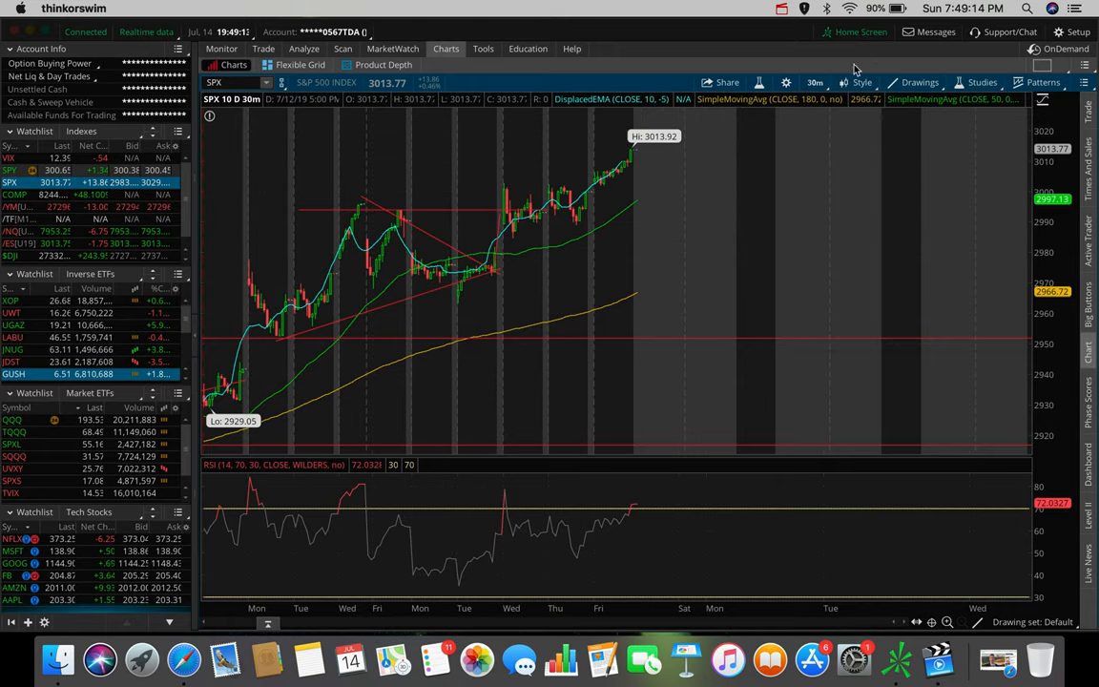
Set the time frame to 30 D: 90m and load /YM from the Indexes watchlist.
click(817, 82)
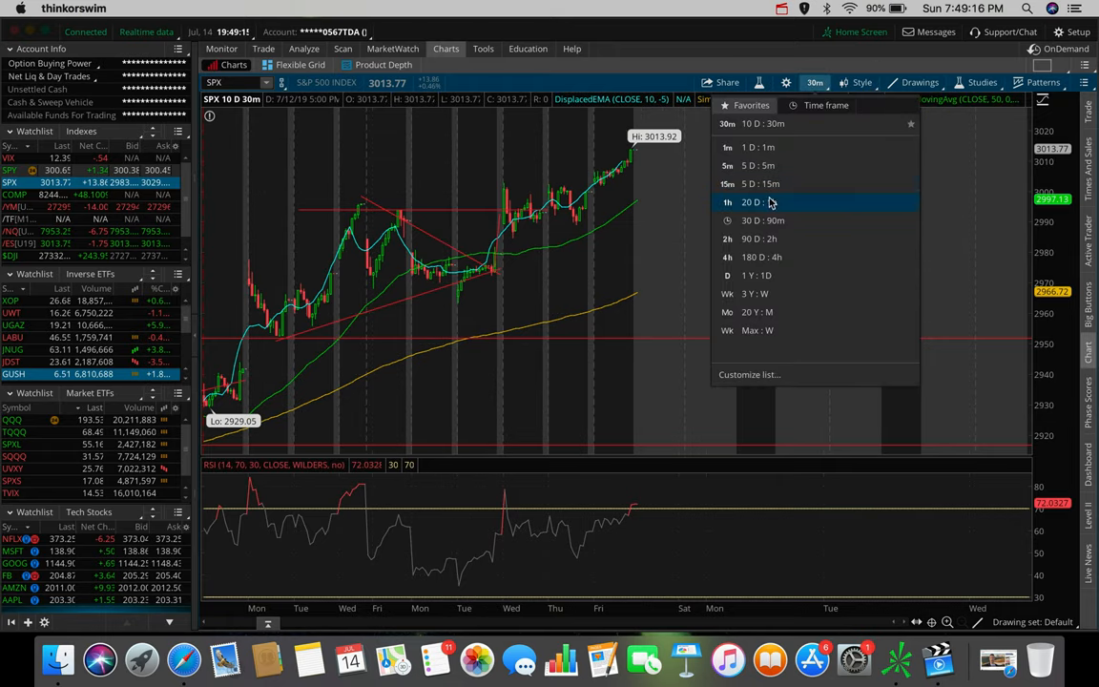
click(763, 221)
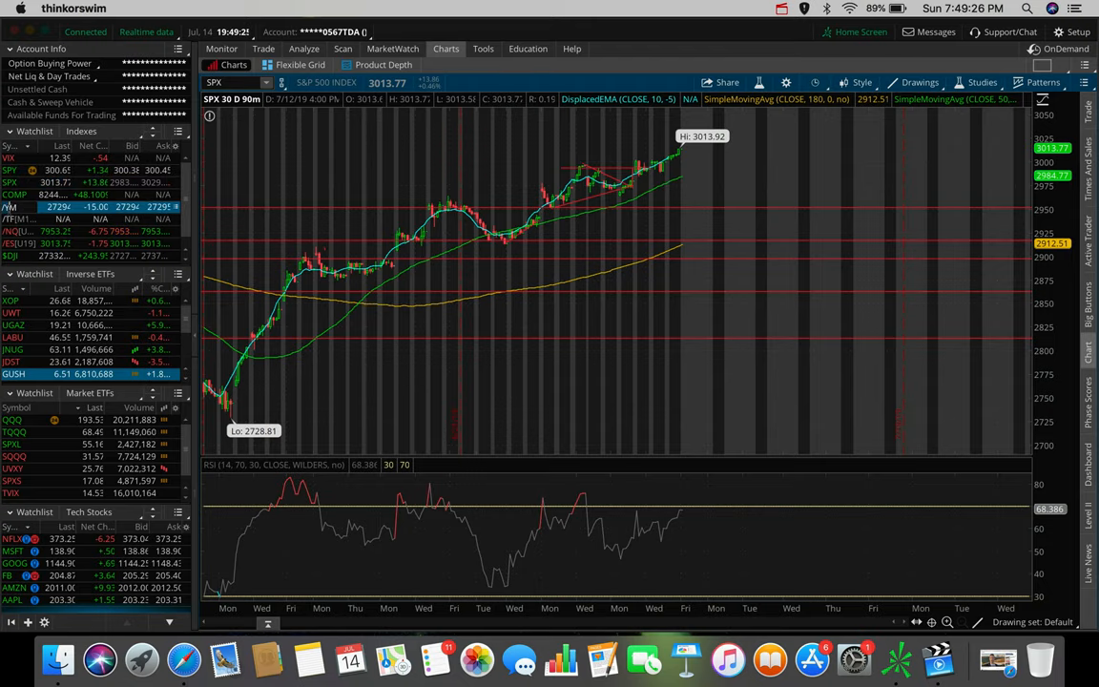
click(9, 206)
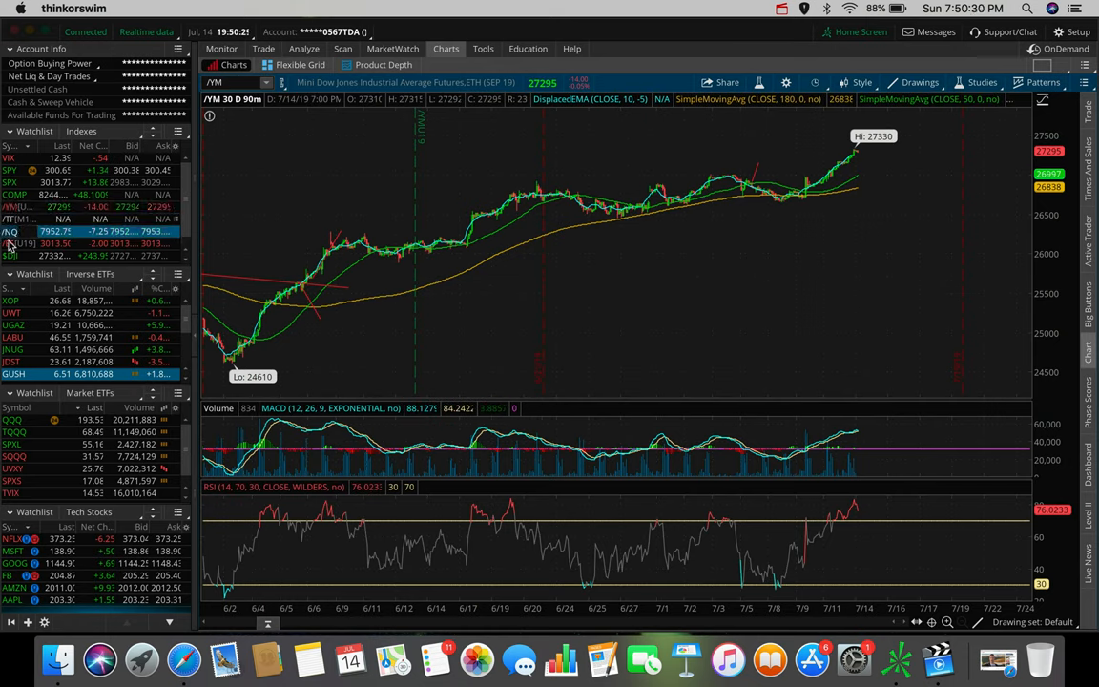
Load the /ES E-mini S&P 500 futures chart from the Indexes watchlist.
click(9, 231)
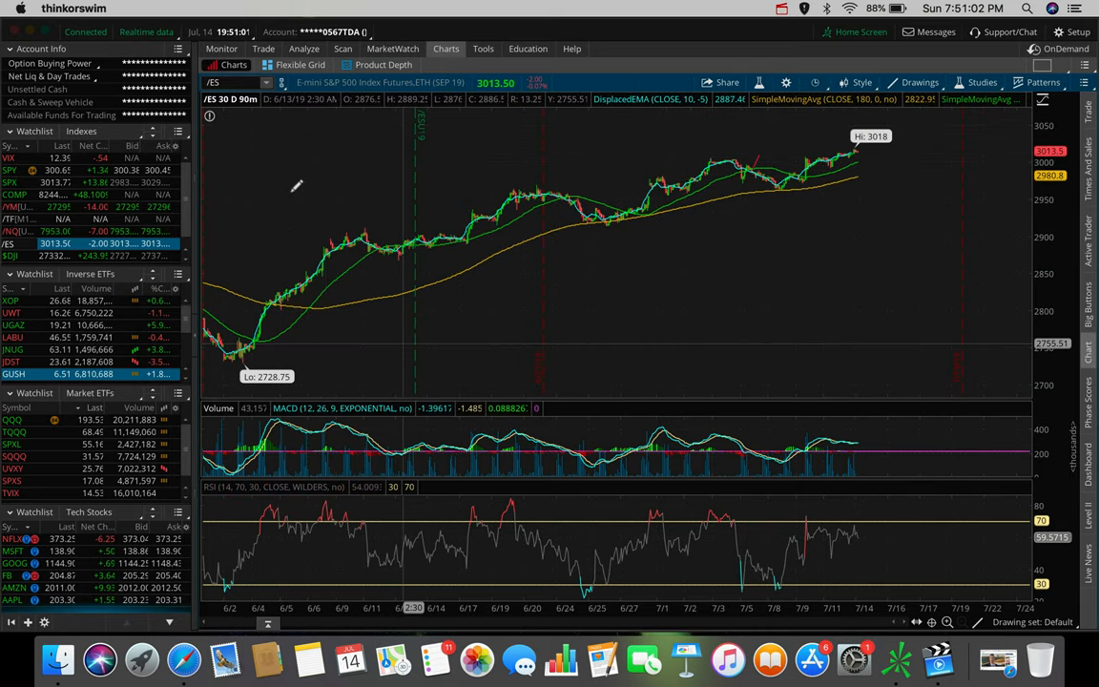
mouse_move(447, 259)
text(JNJ)
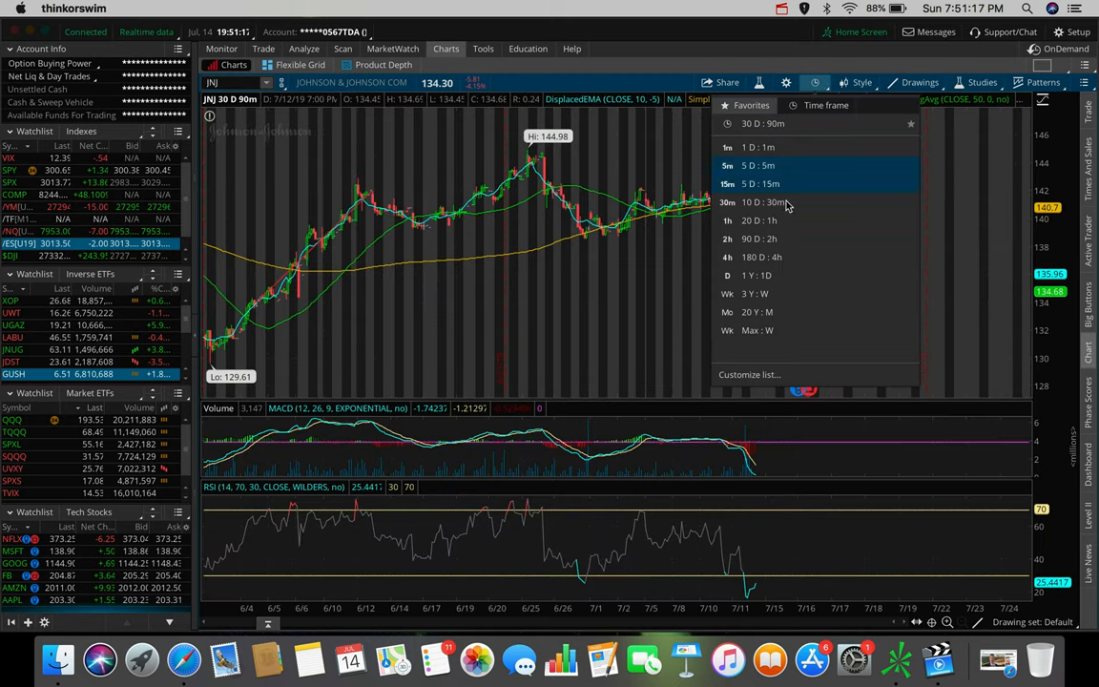
Switch the JNJ chart to the 180 D: 4h time frame.
click(759, 256)
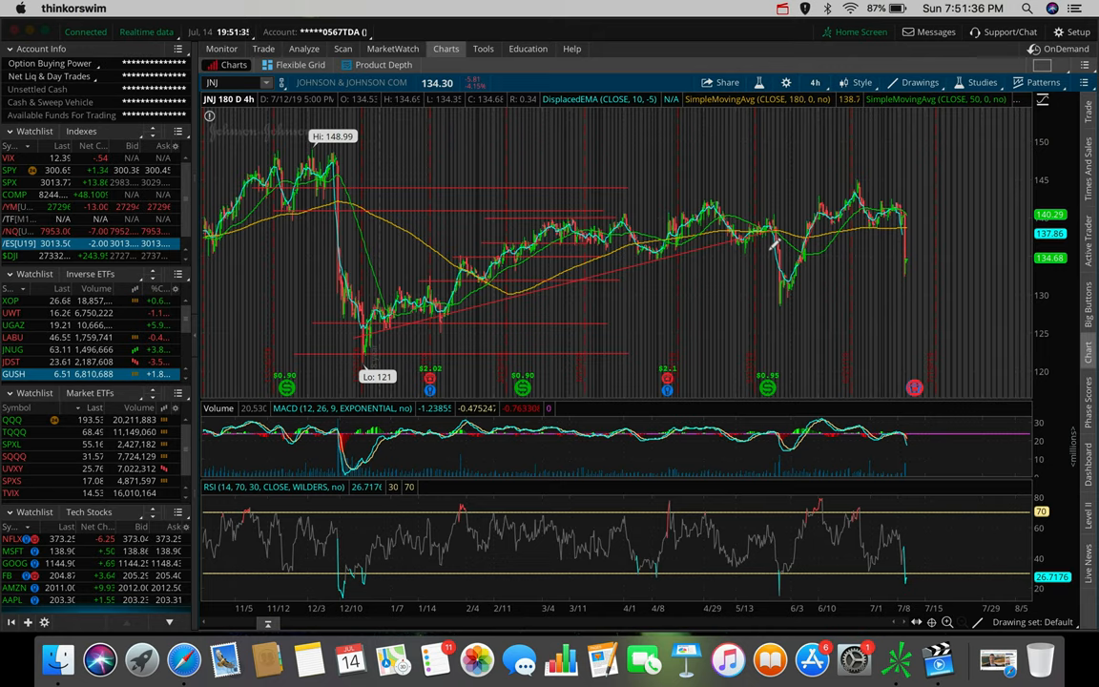
mouse_move(334, 157)
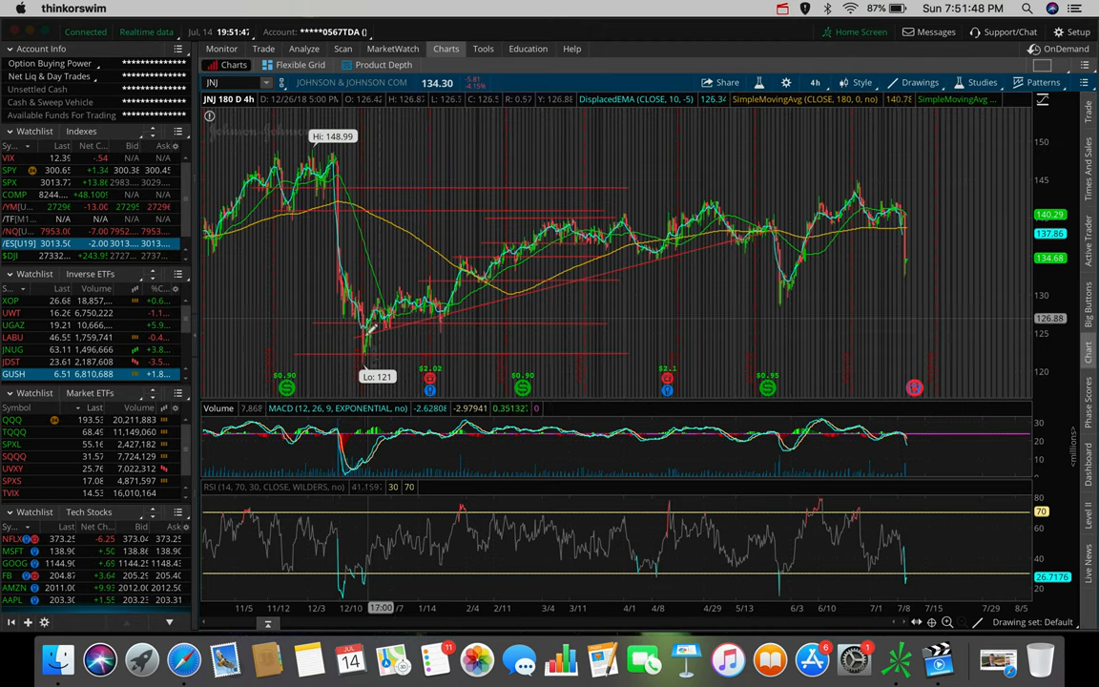
mouse_move(367, 343)
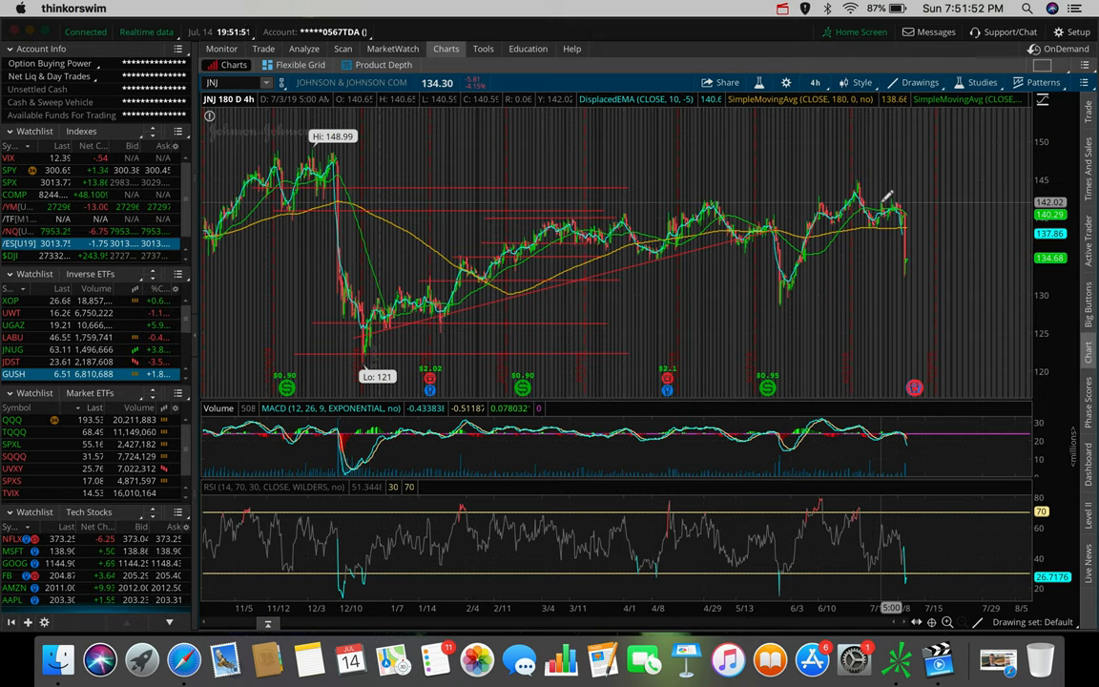
mouse_move(897, 197)
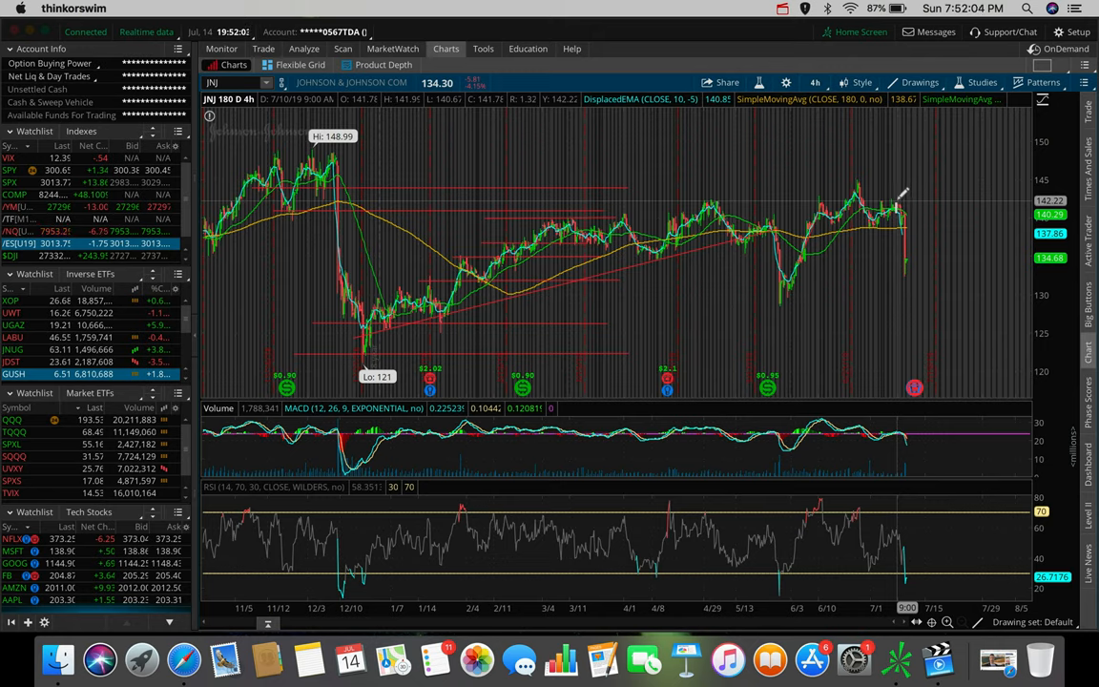
mouse_move(900, 195)
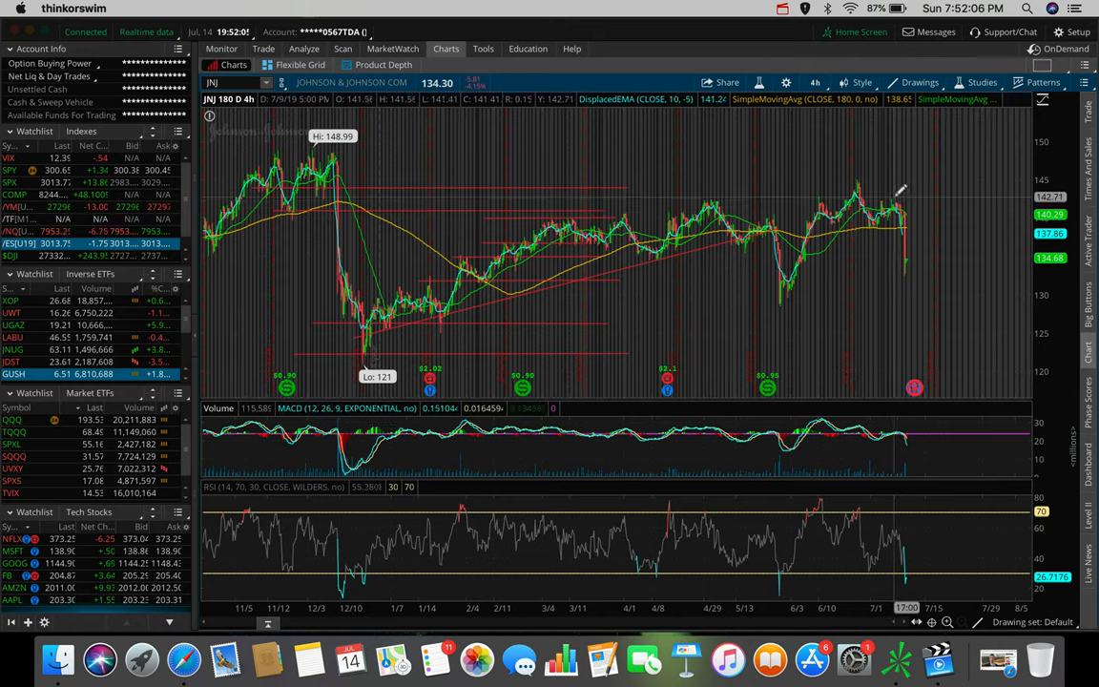
mouse_move(912, 274)
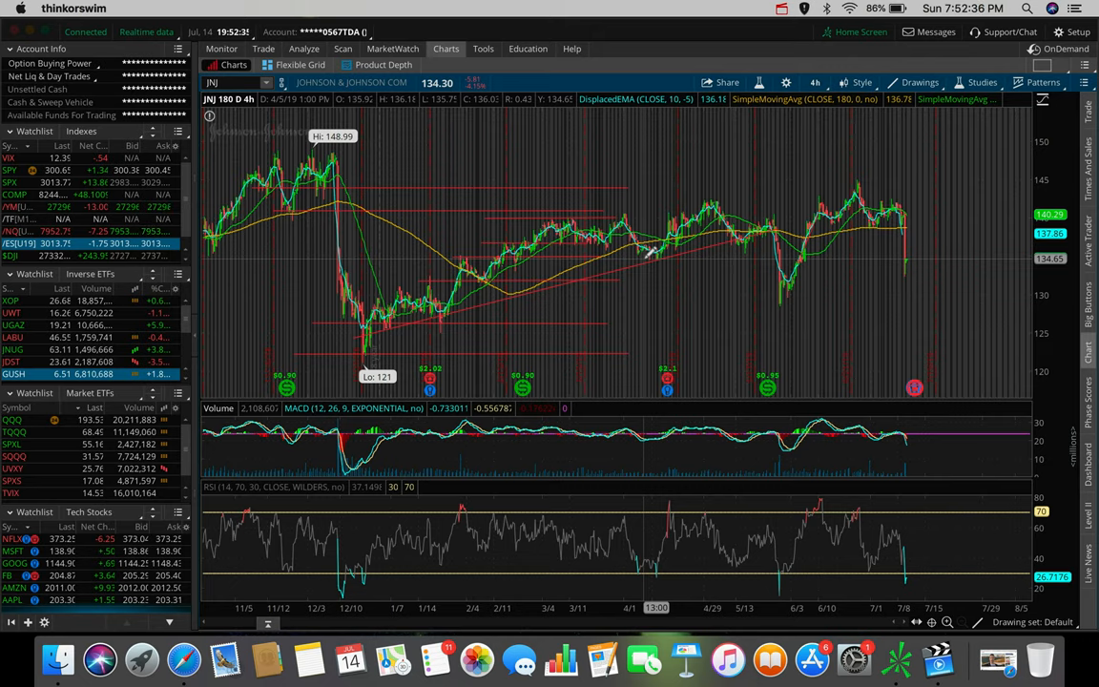
mouse_move(901, 197)
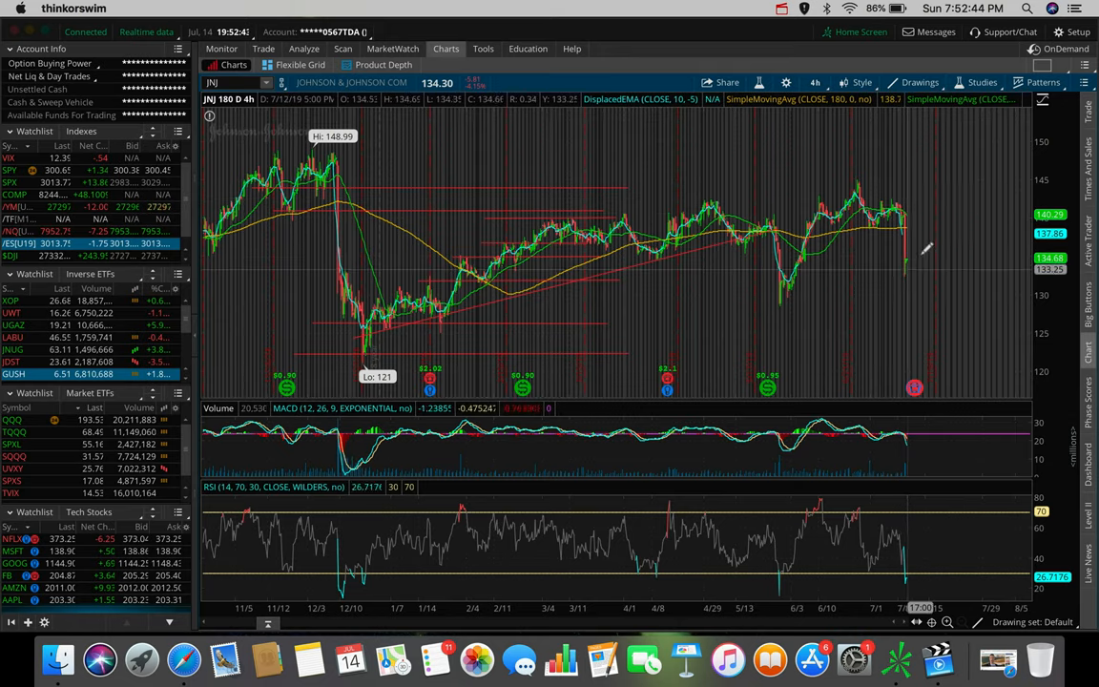
mouse_move(912, 271)
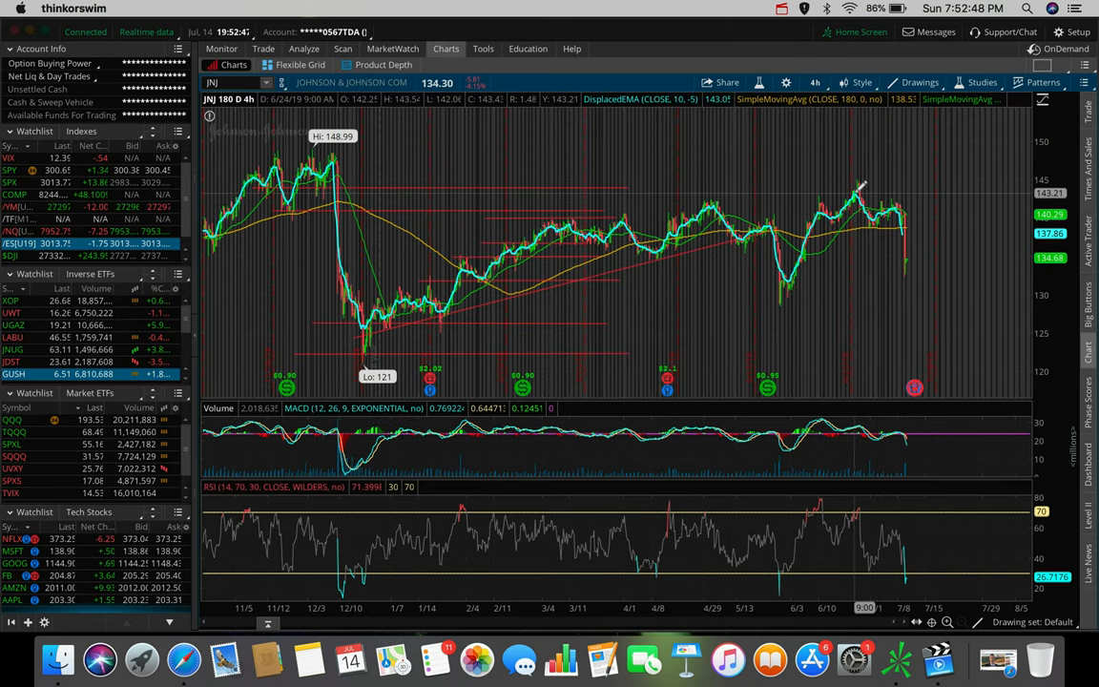
mouse_move(912, 197)
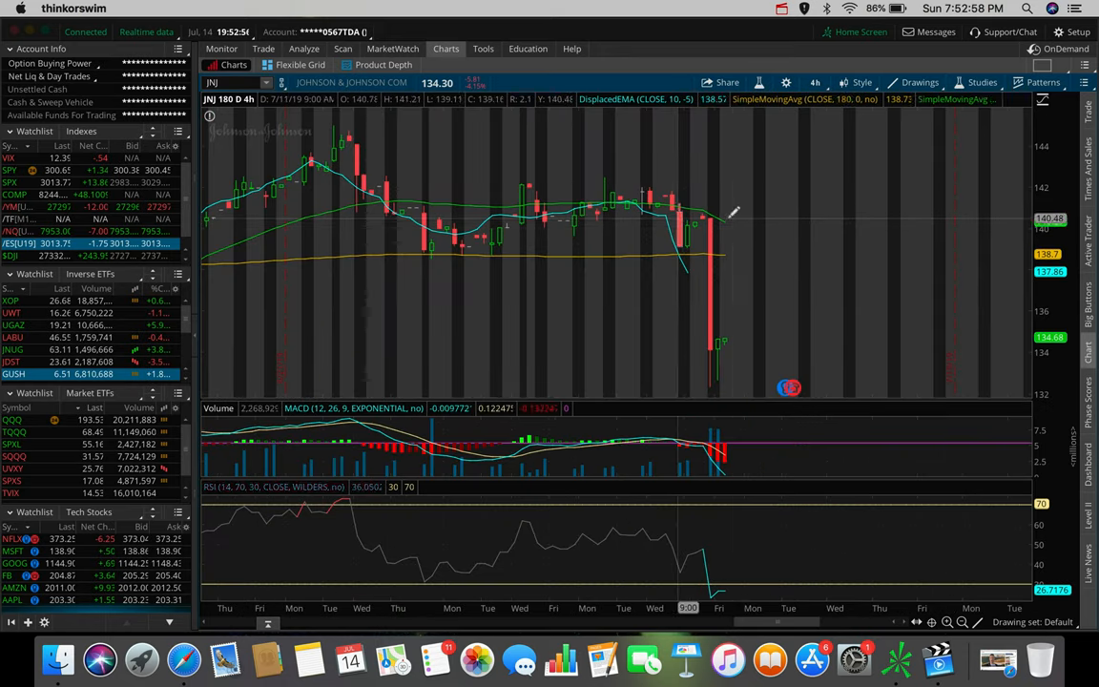
Cycle JNJ from a 1-day intraday view out to several weeks of history.
click(814, 82)
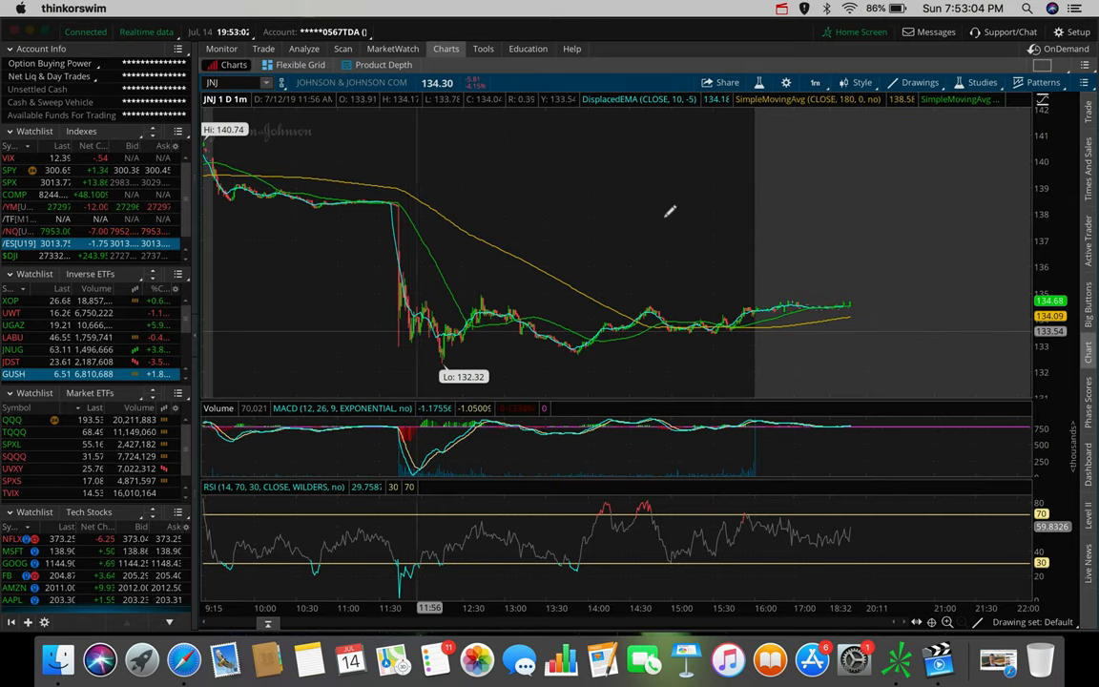
mouse_move(761, 289)
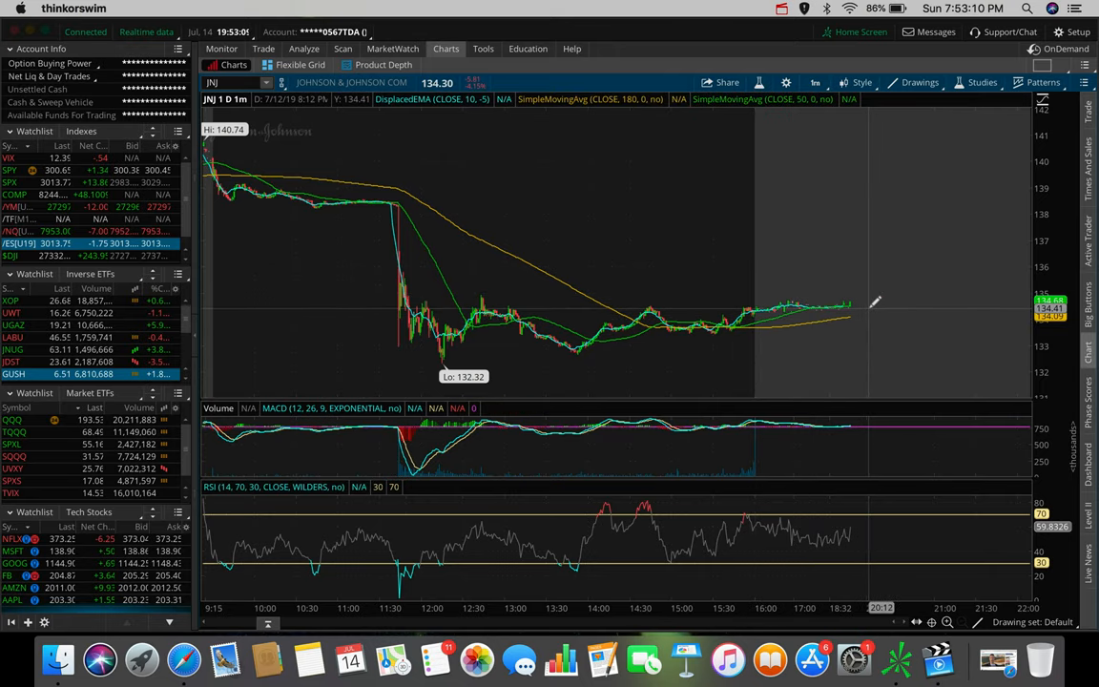
mouse_move(863, 305)
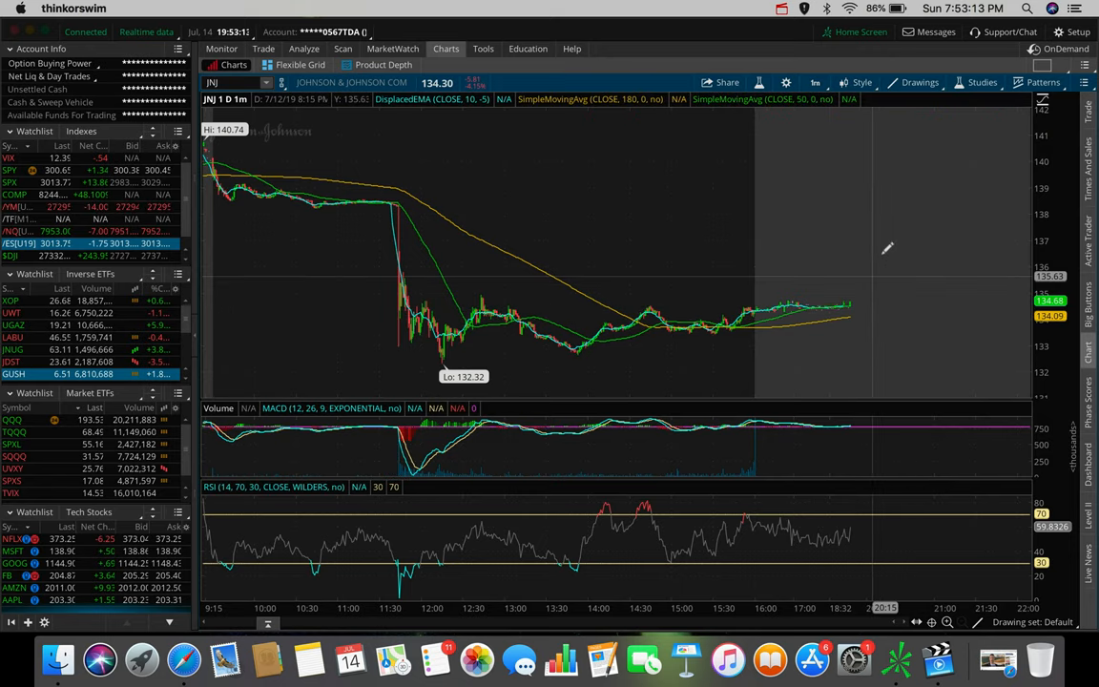
mouse_move(892, 162)
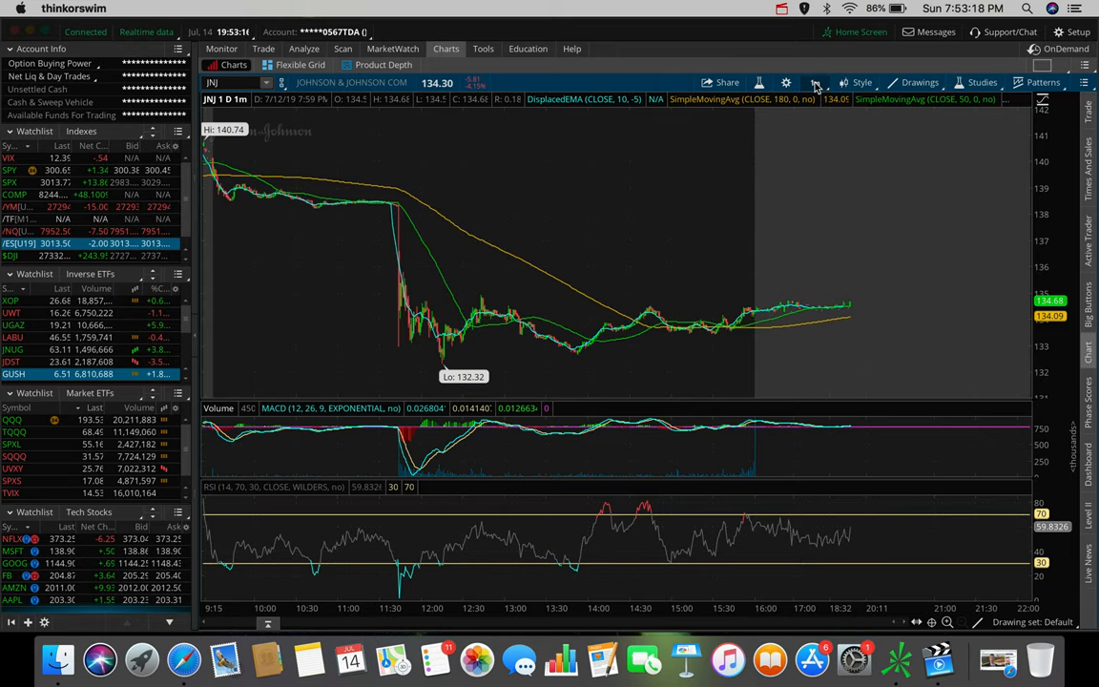
click(816, 82)
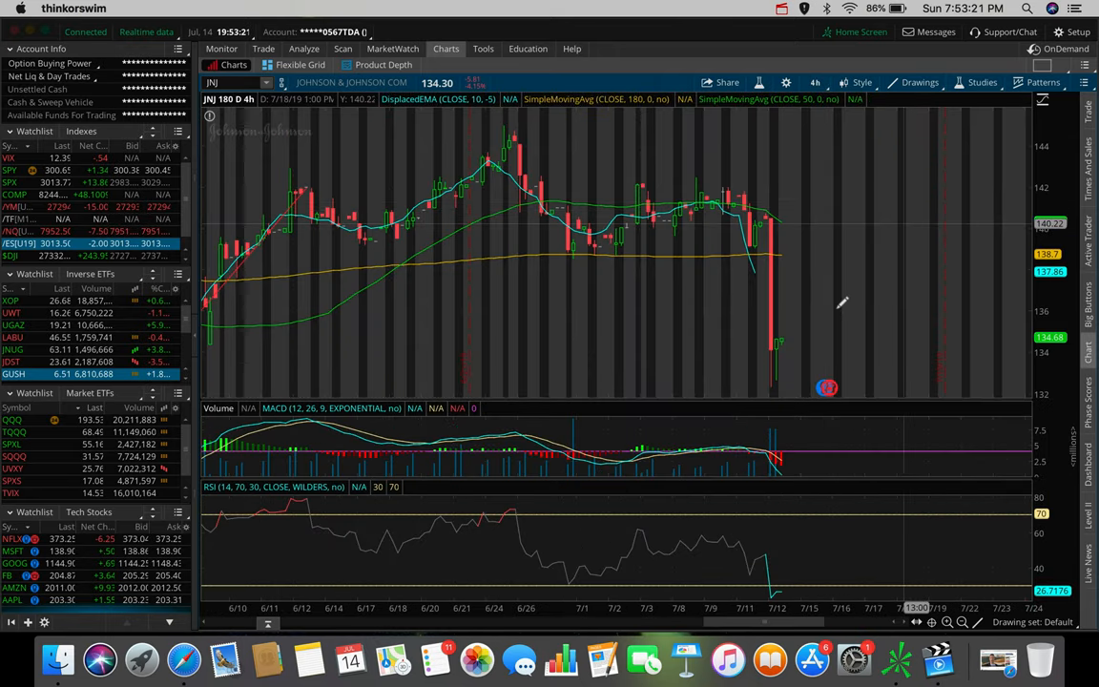
mouse_move(792, 332)
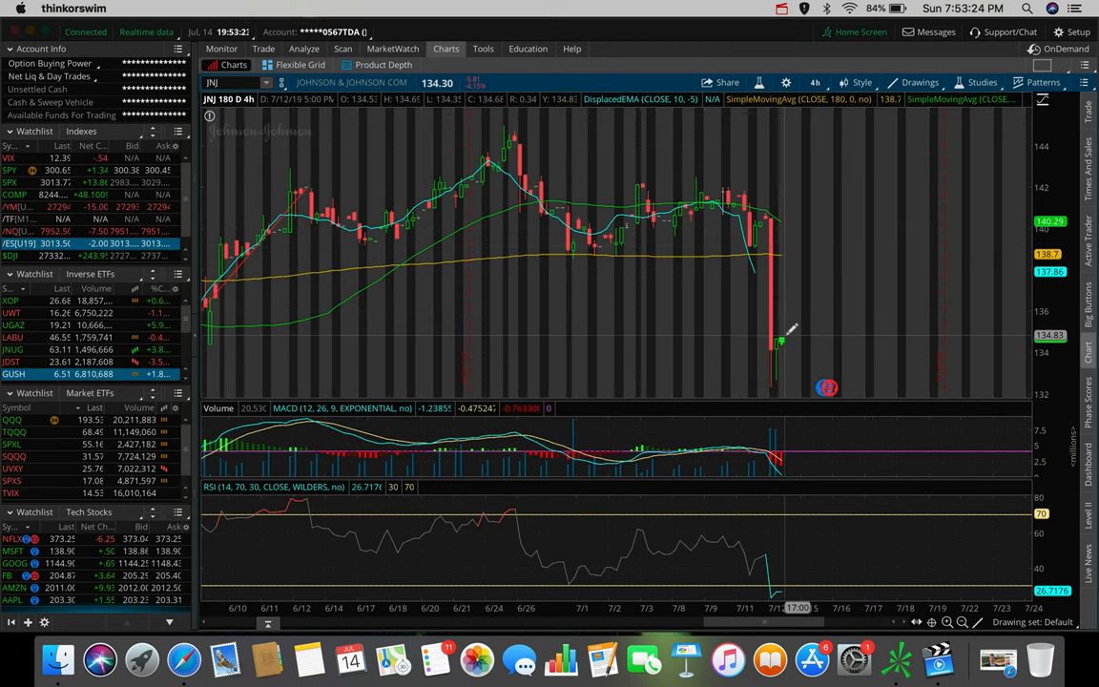
mouse_move(781, 339)
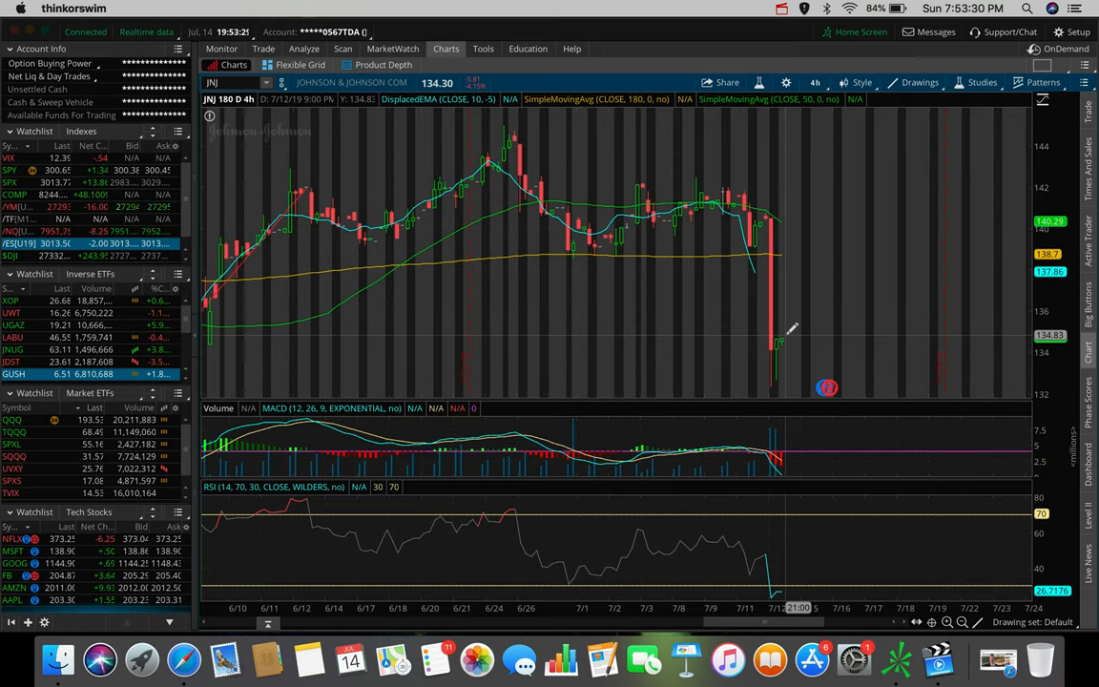
mouse_move(782, 340)
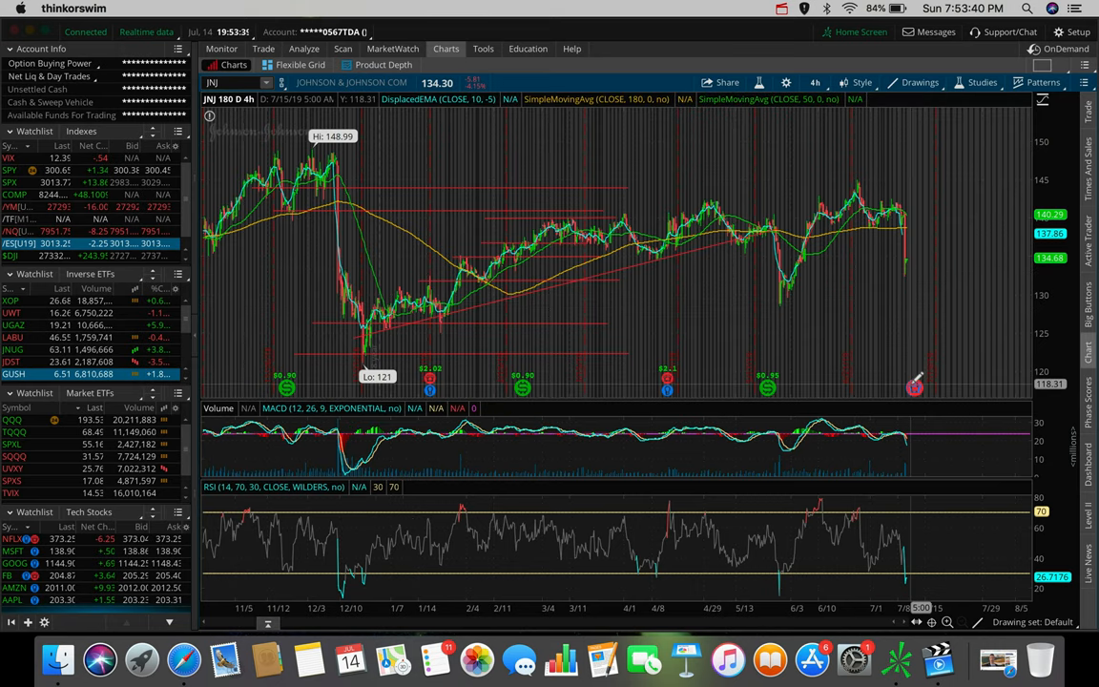
mouse_move(914, 386)
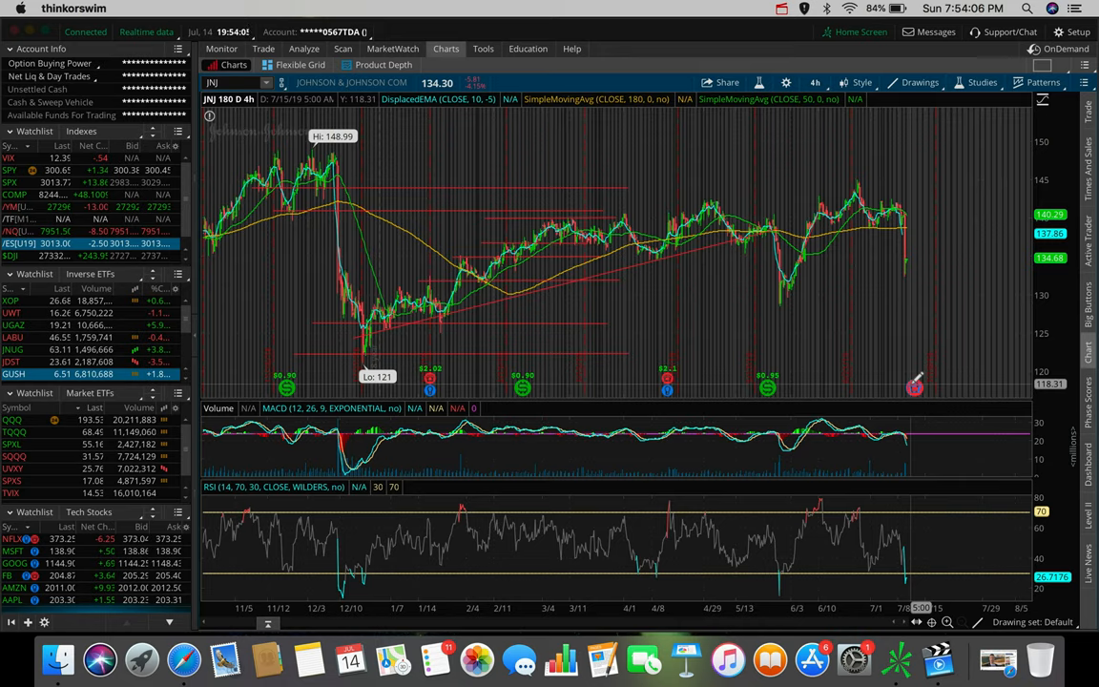
mouse_move(925, 247)
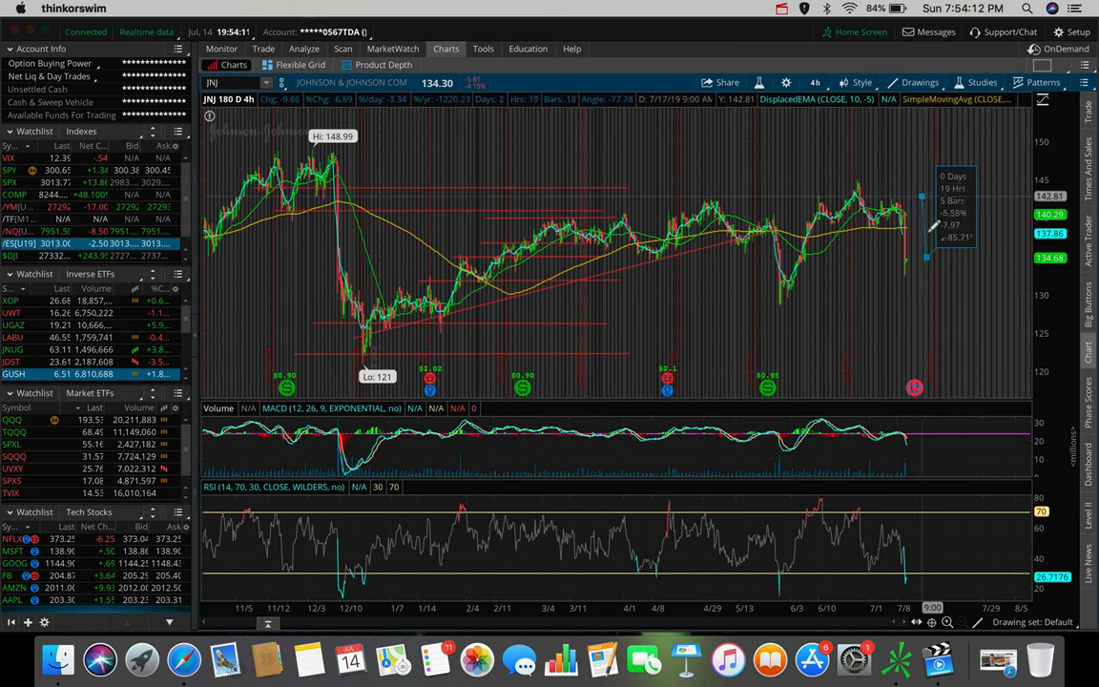
mouse_move(858, 176)
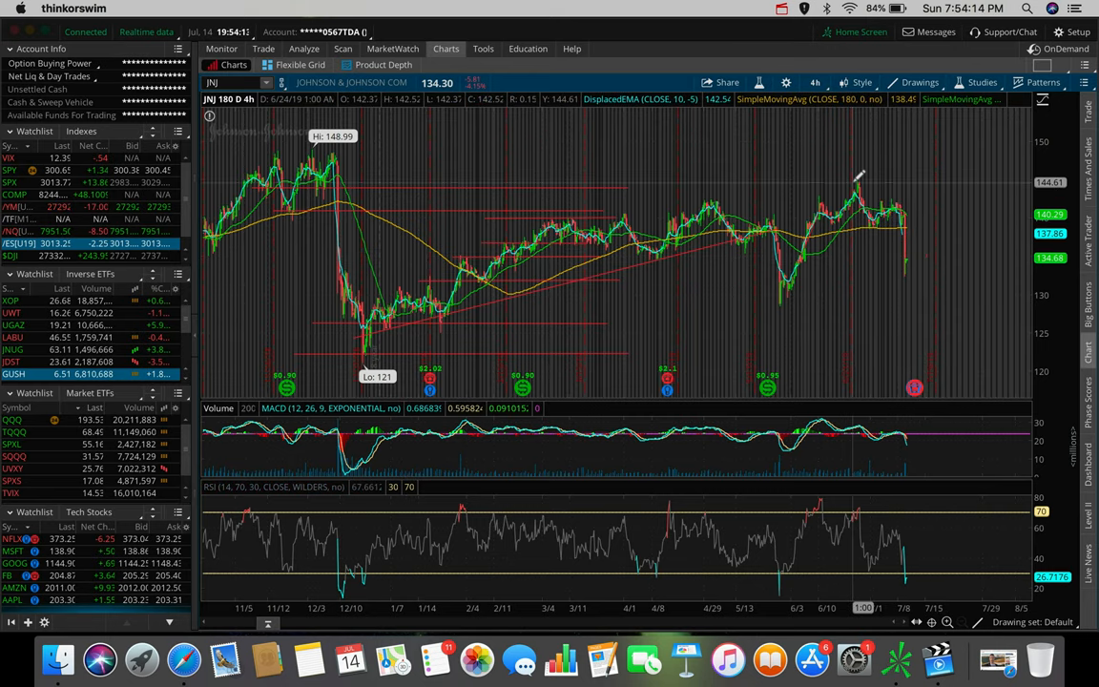
mouse_move(321, 137)
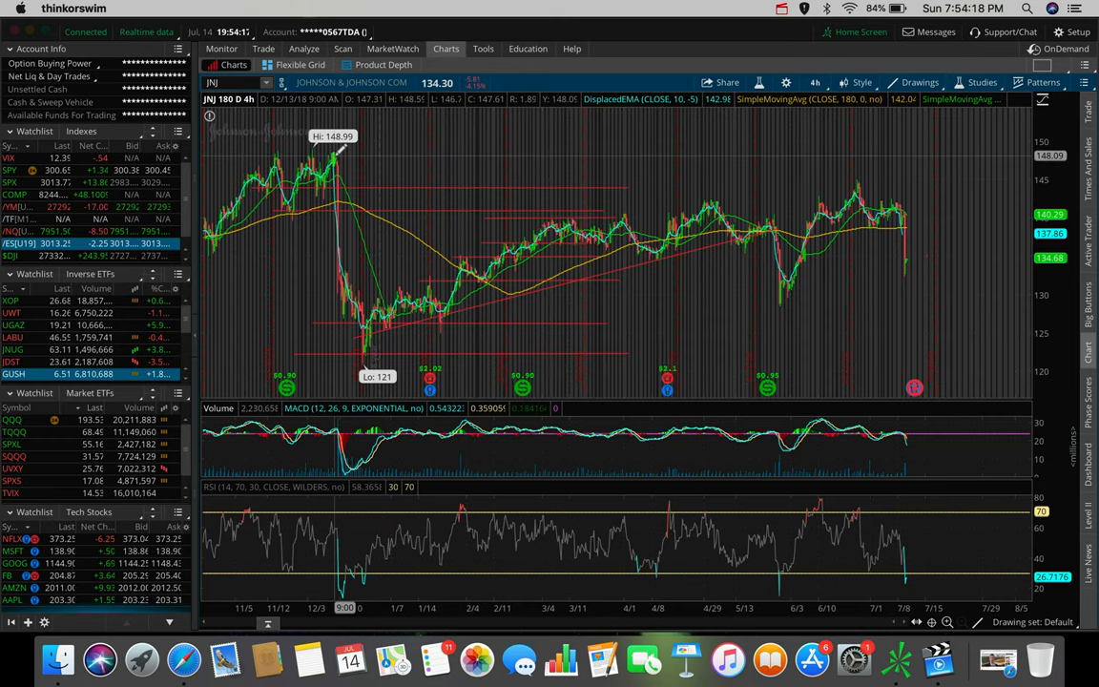
mouse_move(359, 267)
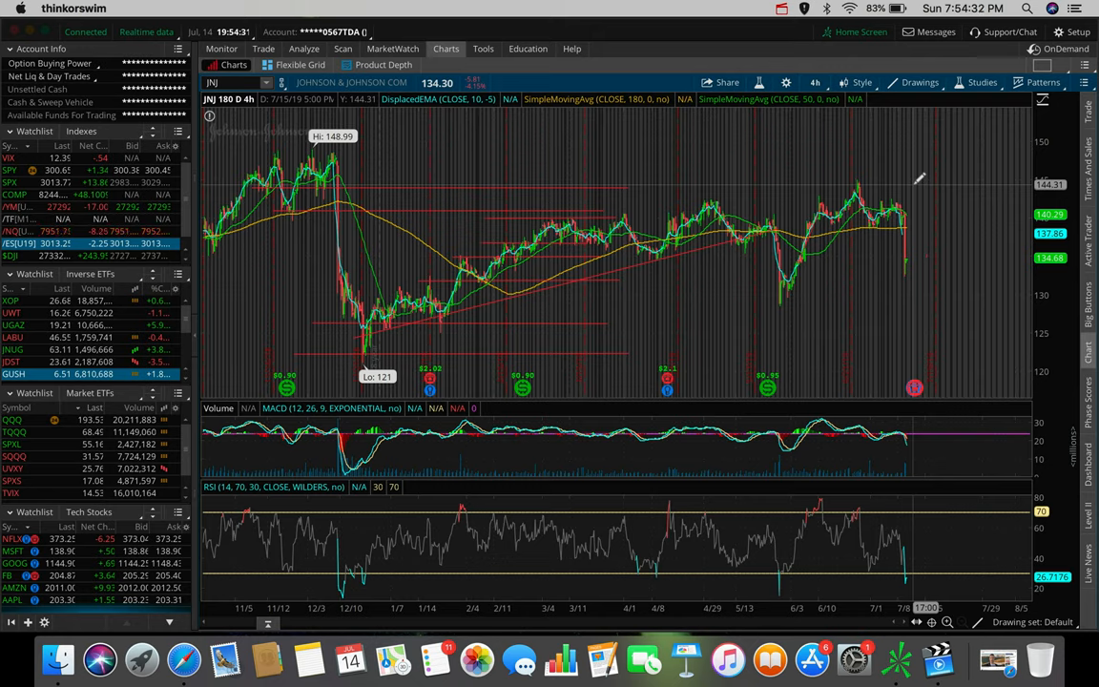
mouse_move(362, 347)
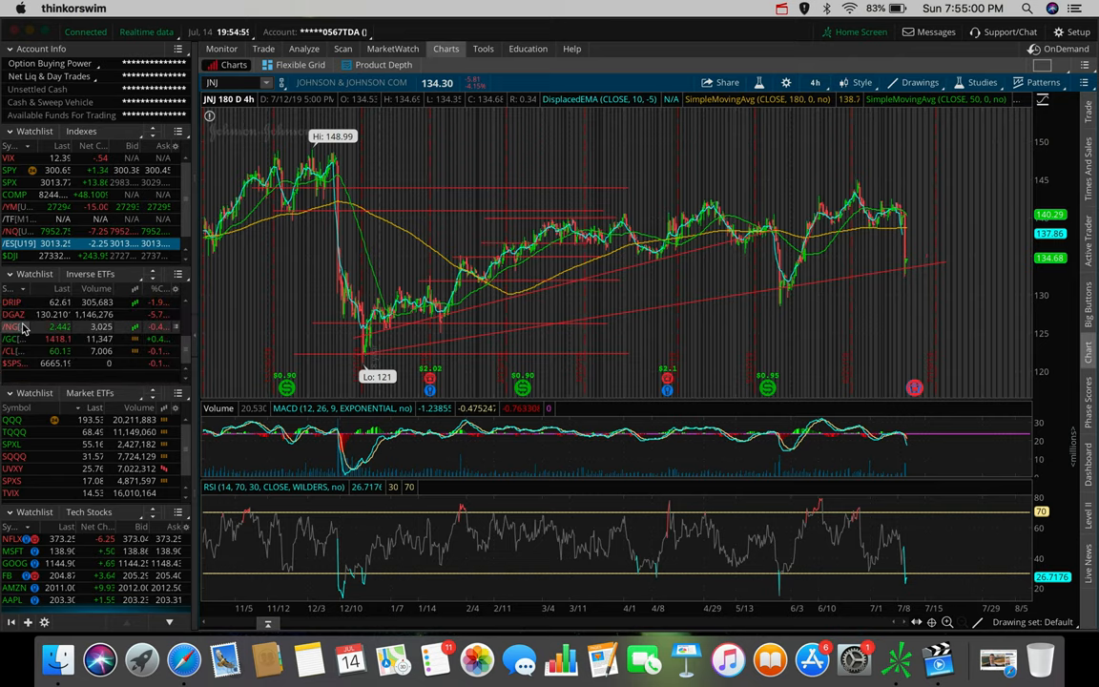
Load the /NG natural gas futures chart from the watchlist.
click(12, 326)
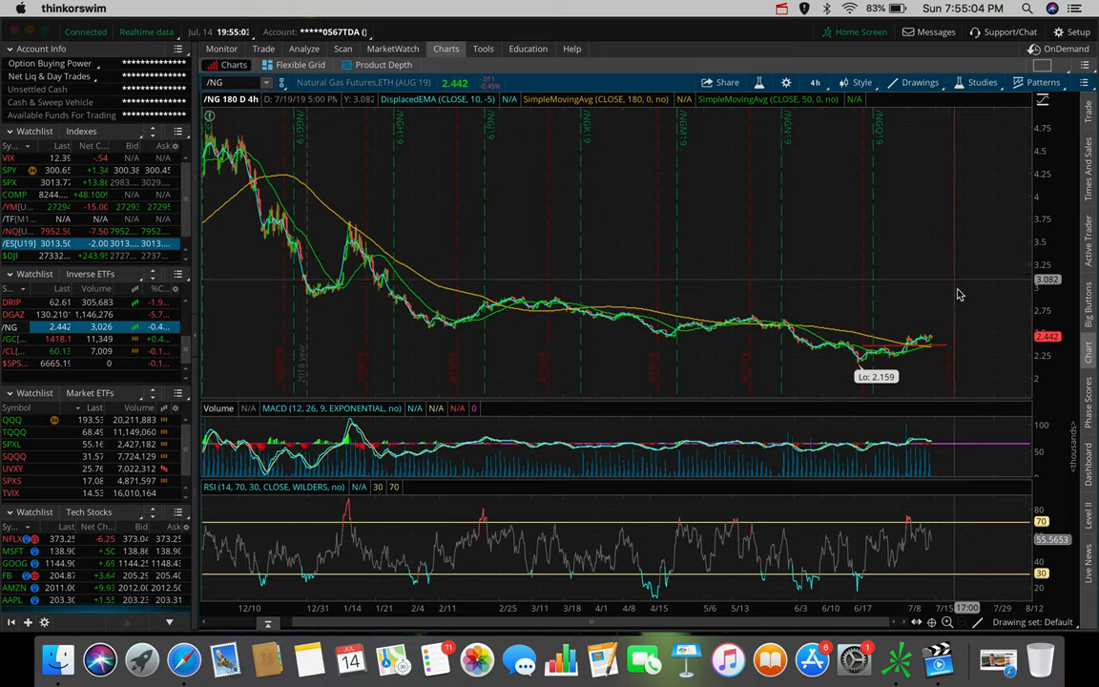
mouse_move(962, 302)
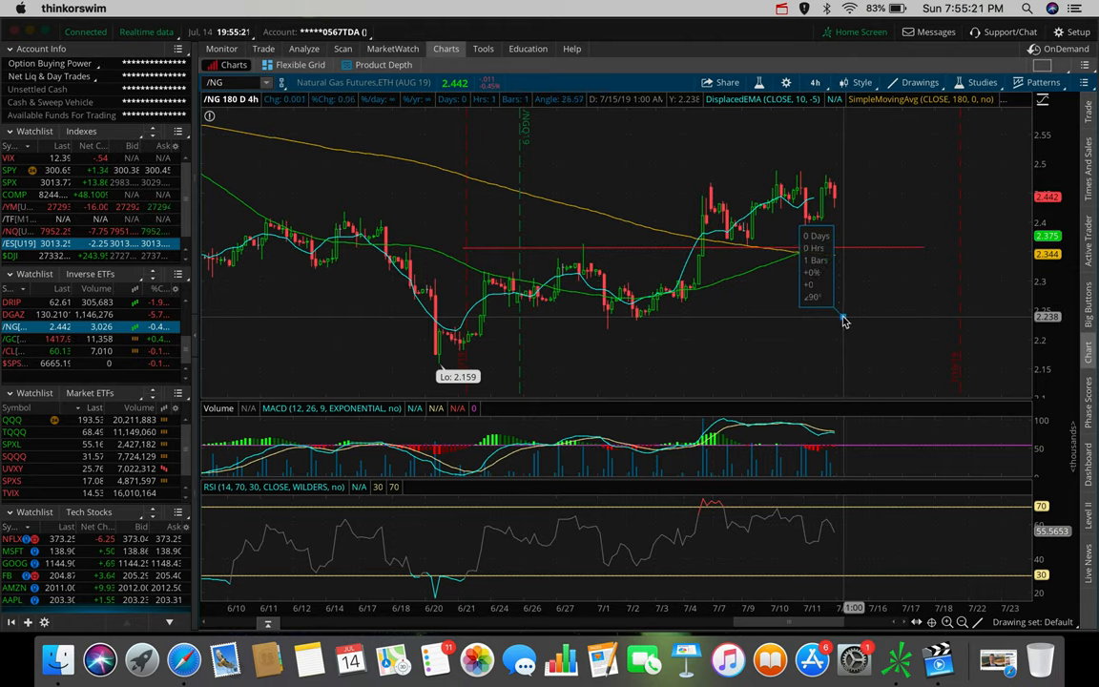
mouse_move(443, 305)
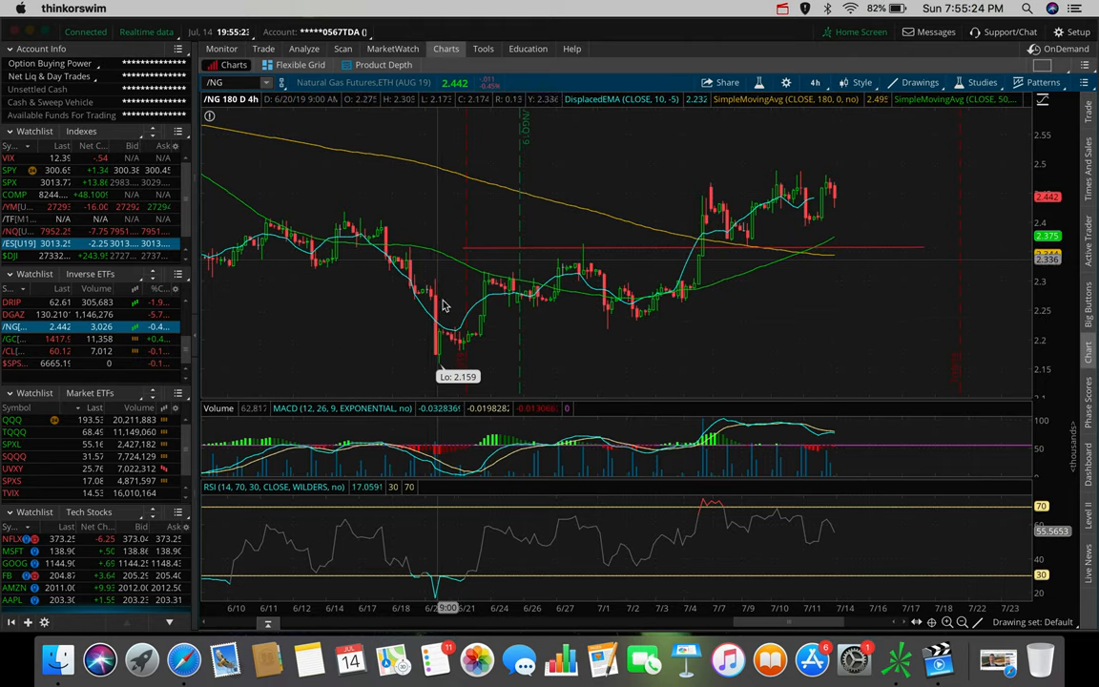
mouse_move(438, 347)
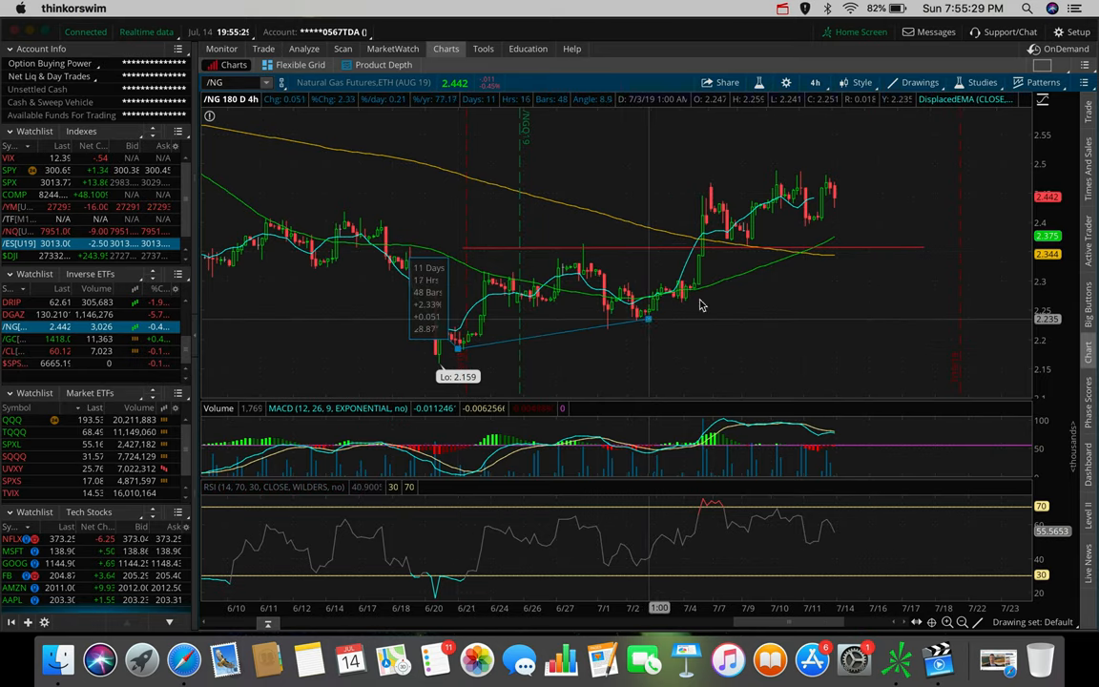
mouse_move(689, 294)
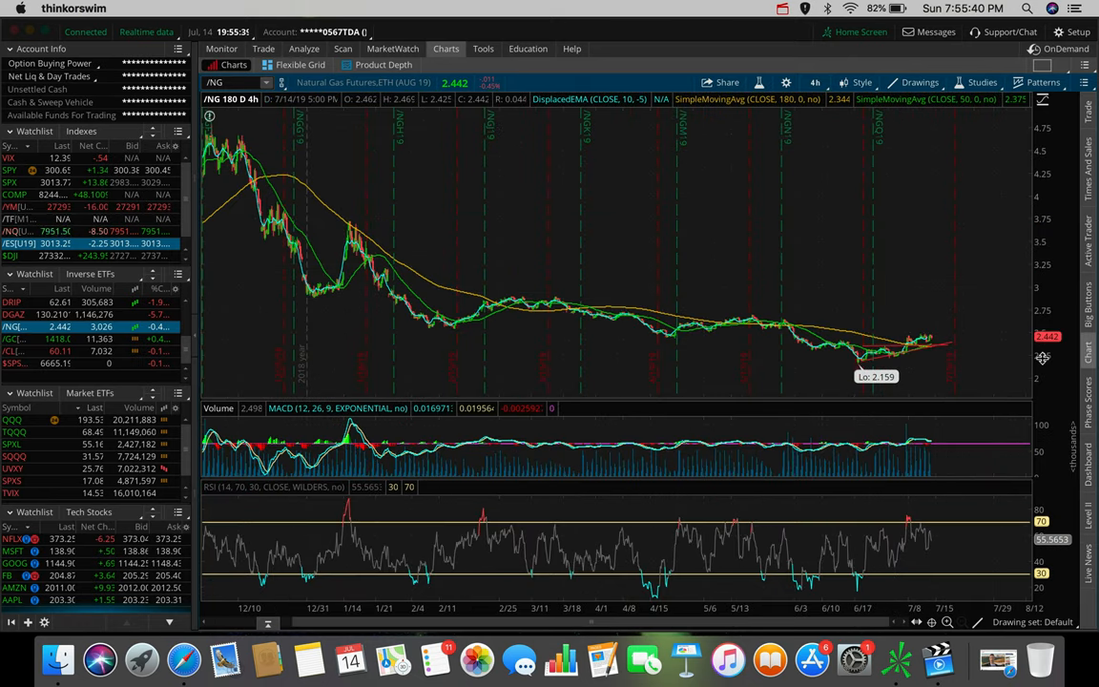
mouse_move(954, 288)
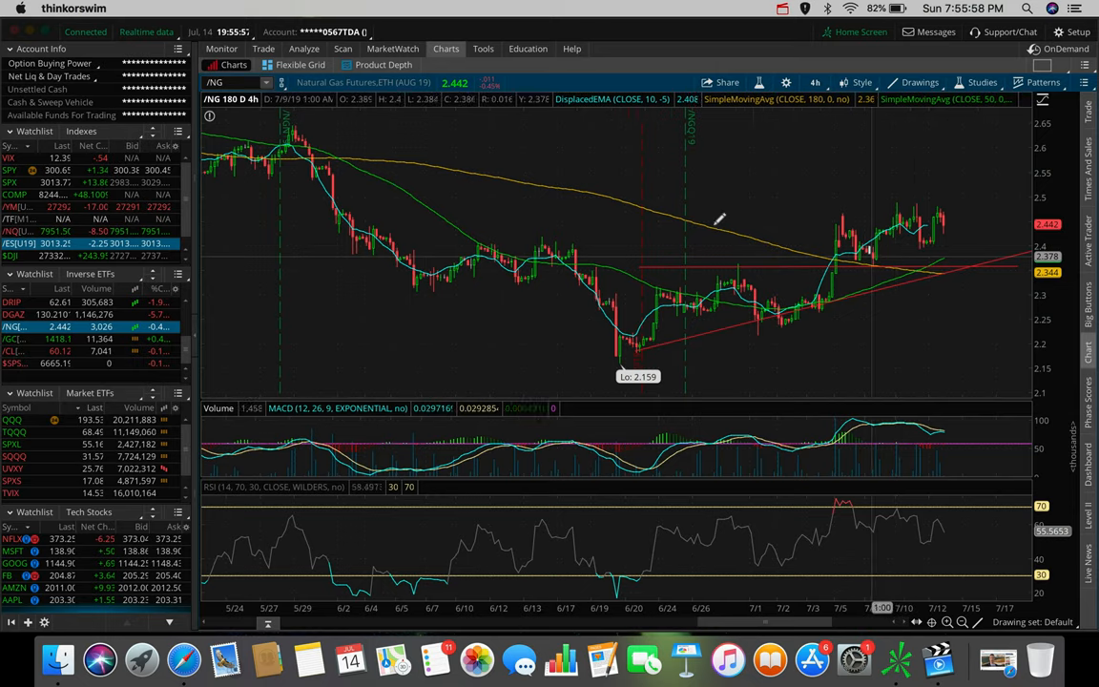
mouse_move(983, 130)
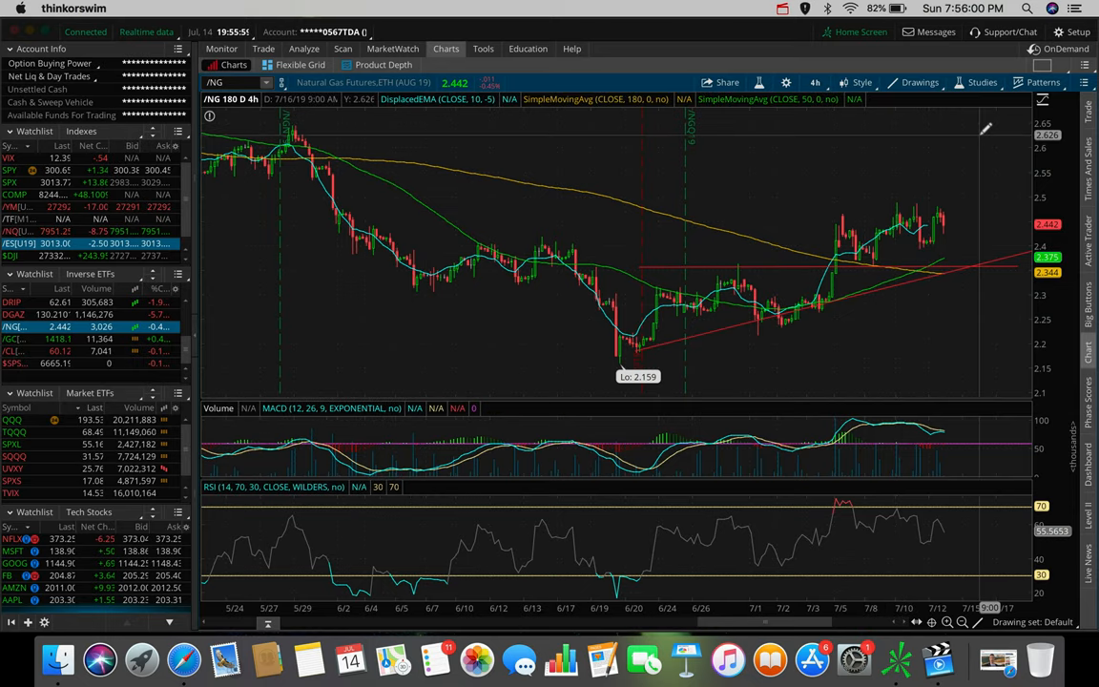
mouse_move(958, 153)
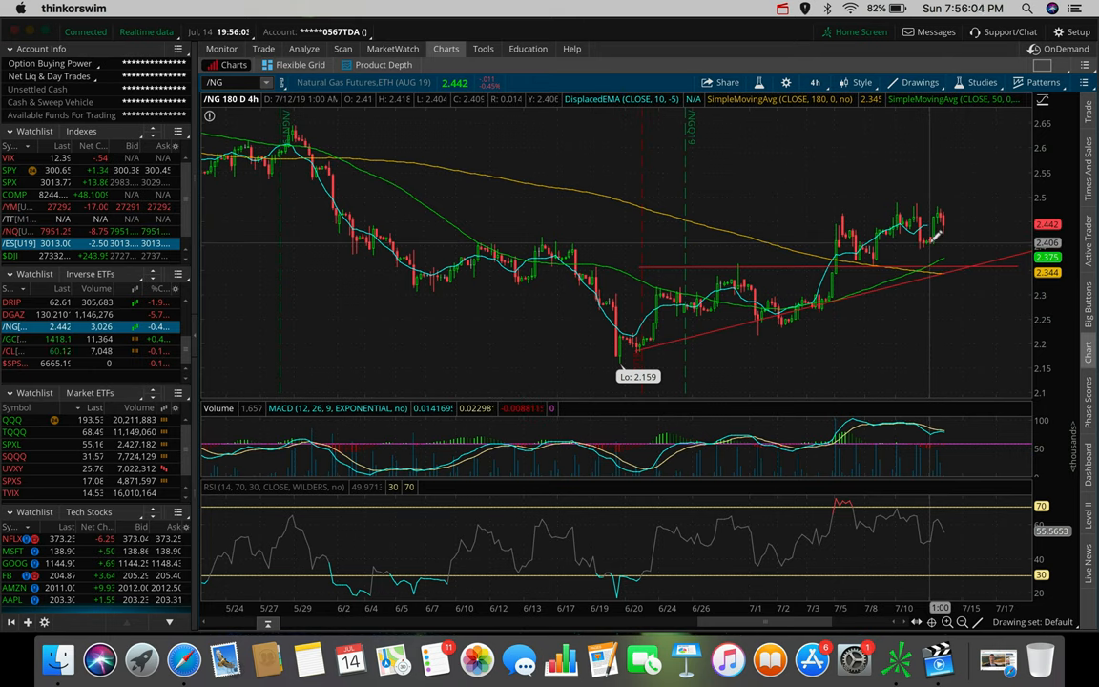
mouse_move(926, 248)
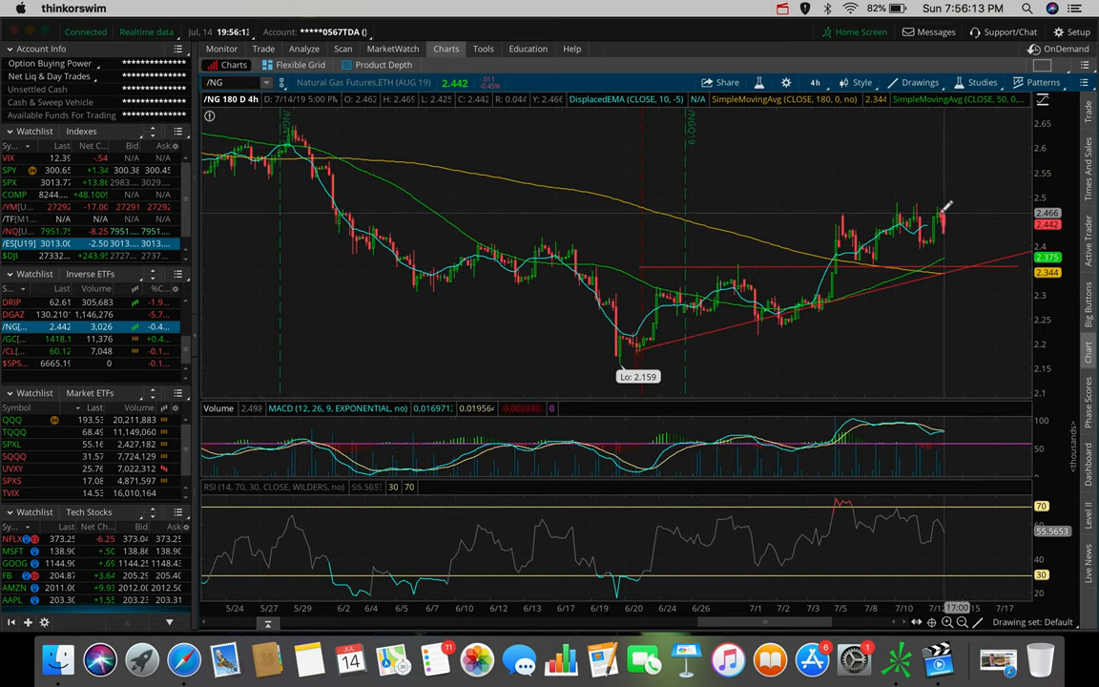
mouse_move(496, 70)
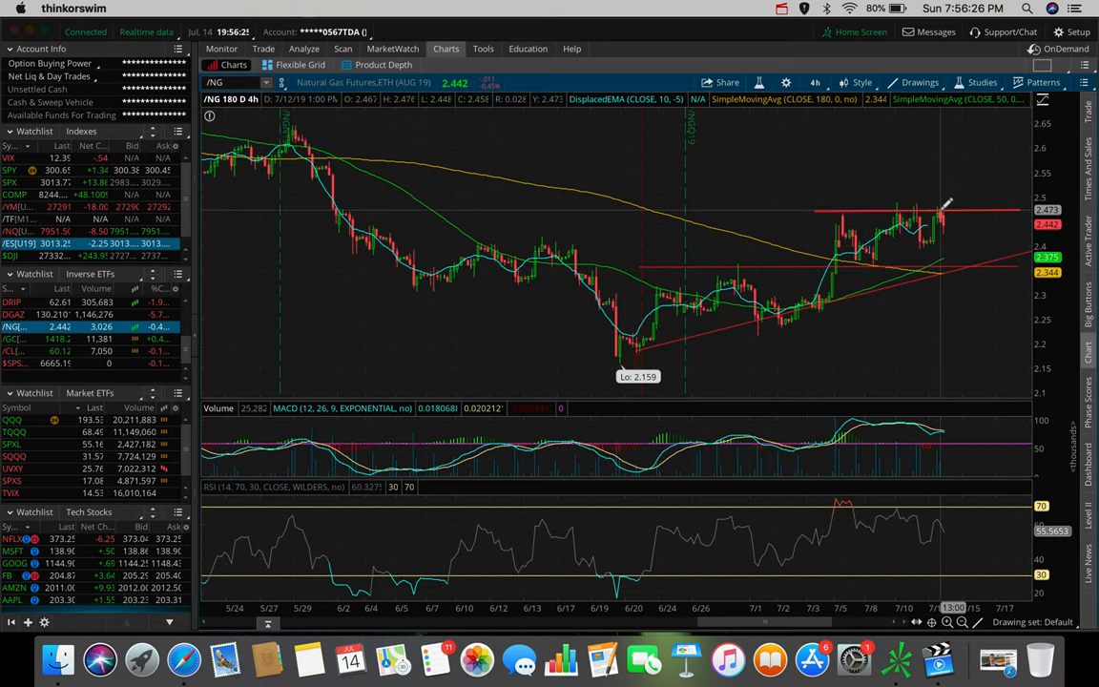
mouse_move(840, 213)
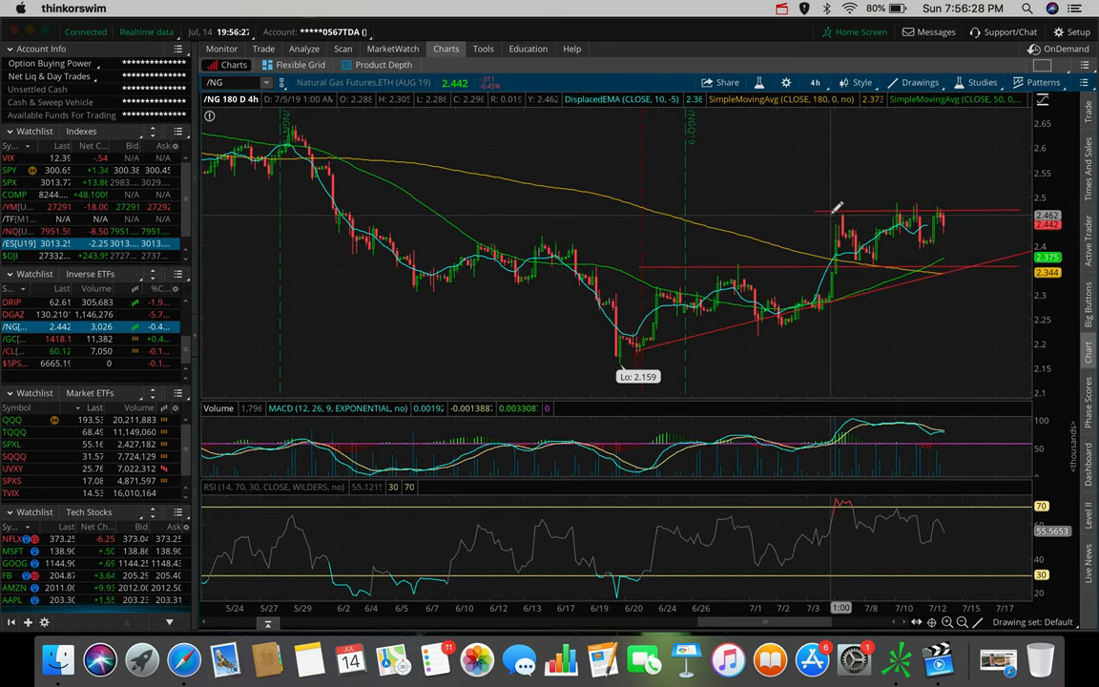
mouse_move(836, 208)
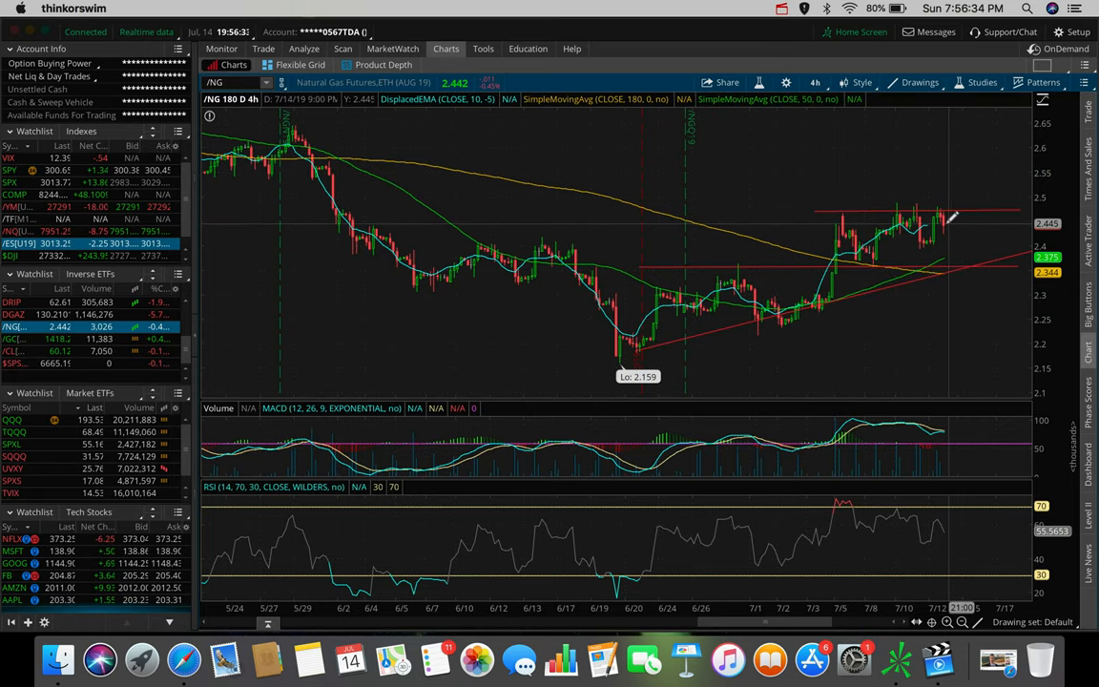
mouse_move(950, 226)
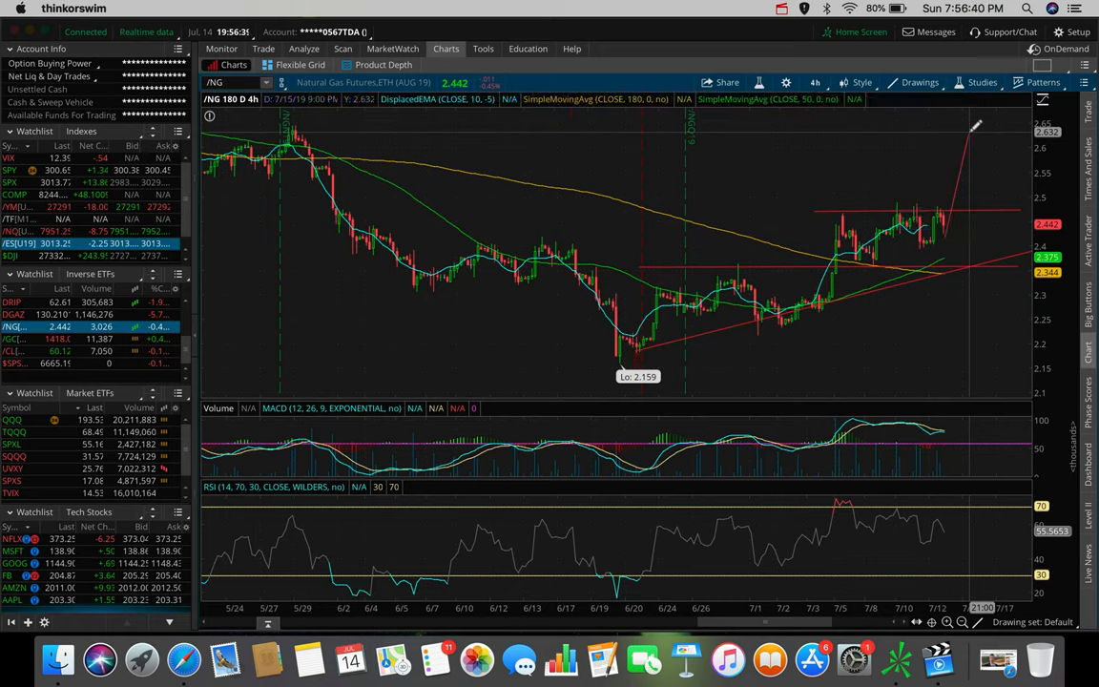
mouse_move(964, 225)
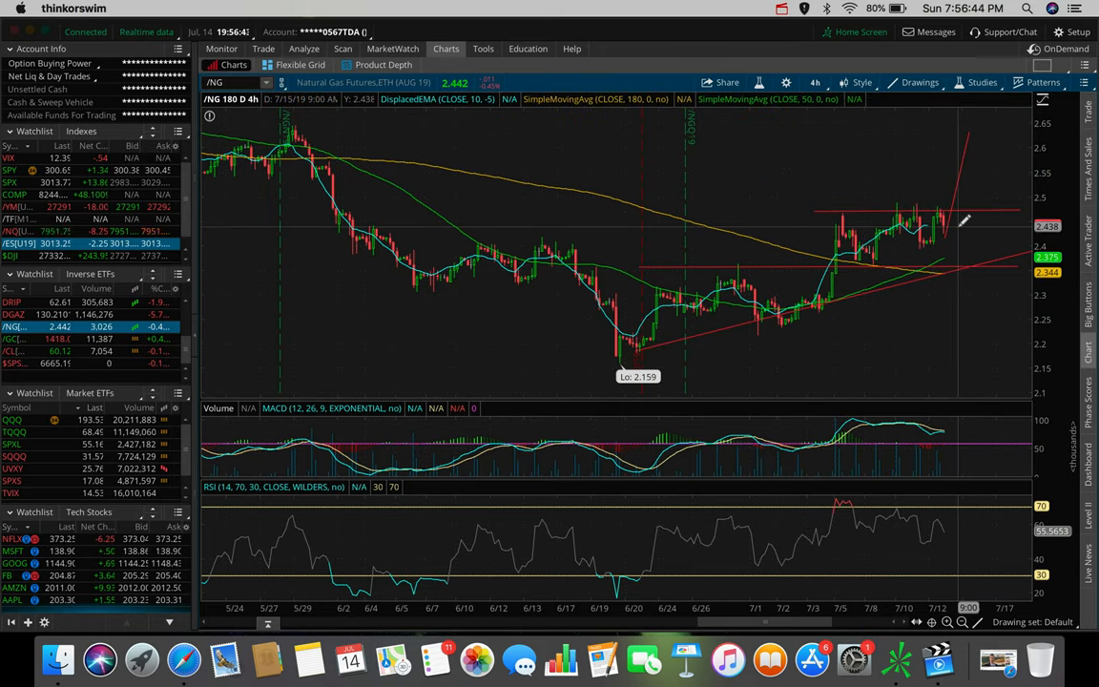
mouse_move(964, 222)
text(UGAZ)
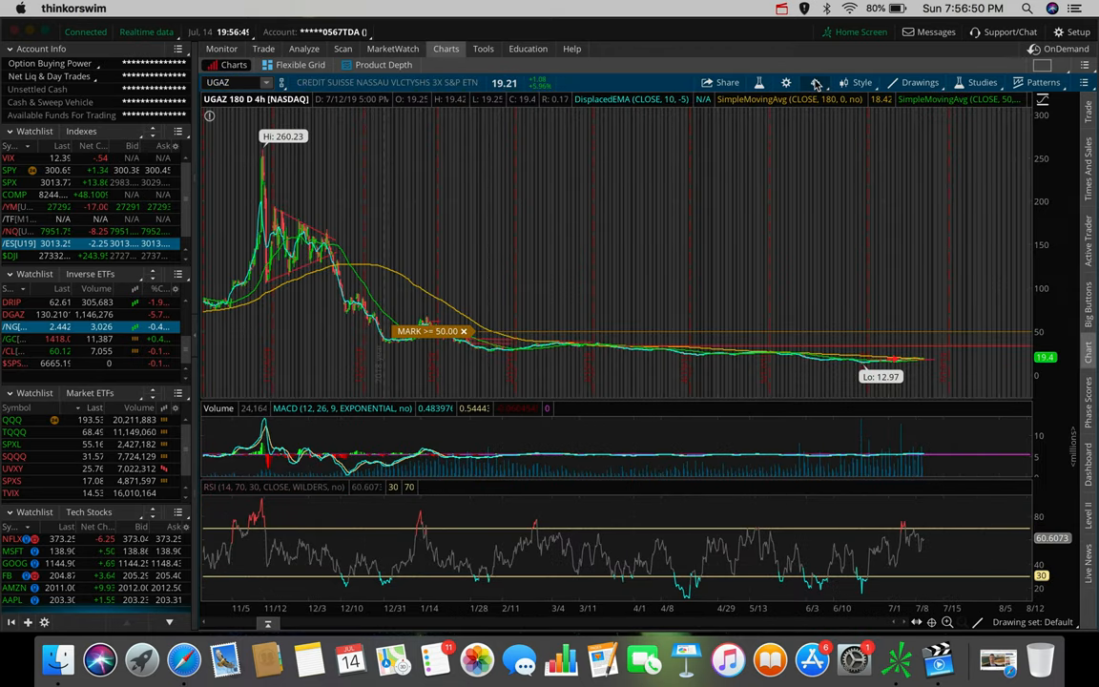
Switch UGAZ to the 20 D: 1h favorite time frame.
click(817, 82)
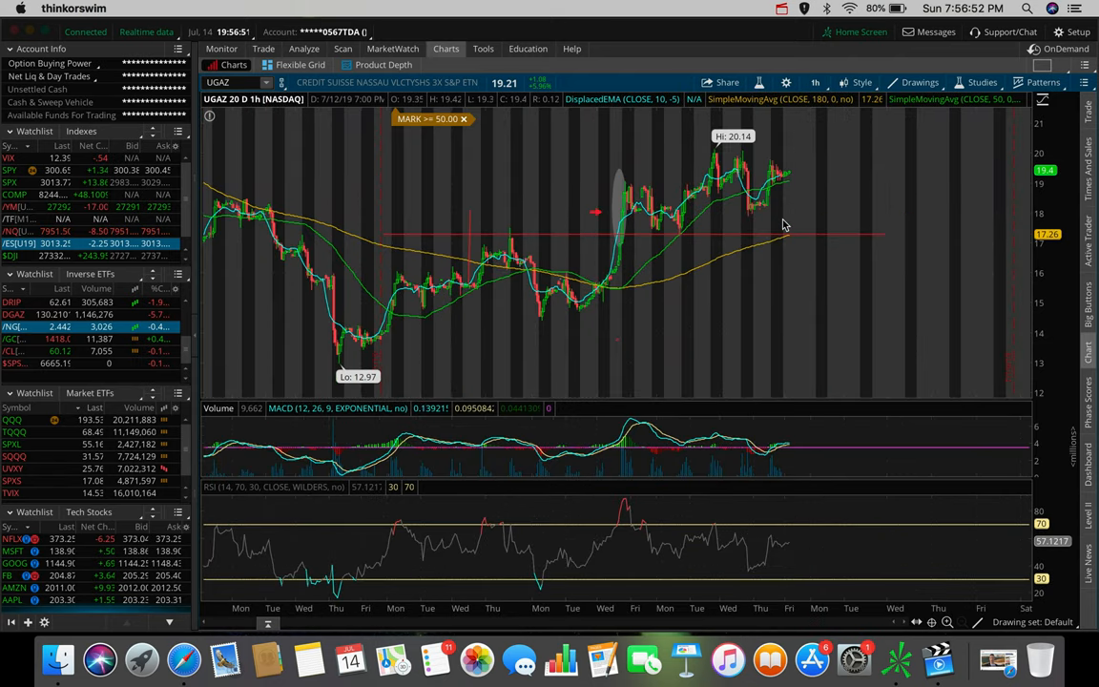
mouse_move(721, 168)
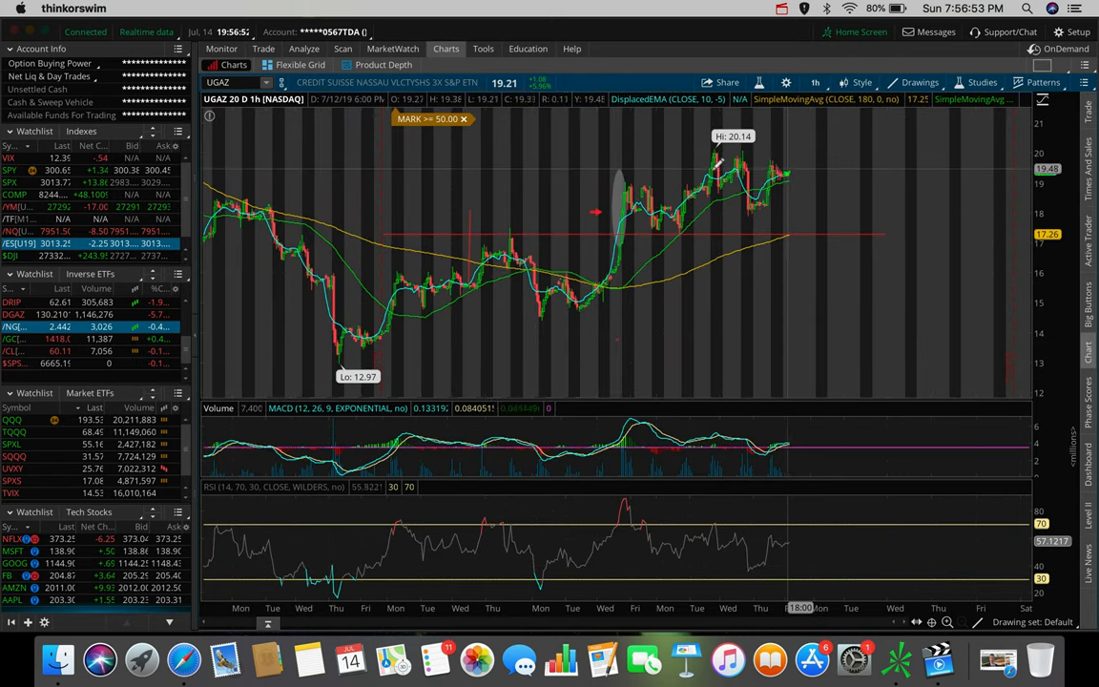
mouse_move(710, 157)
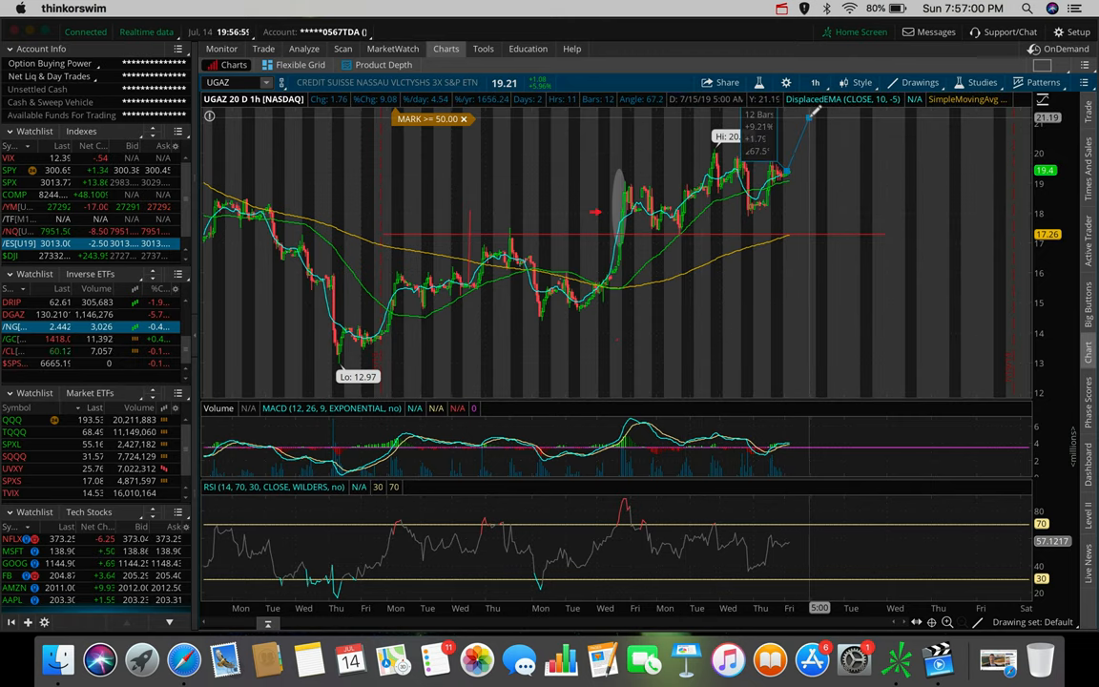
mouse_move(760, 137)
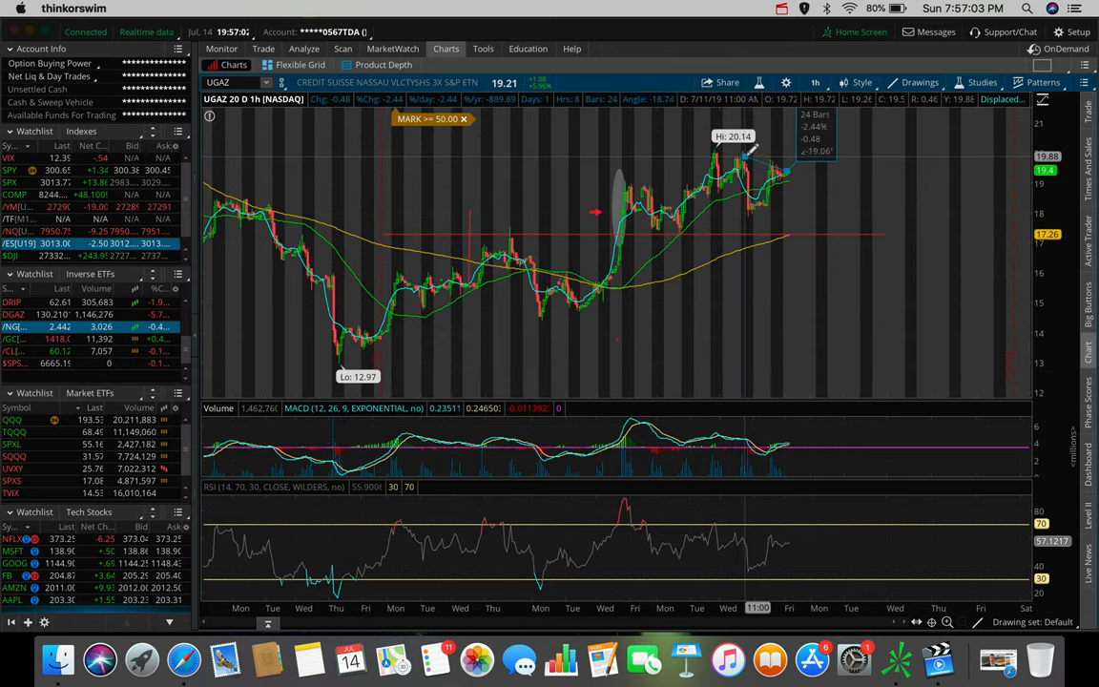
mouse_move(791, 168)
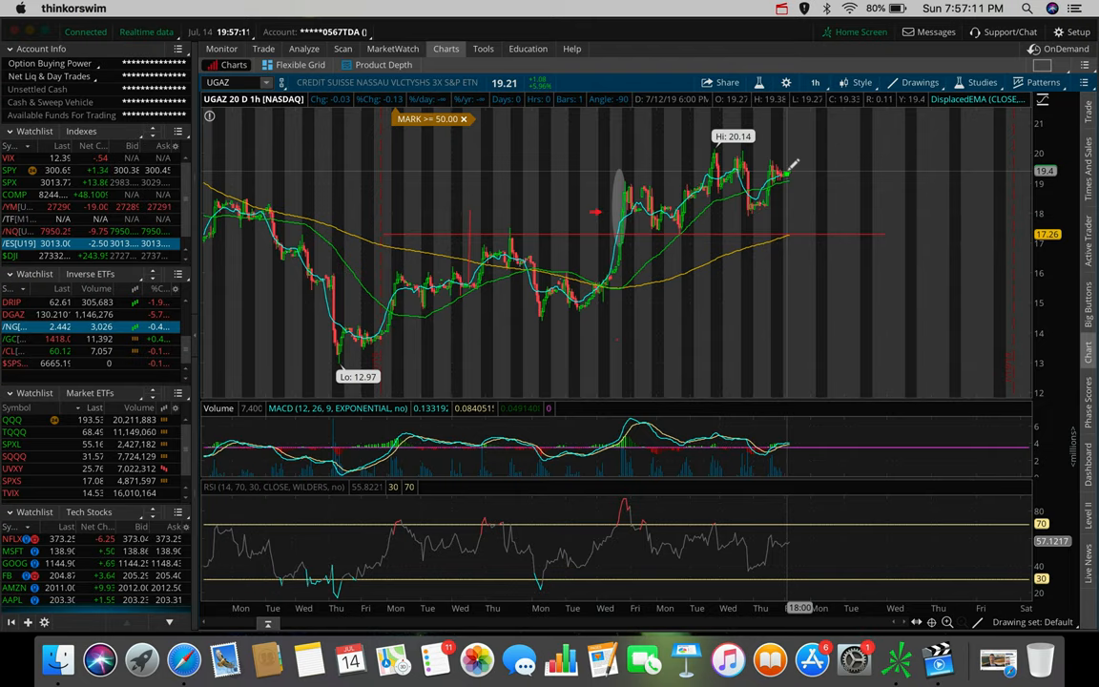
mouse_move(790, 172)
text(MMM)
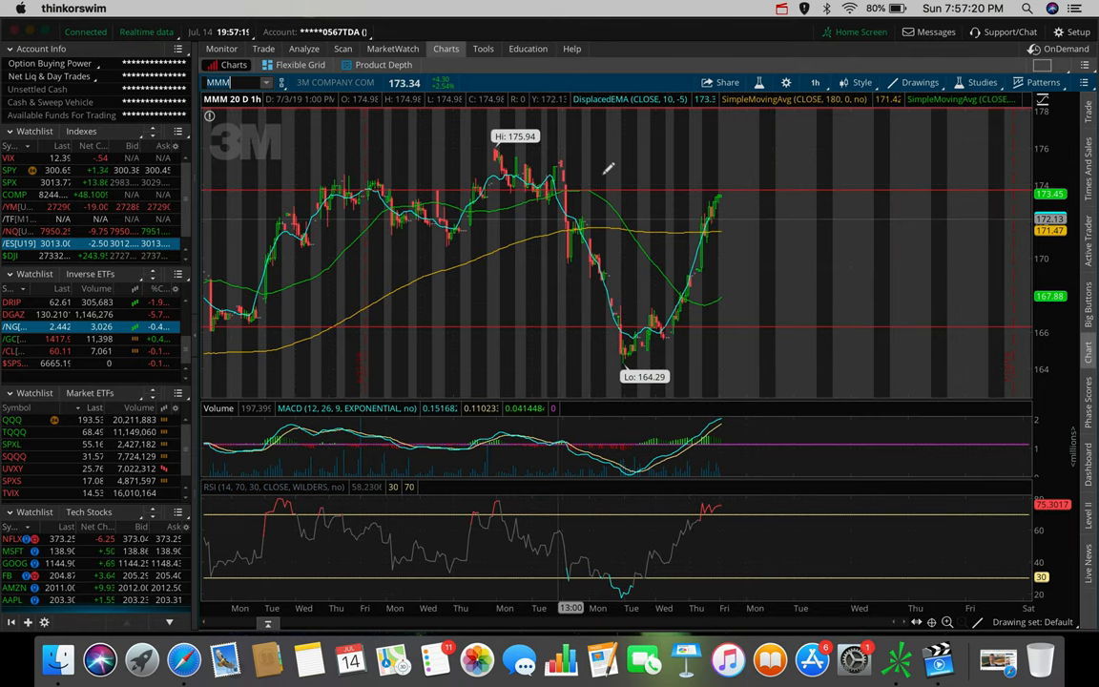
mouse_move(734, 336)
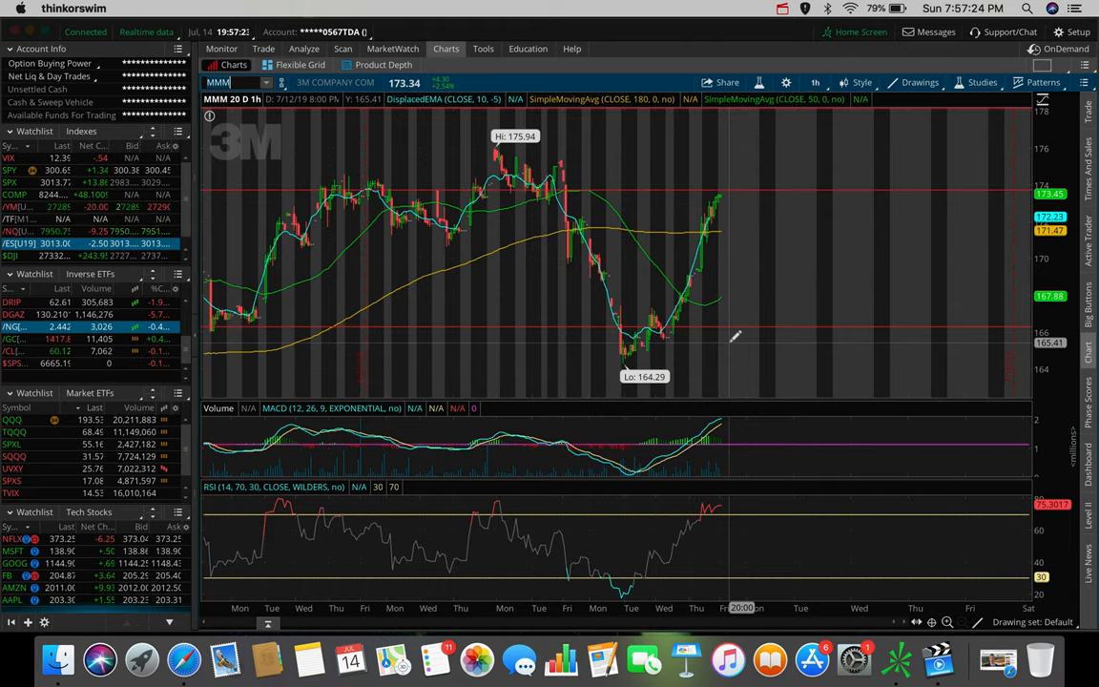
mouse_move(691, 290)
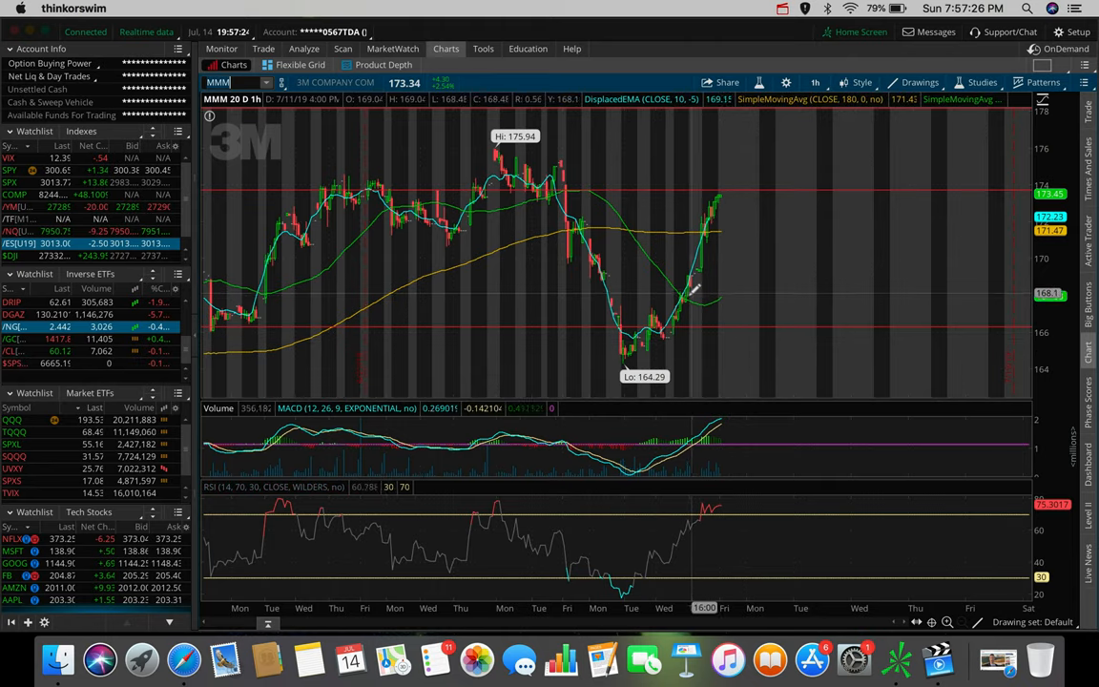
mouse_move(656, 290)
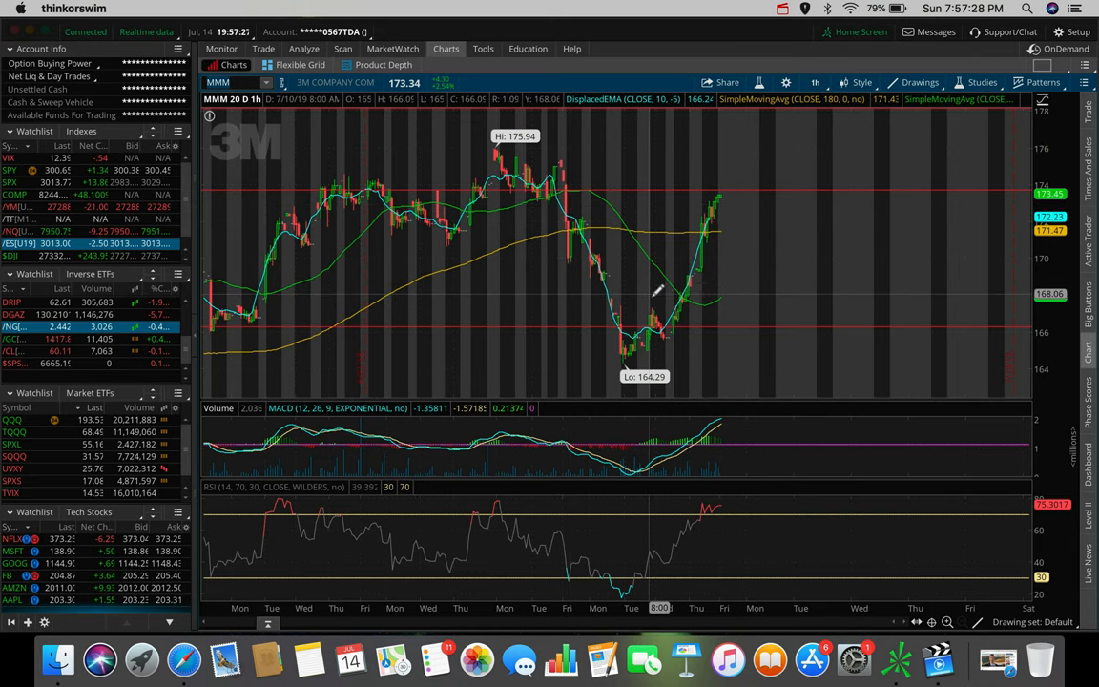
mouse_move(798, 233)
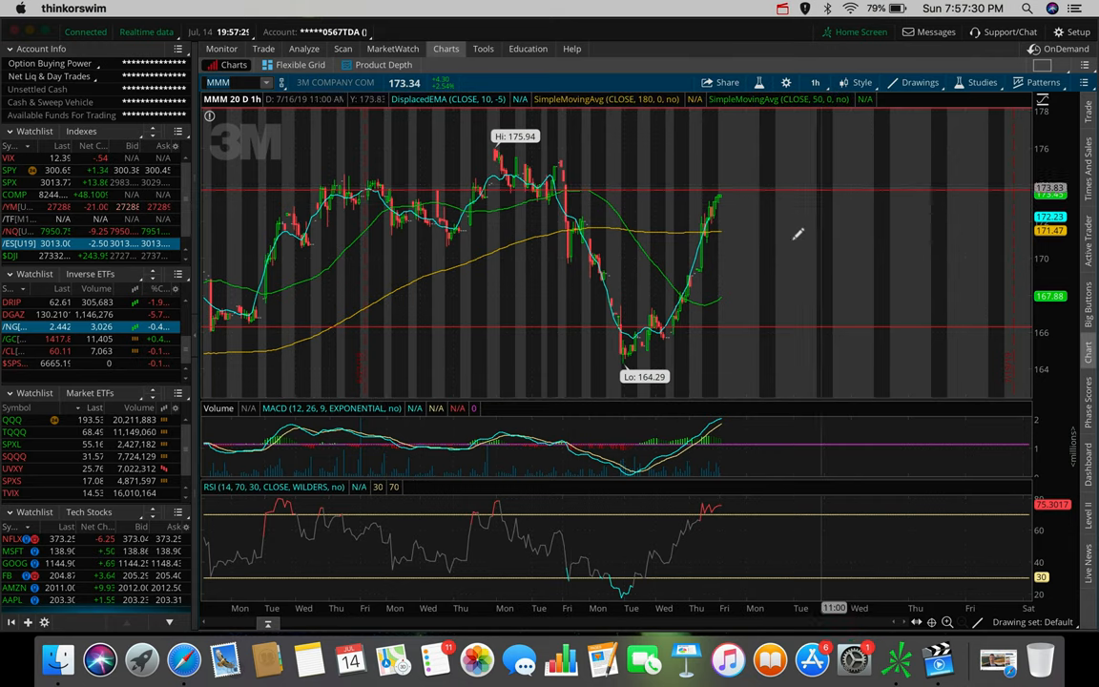
mouse_move(687, 286)
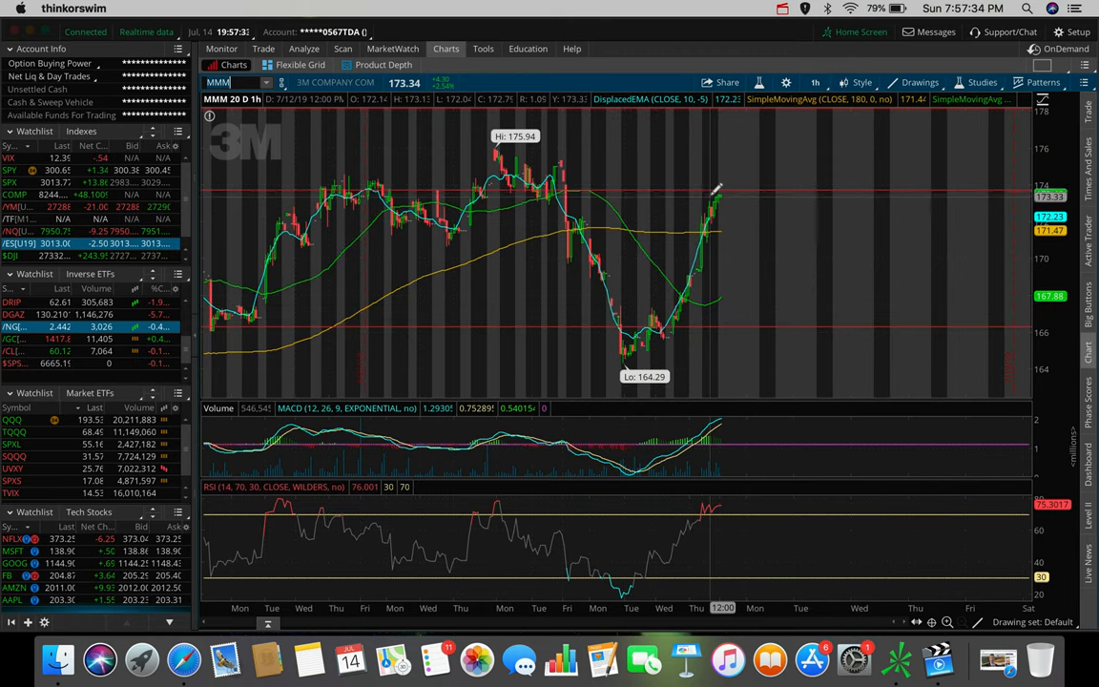
mouse_move(805, 258)
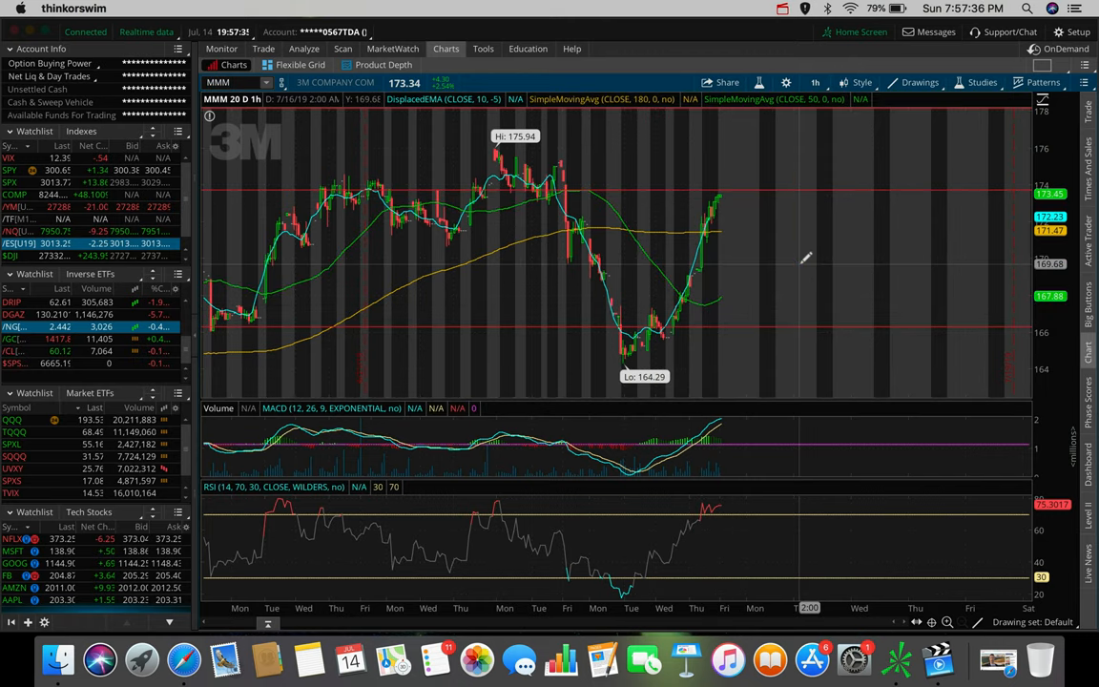
Set the MMM chart to the 180 D: 4h time frame.
click(816, 82)
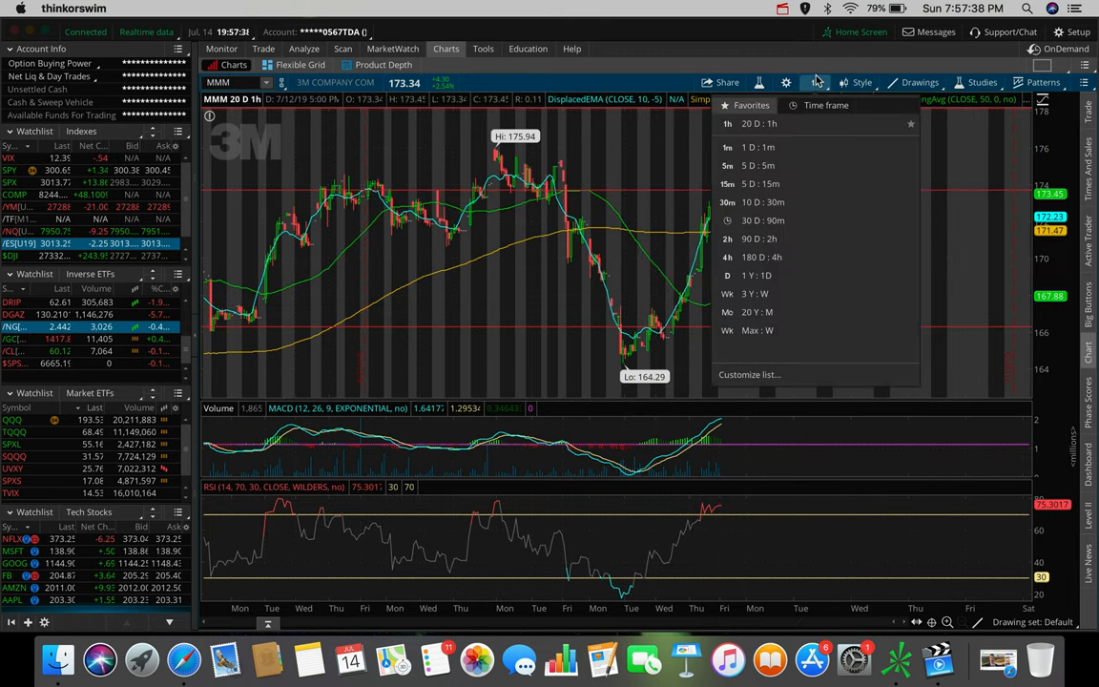
click(727, 256)
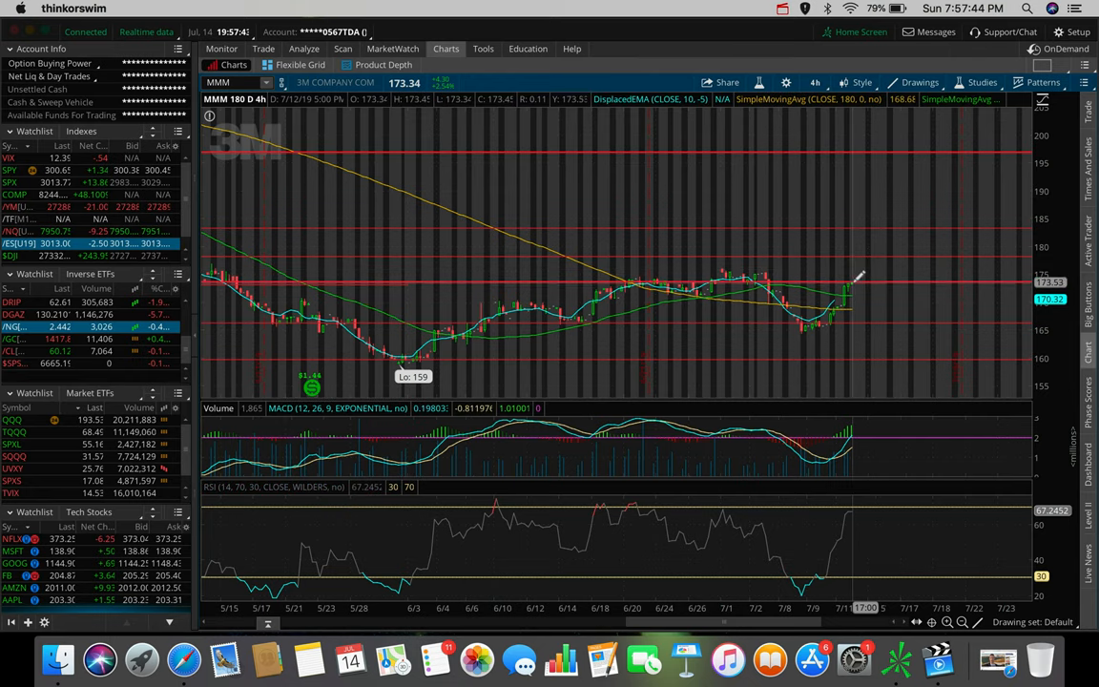
mouse_move(854, 282)
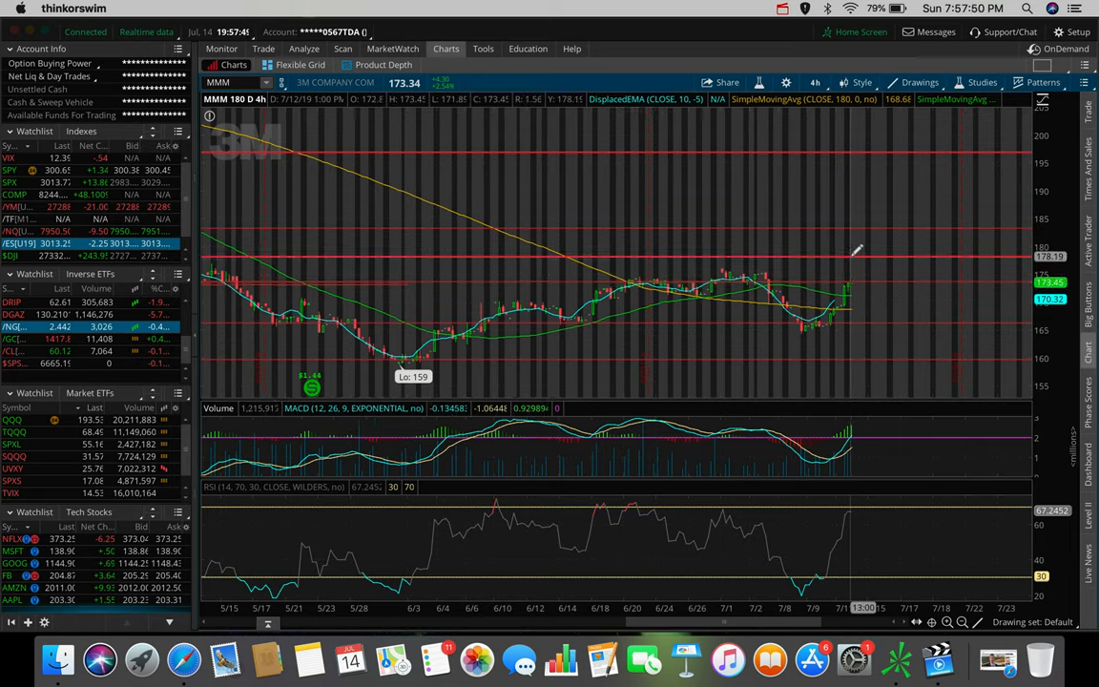
mouse_move(848, 277)
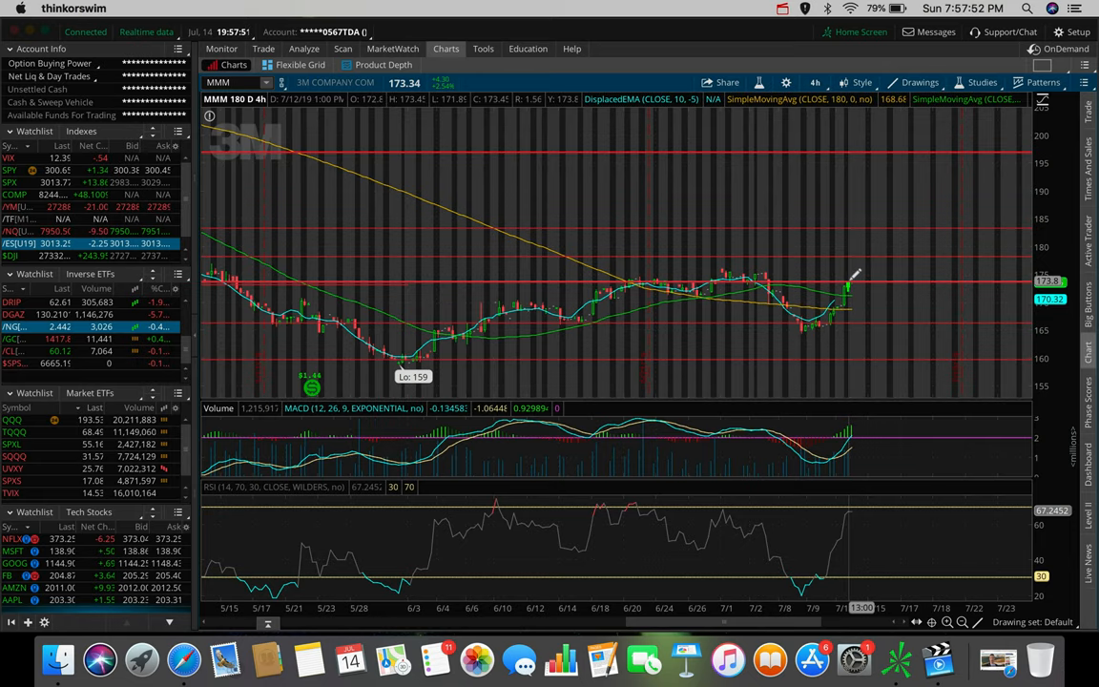
mouse_move(847, 282)
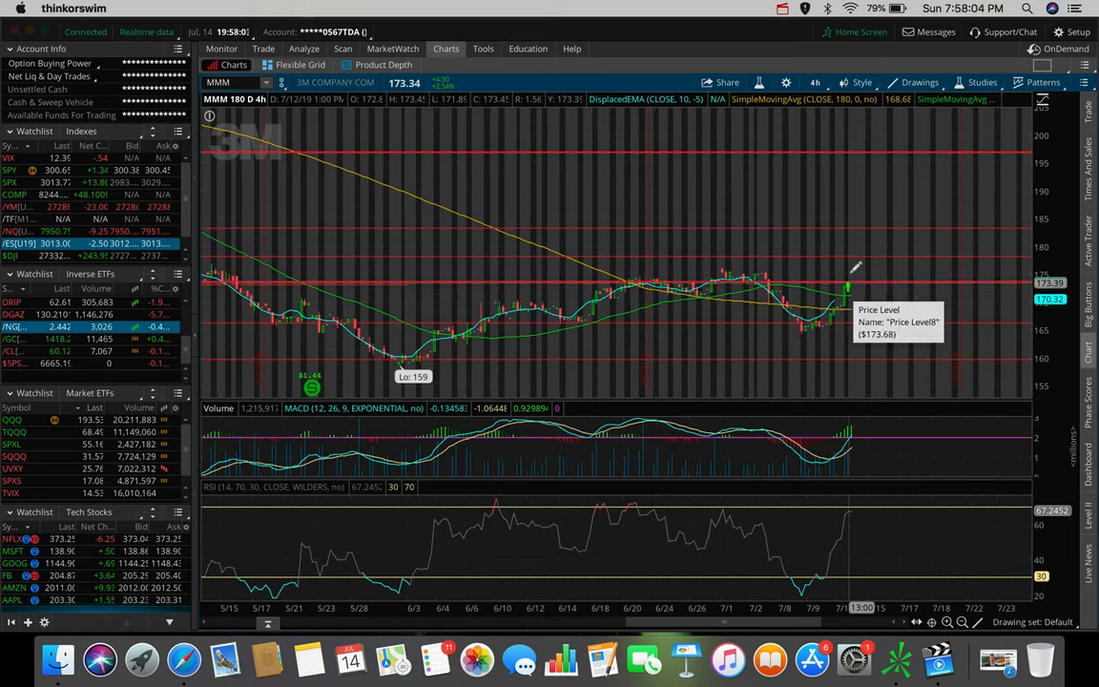
mouse_move(844, 244)
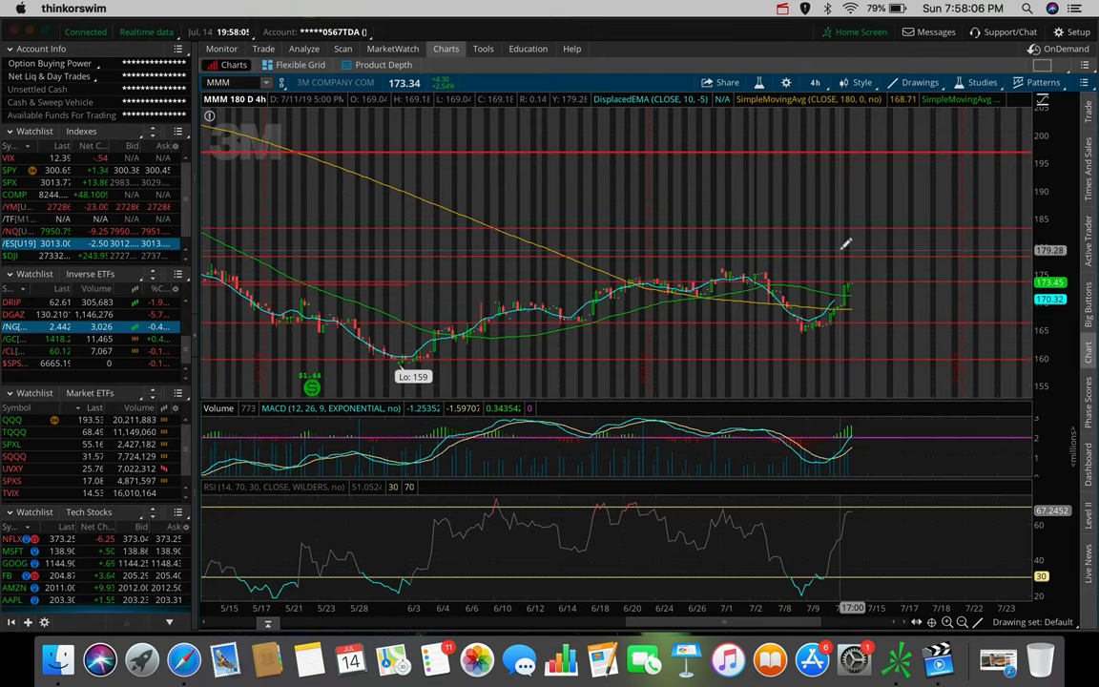
mouse_move(851, 264)
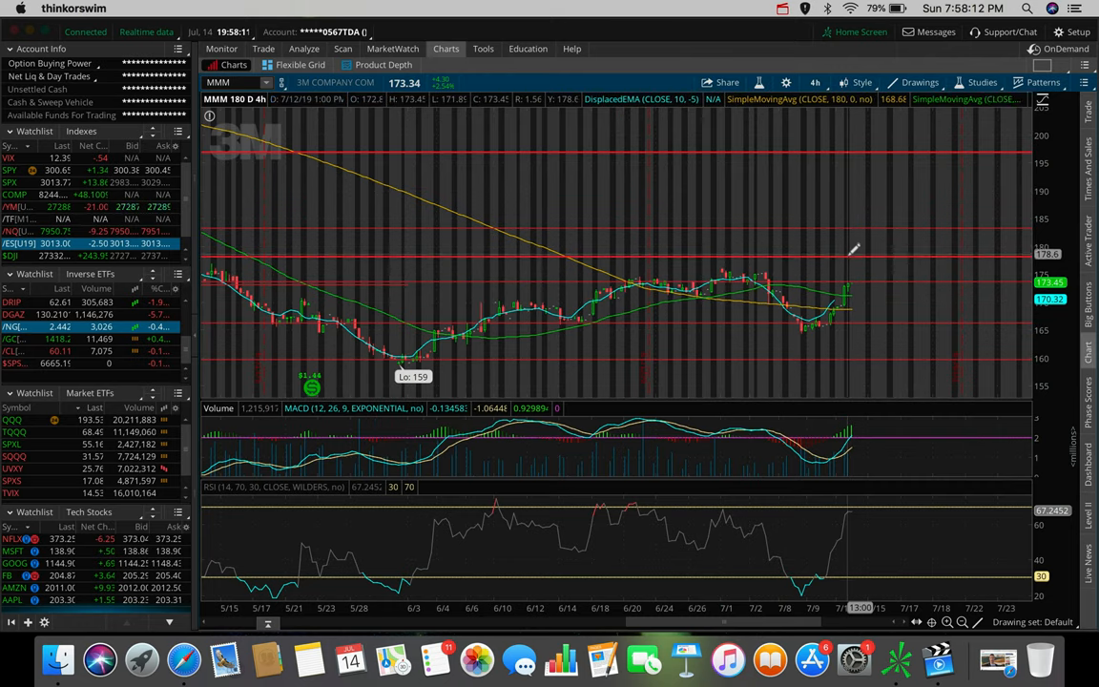
mouse_move(882, 214)
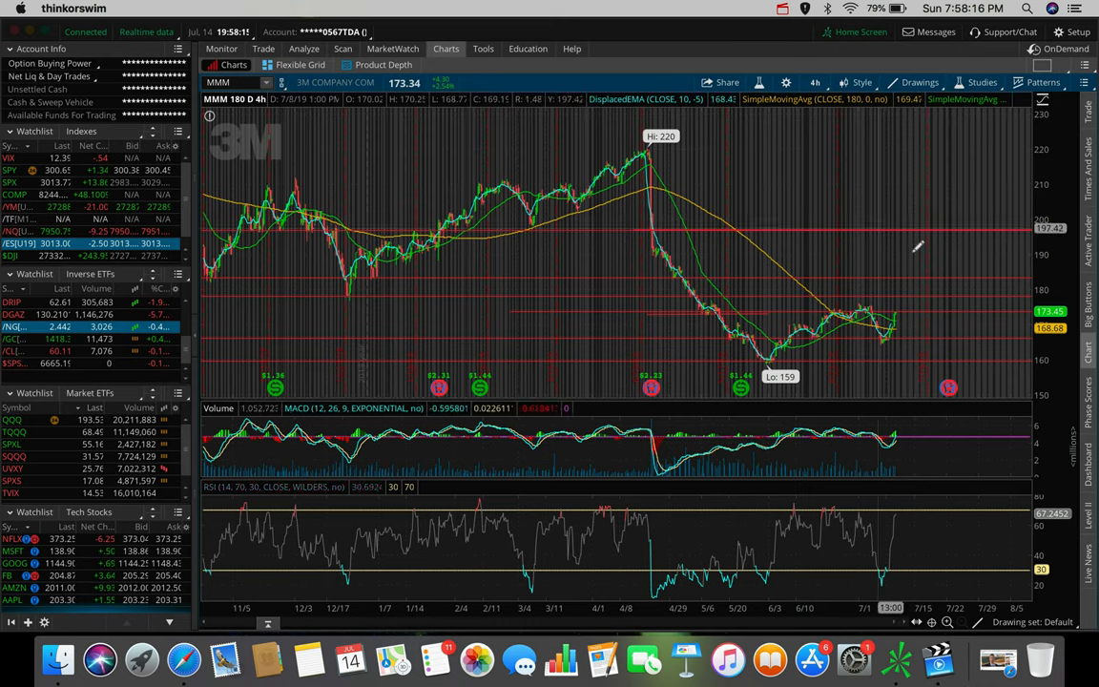
mouse_move(759, 294)
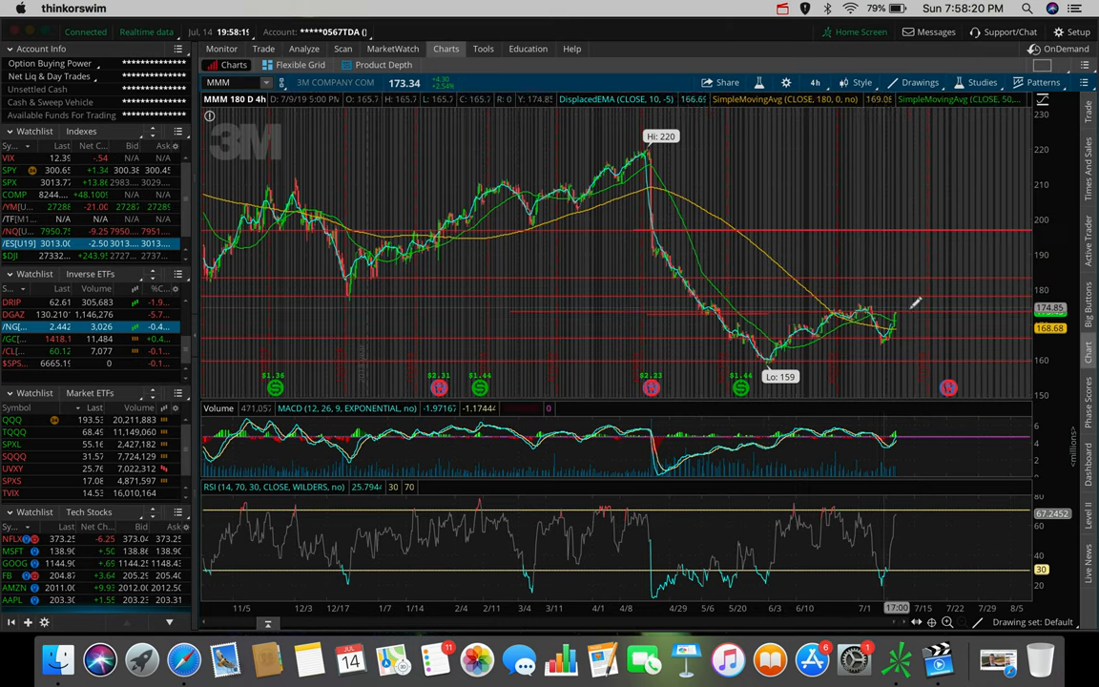
mouse_move(874, 306)
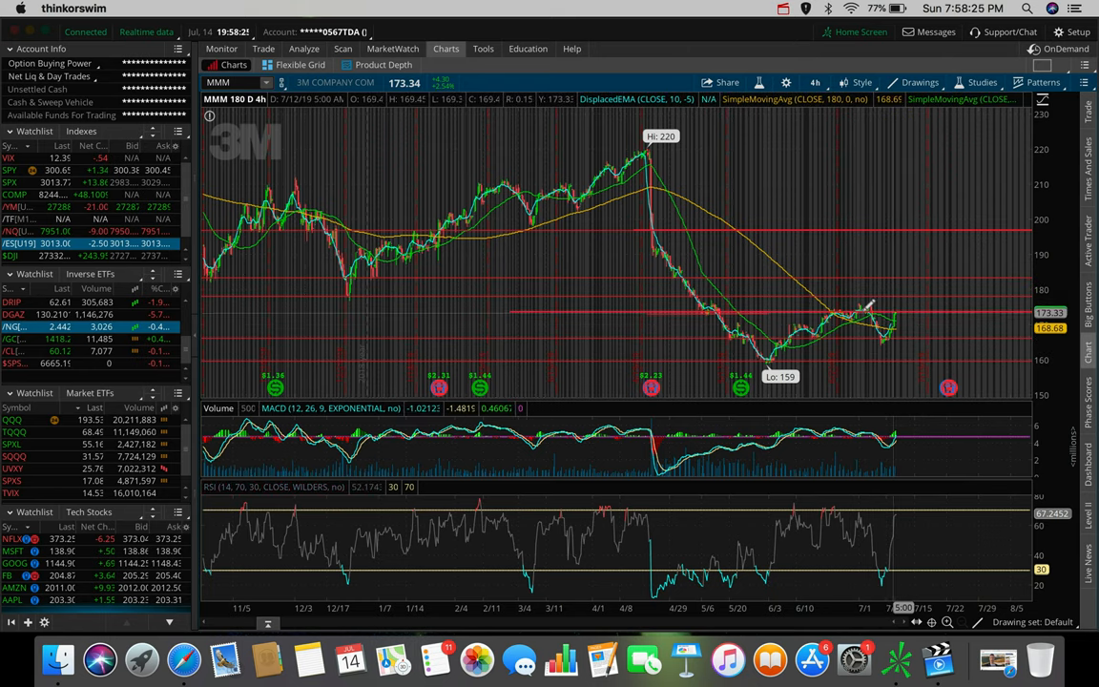
mouse_move(895, 340)
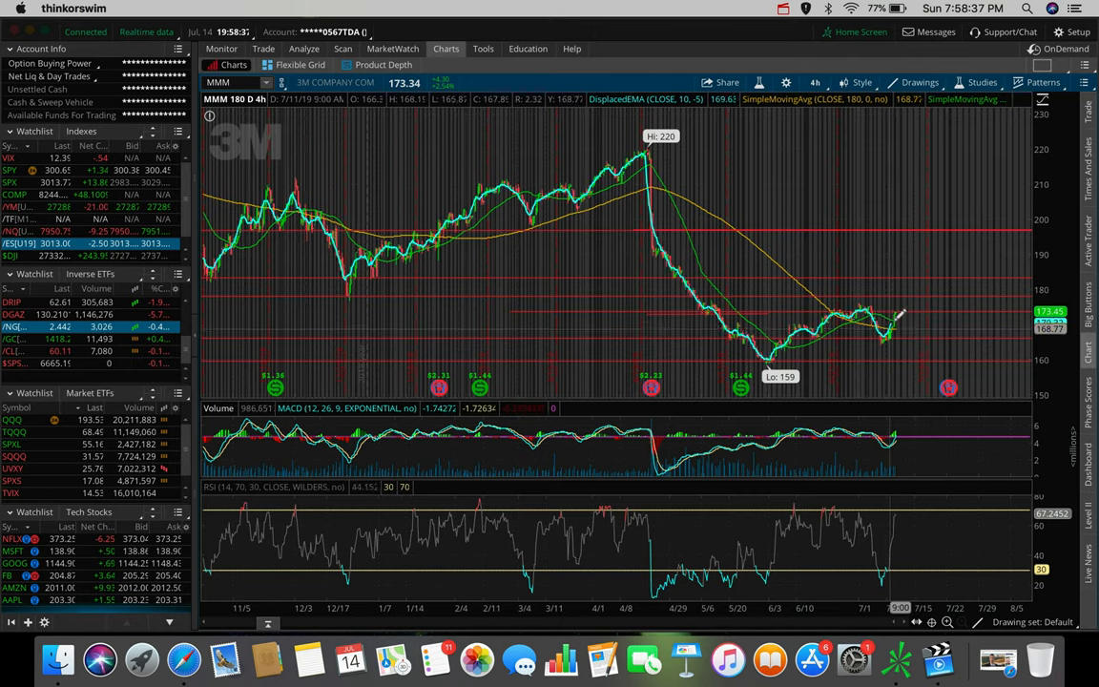
mouse_move(896, 290)
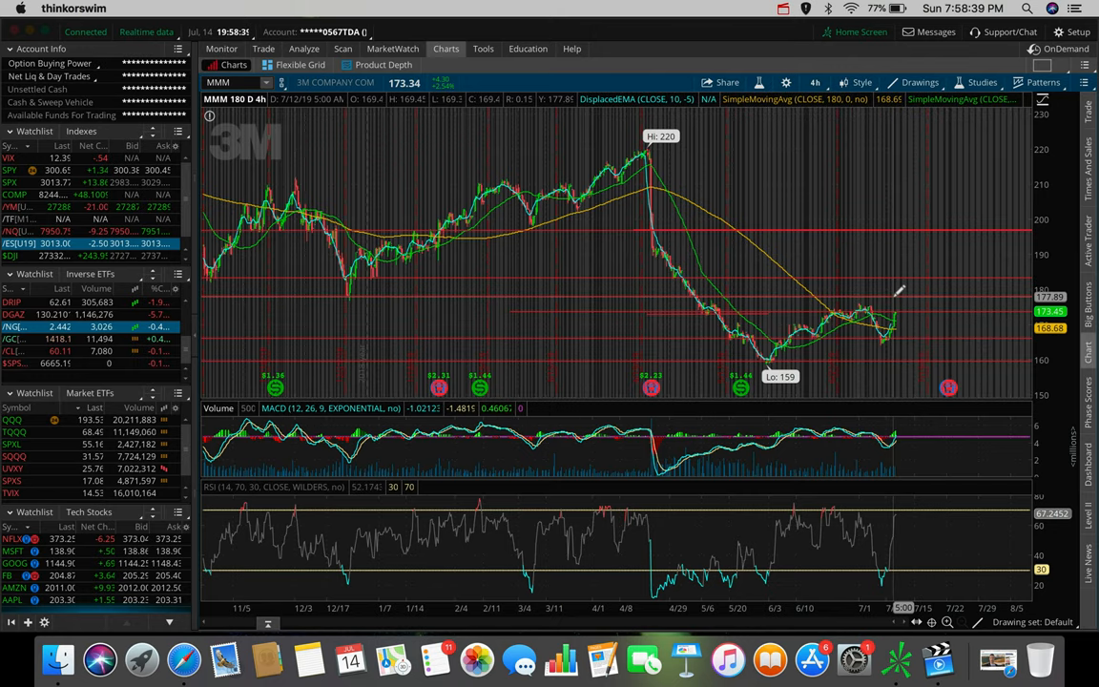
mouse_move(906, 309)
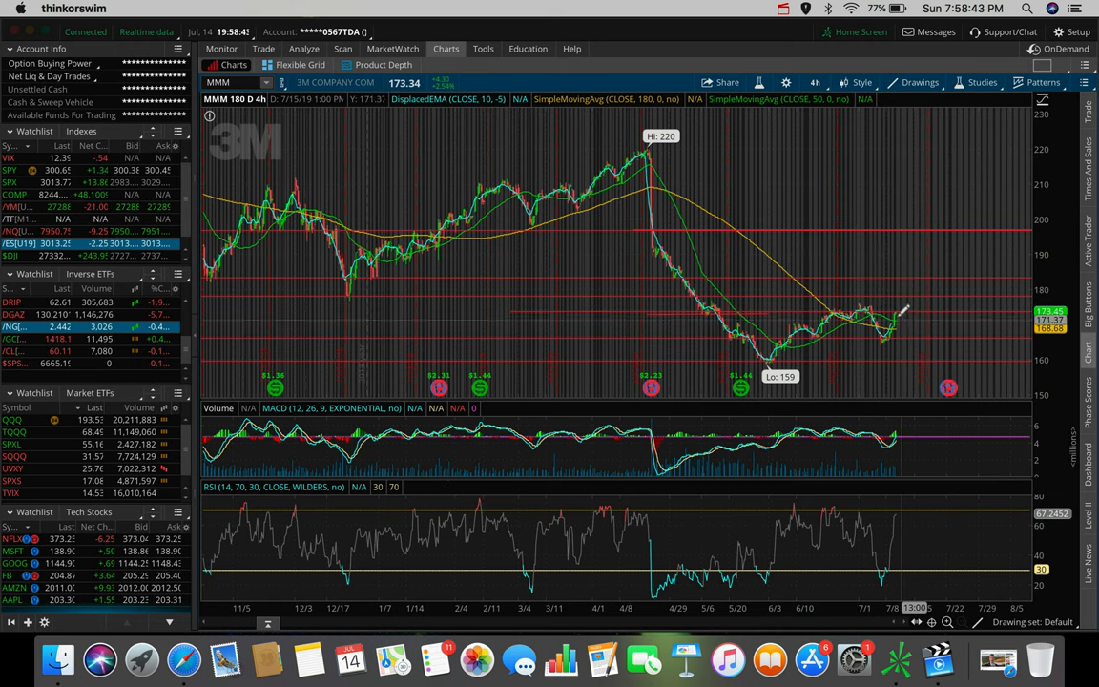
mouse_move(881, 263)
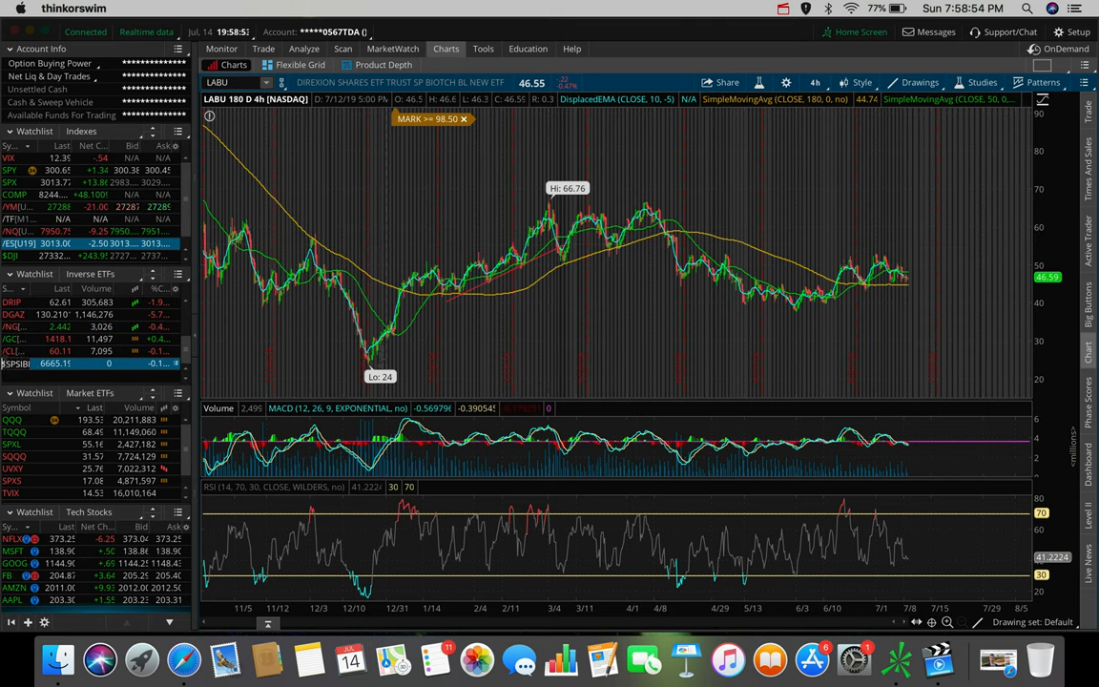
Flip between the $SPSBI biotech index and LABU charts, ending on LABU.
click(35, 362)
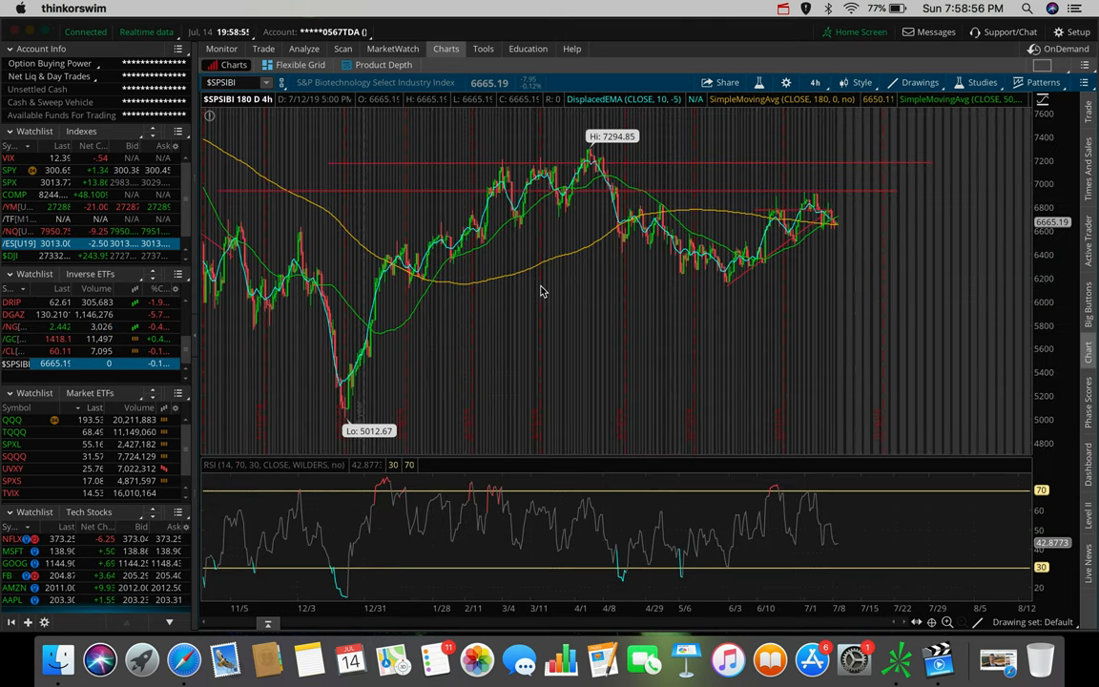
mouse_move(774, 244)
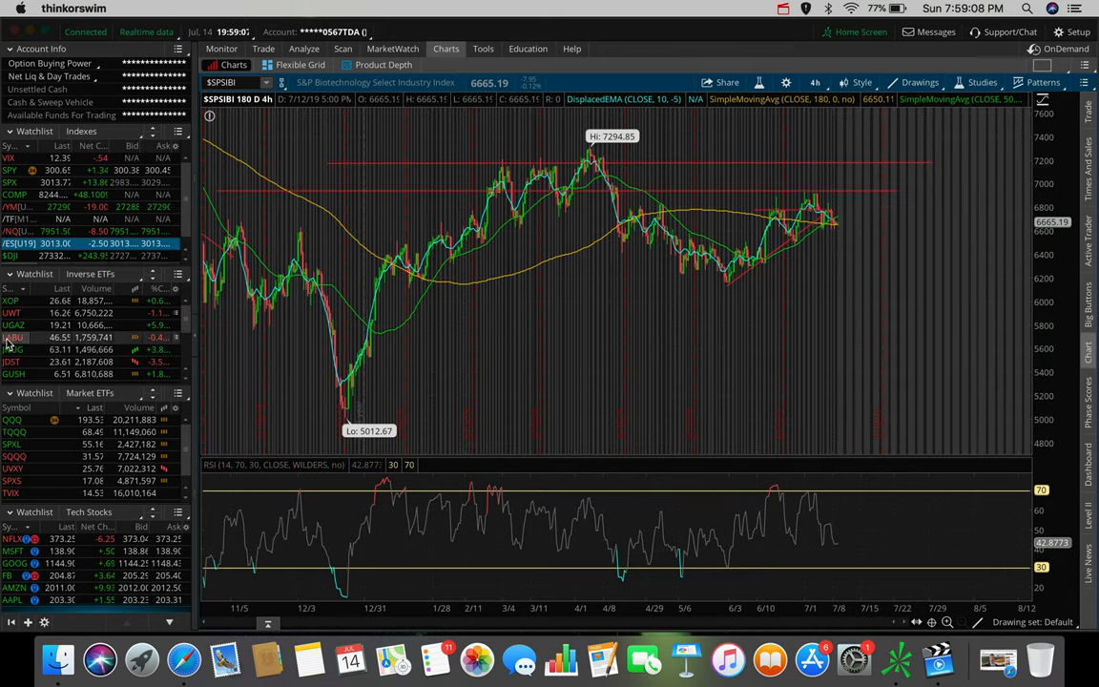
click(12, 336)
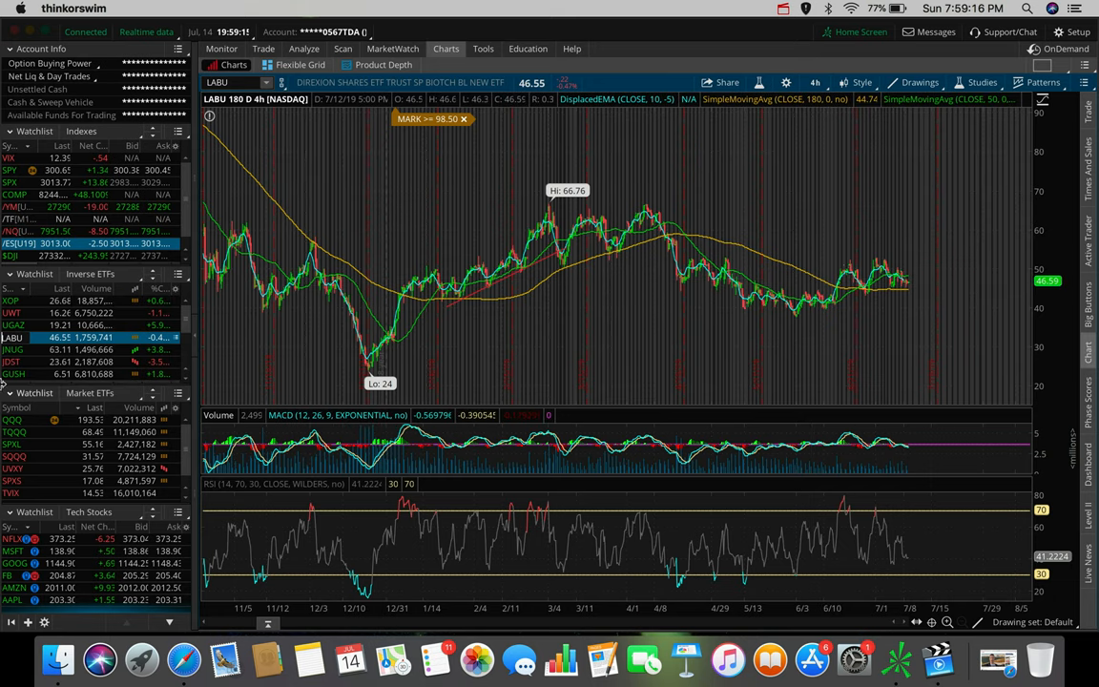
click(14, 362)
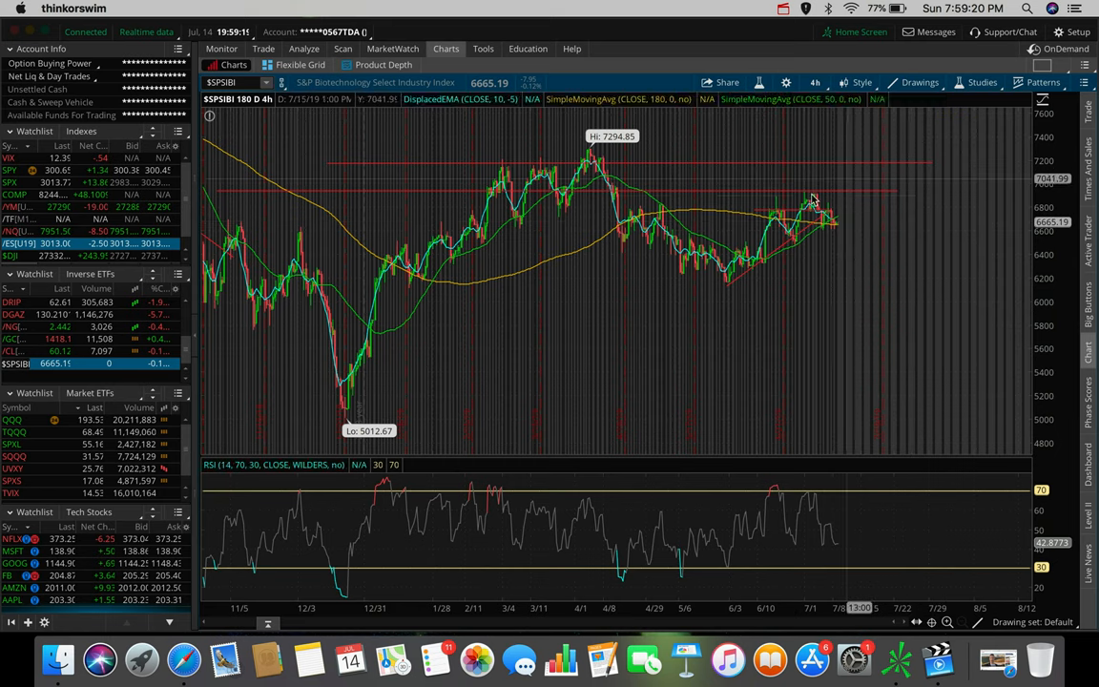
mouse_move(836, 233)
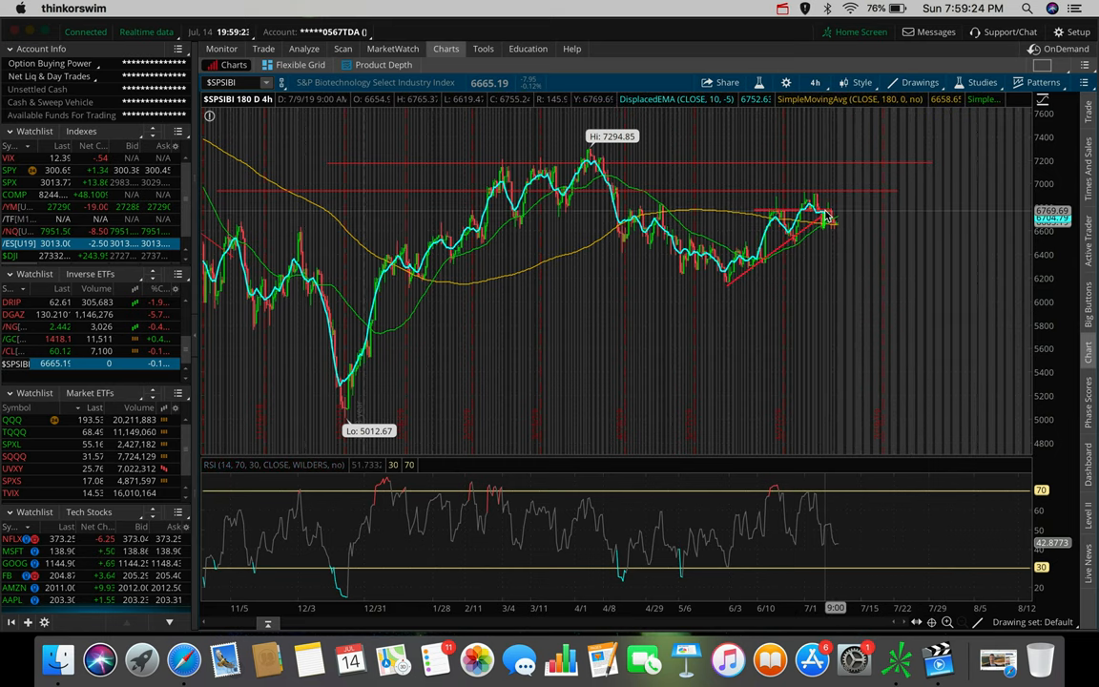
mouse_move(828, 217)
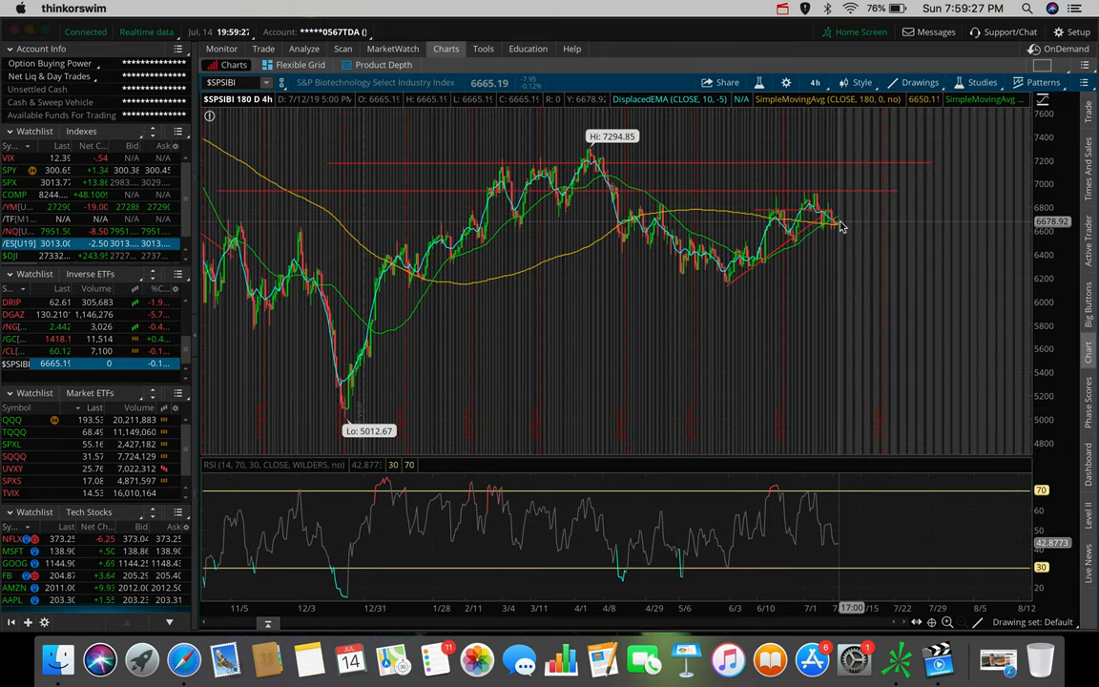
mouse_move(840, 195)
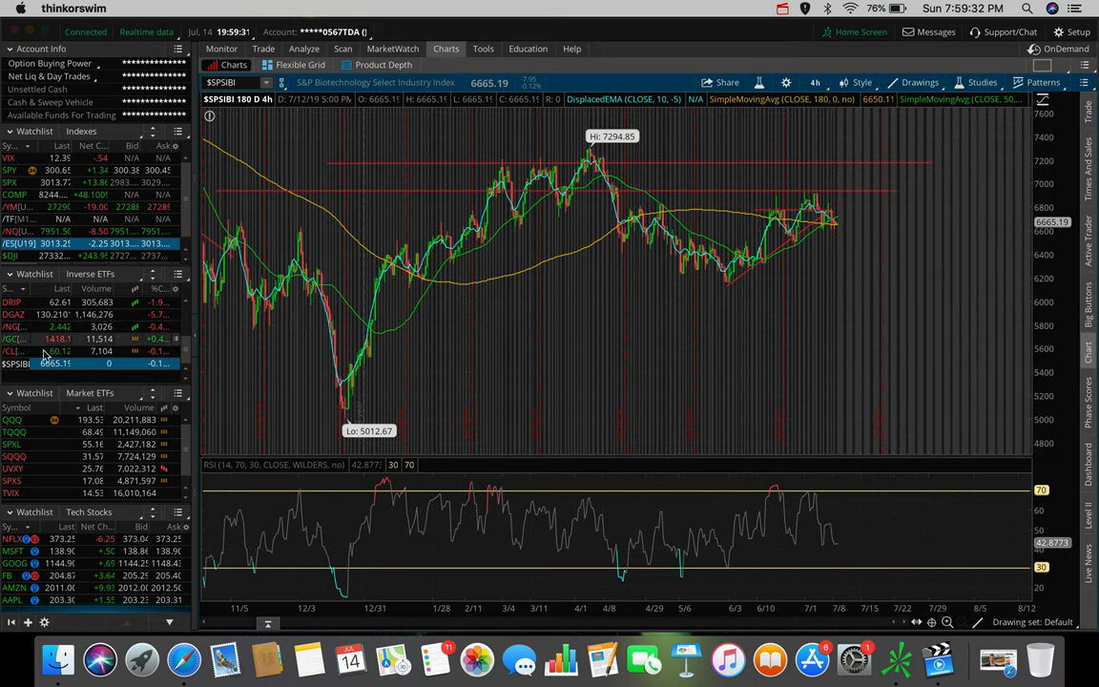
click(12, 335)
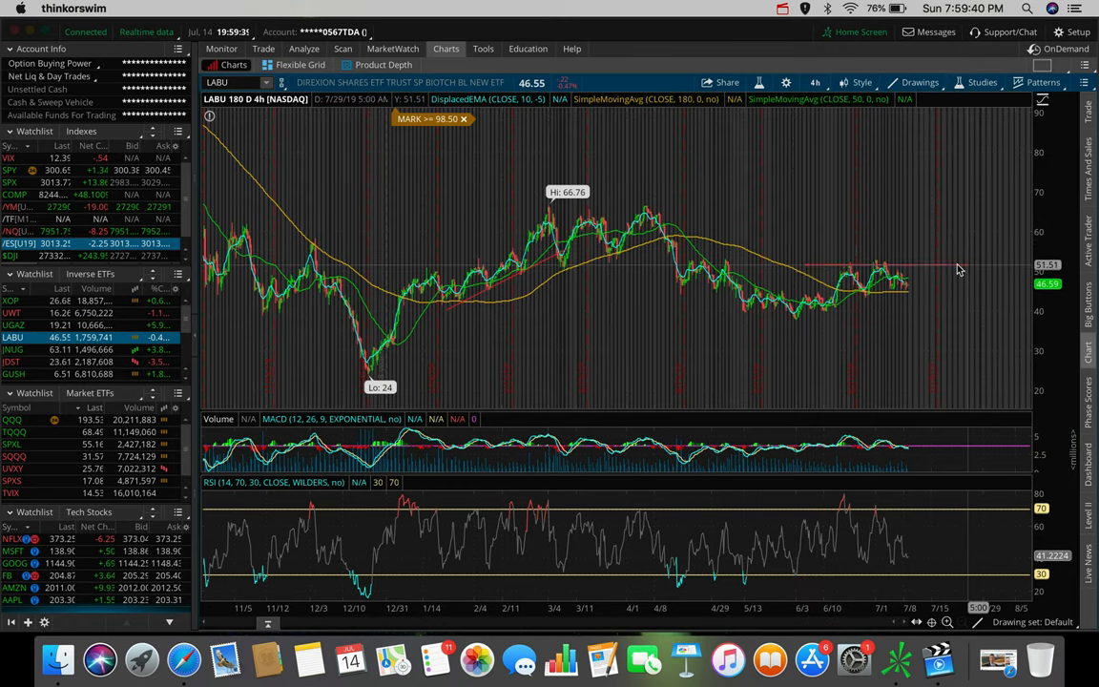
mouse_move(870, 252)
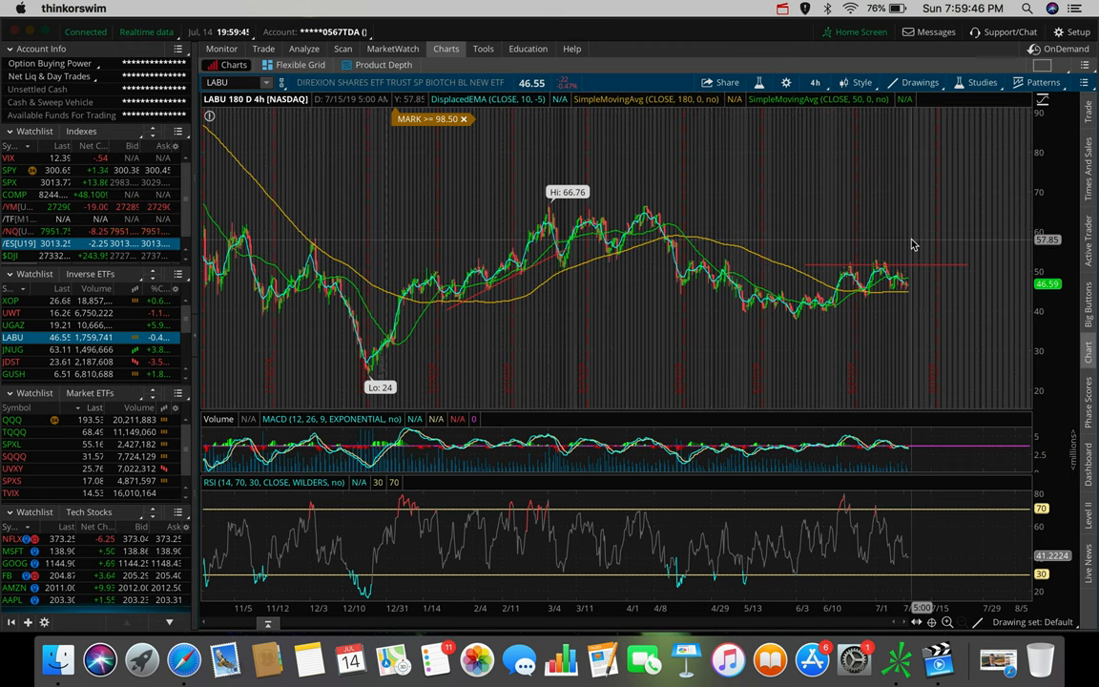
mouse_move(923, 357)
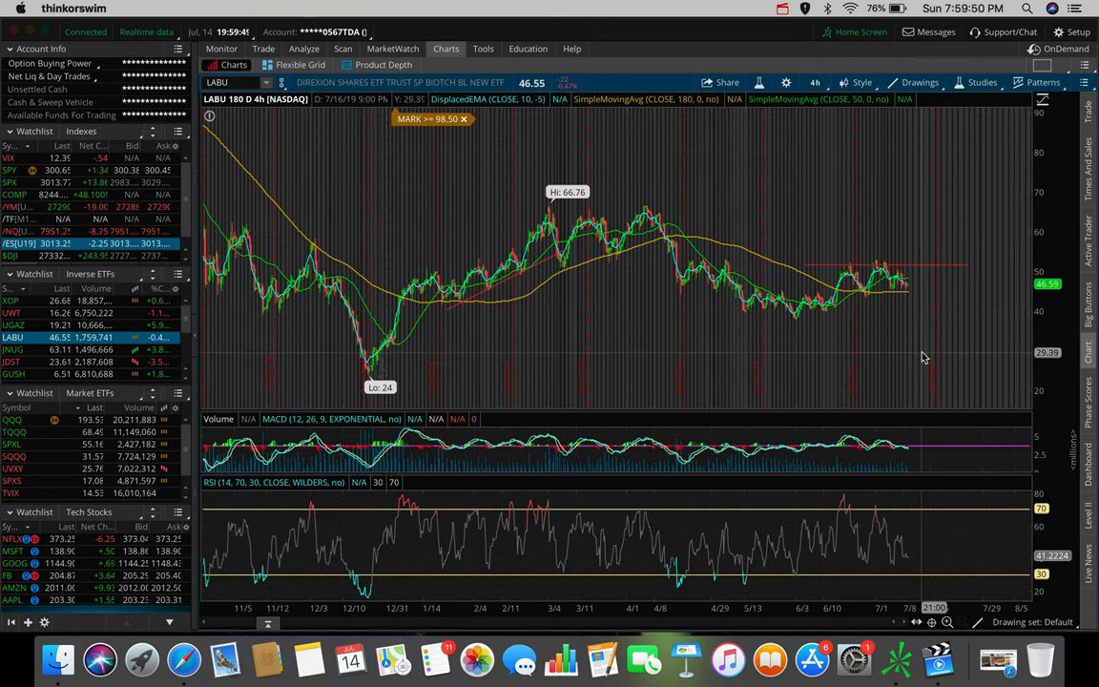
mouse_move(924, 351)
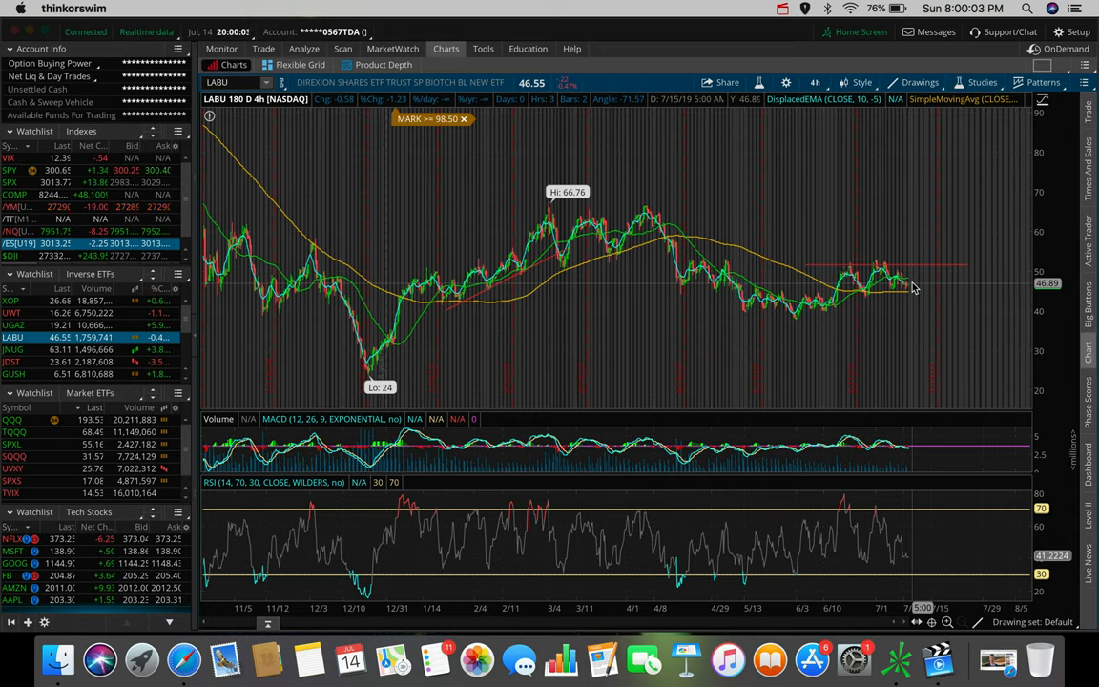
mouse_move(912, 271)
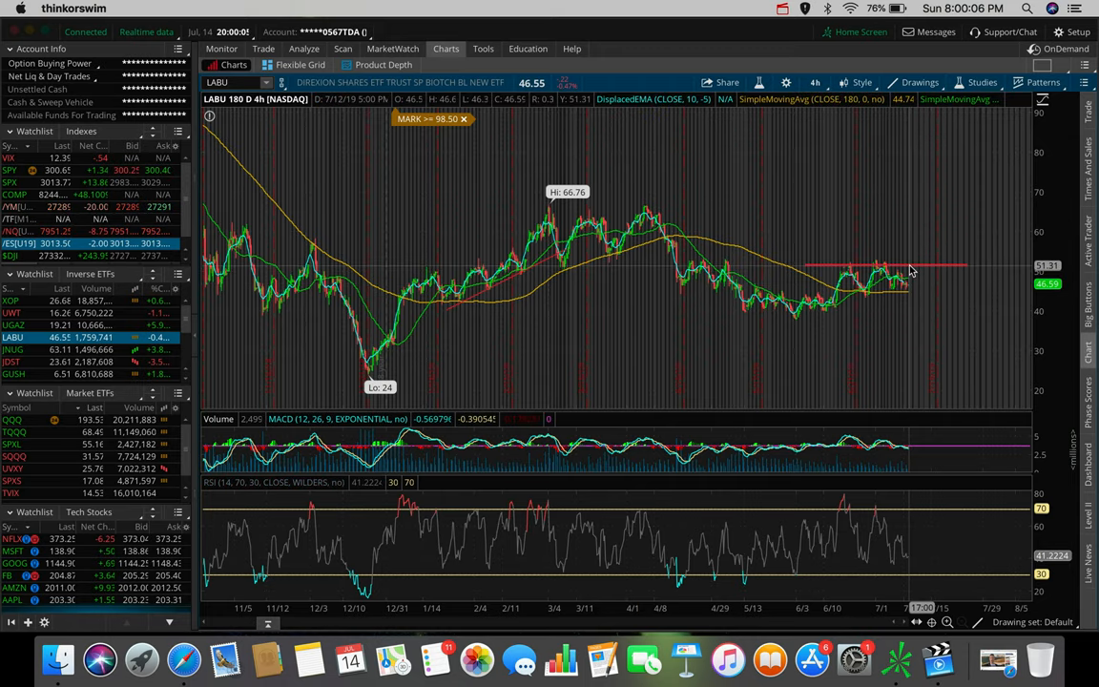
mouse_move(918, 294)
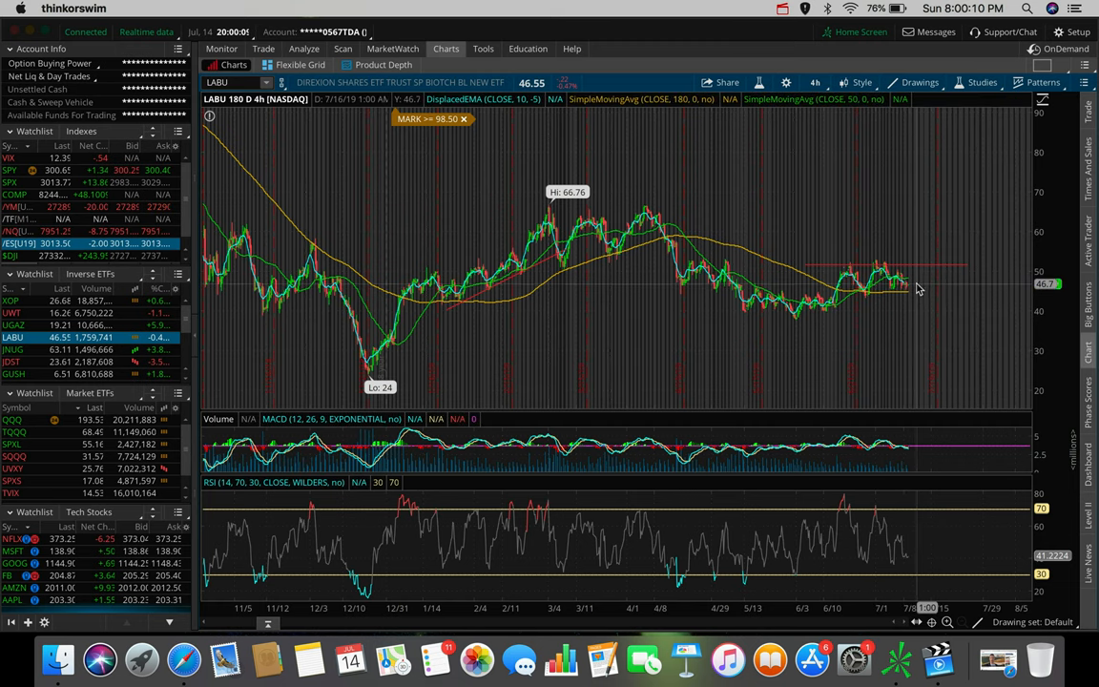
mouse_move(914, 277)
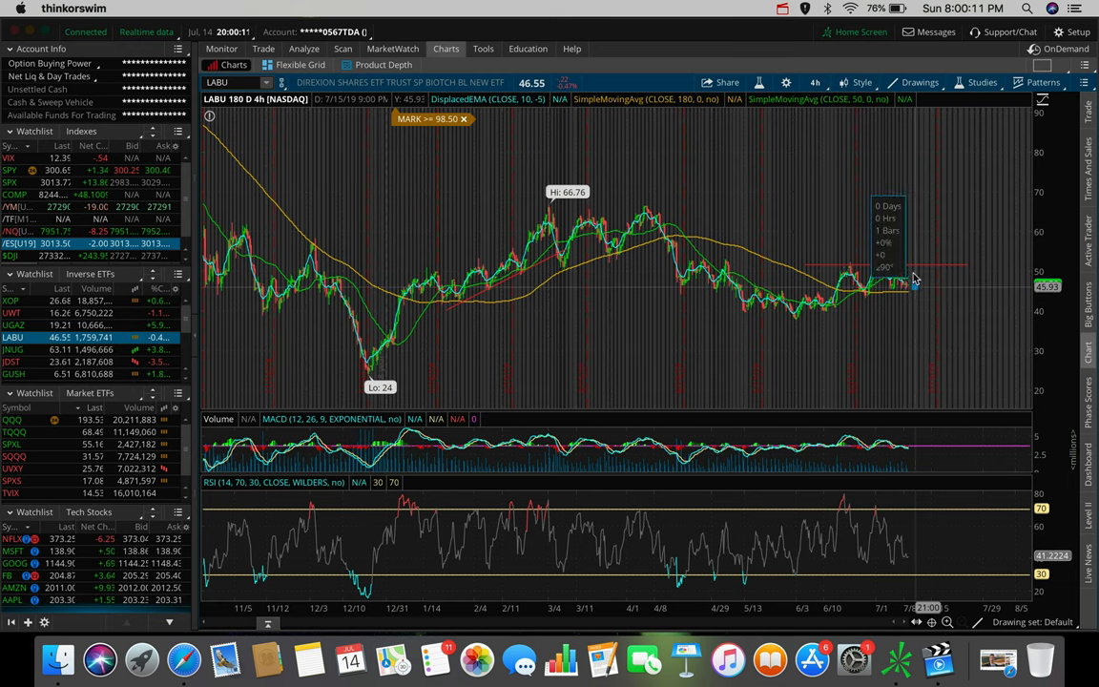
mouse_move(912, 282)
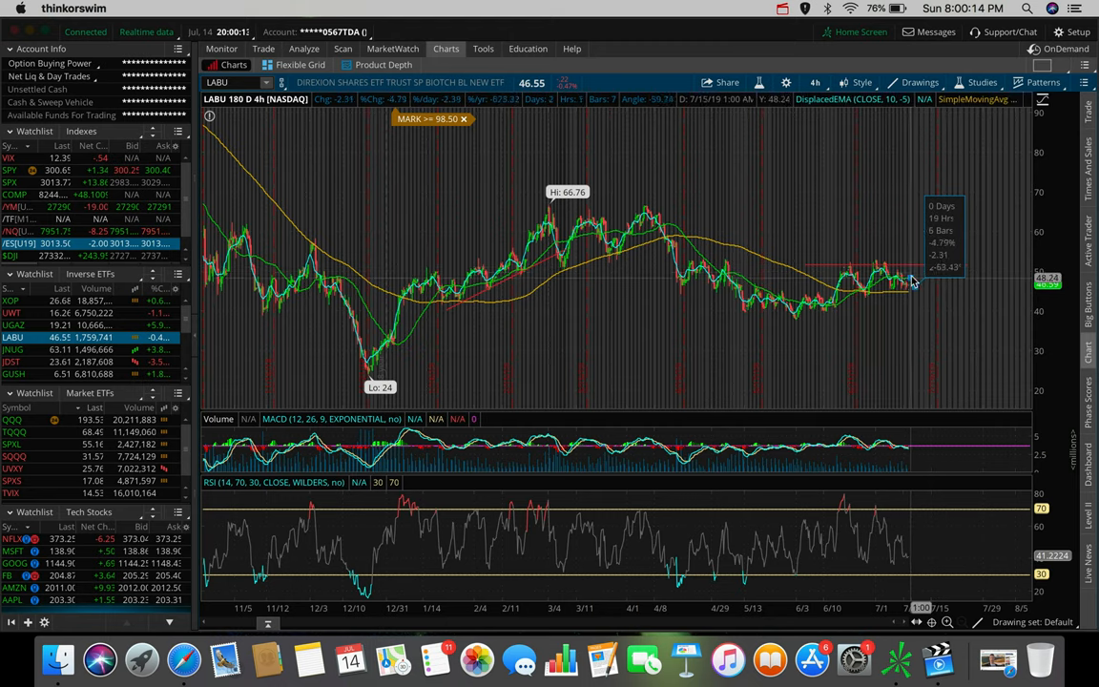
mouse_move(912, 271)
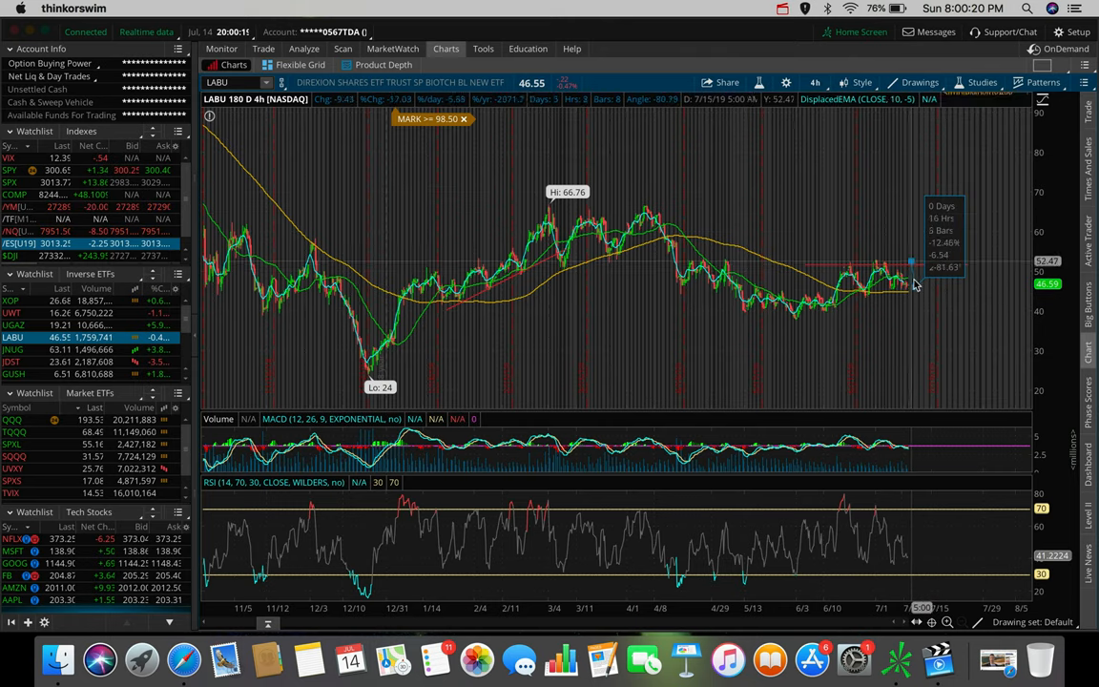
mouse_move(918, 290)
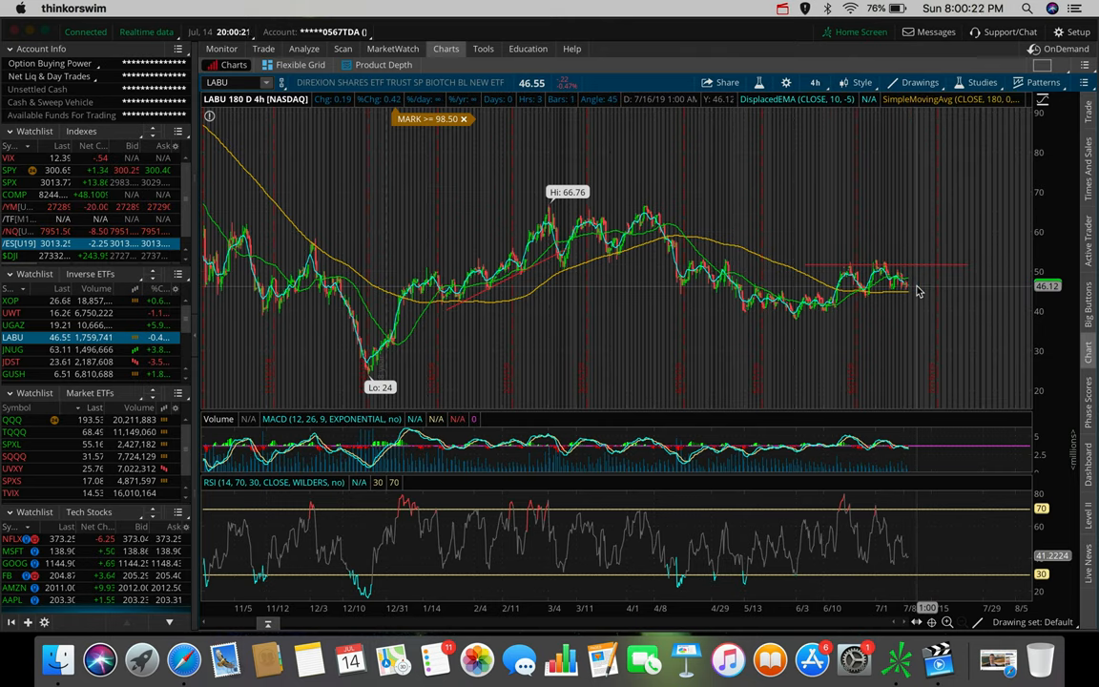
mouse_move(915, 286)
text(AAPL)
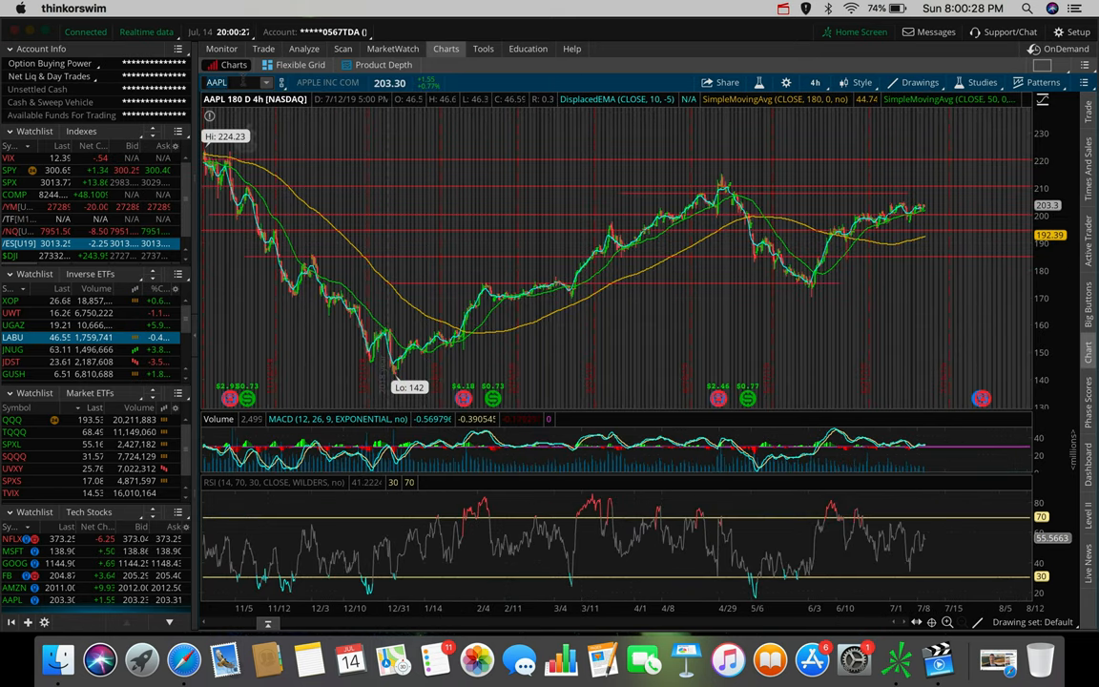
mouse_move(779, 225)
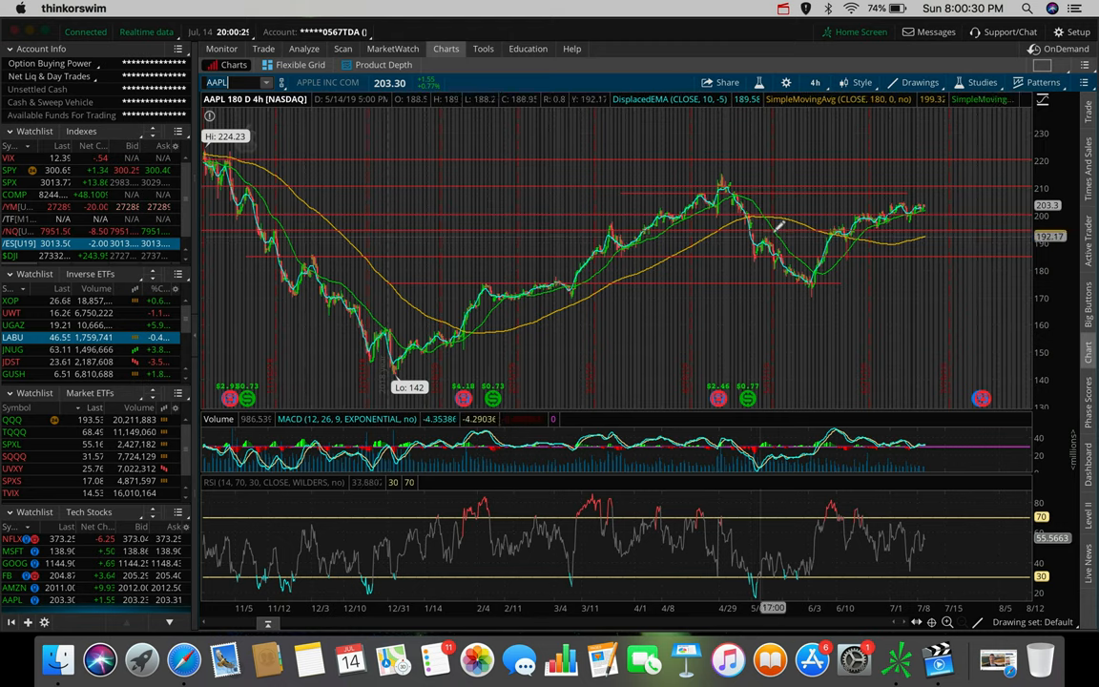
mouse_move(882, 197)
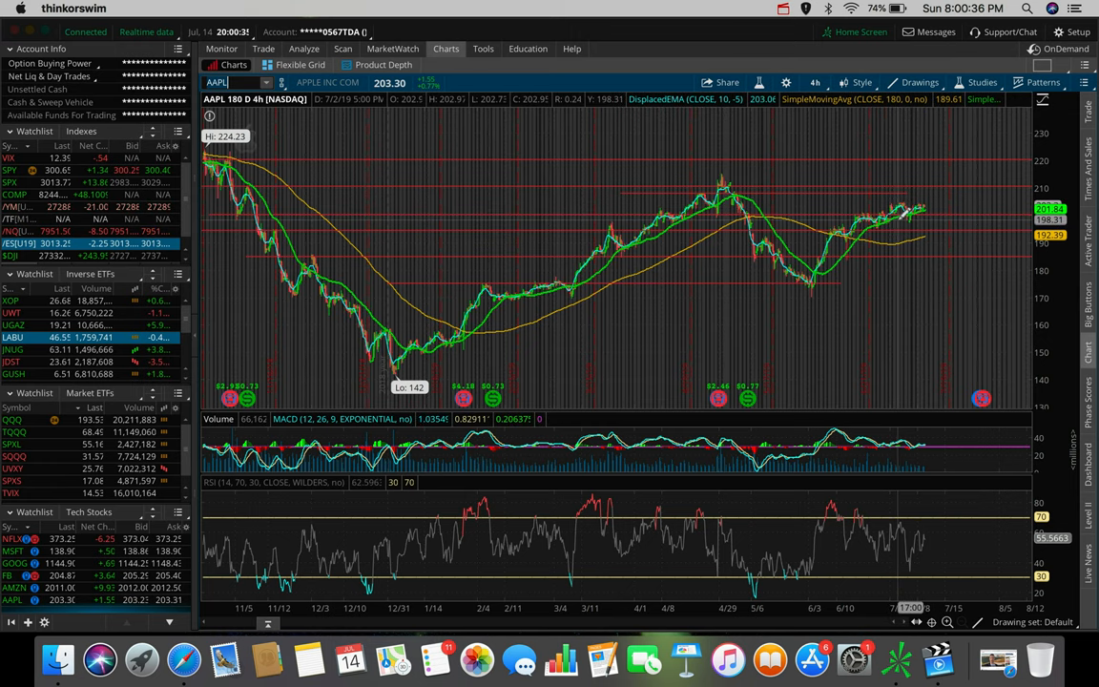
mouse_move(931, 206)
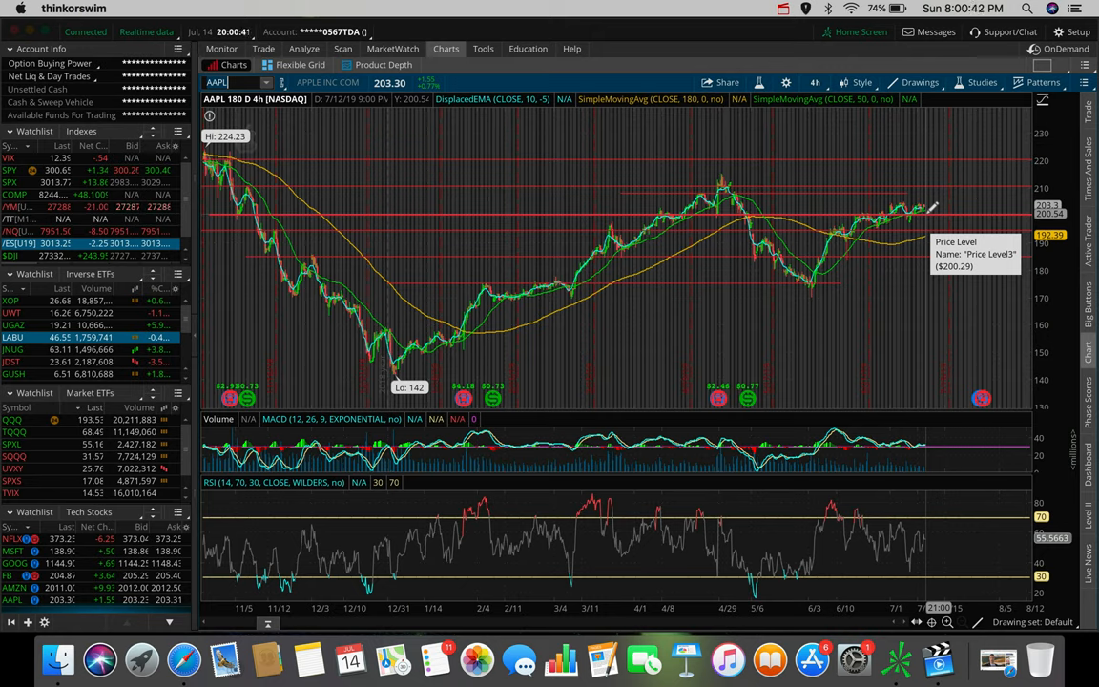
mouse_move(923, 202)
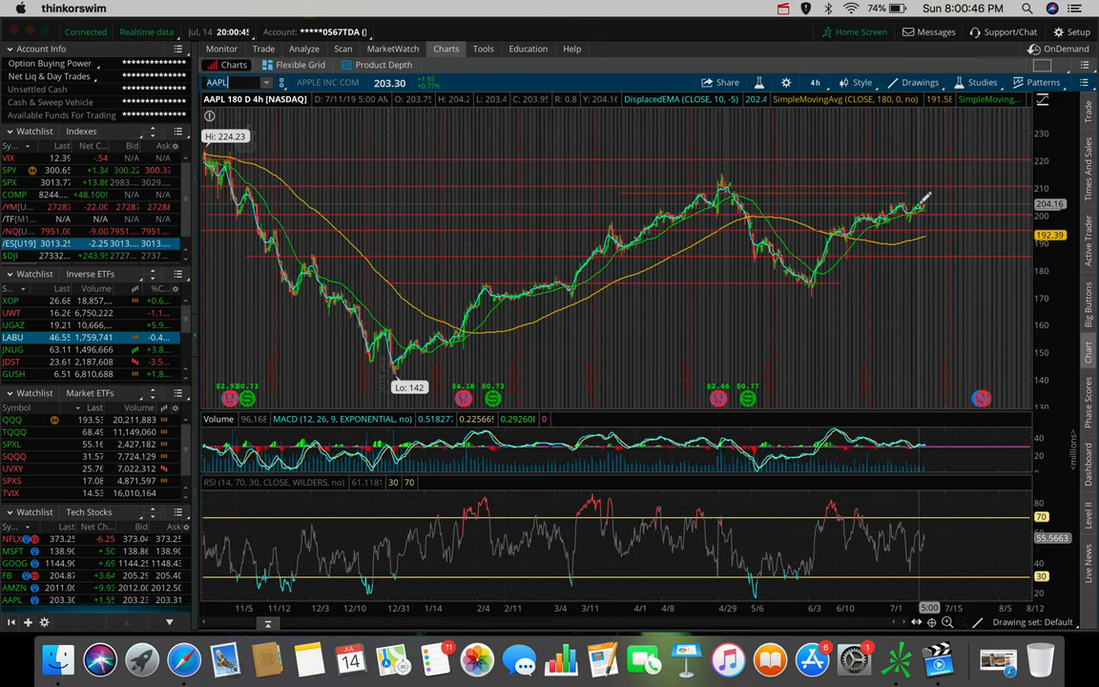
mouse_move(931, 206)
text(AMZN)
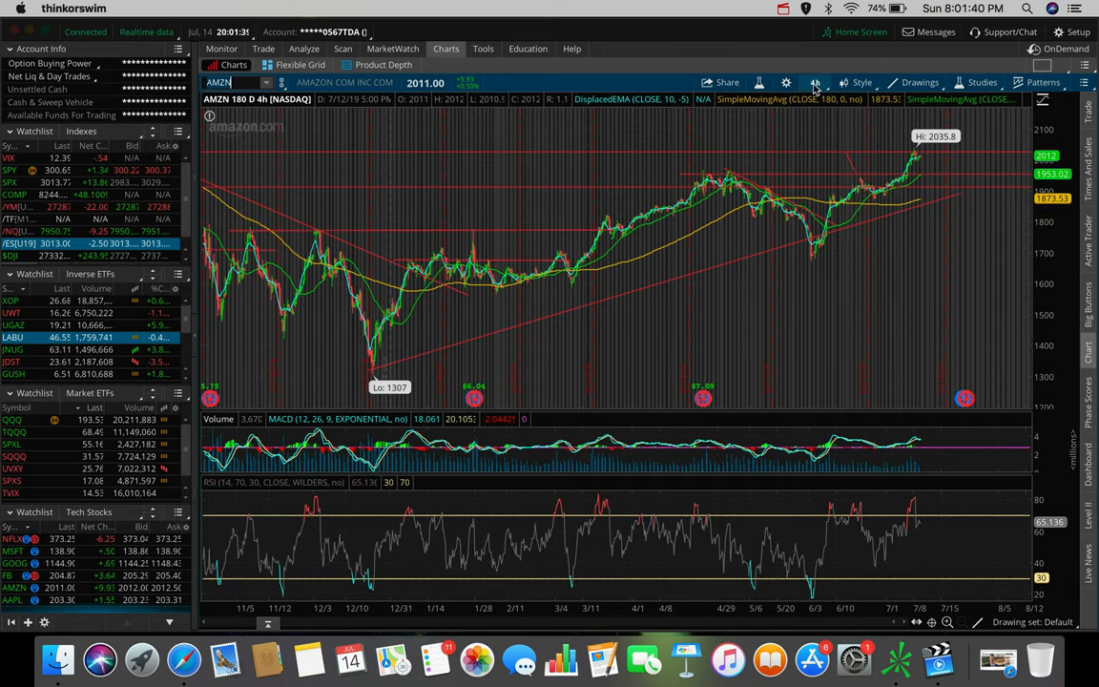
Set AMZN to 1Y:1D daily candles and bring up the time frame choices.
click(817, 83)
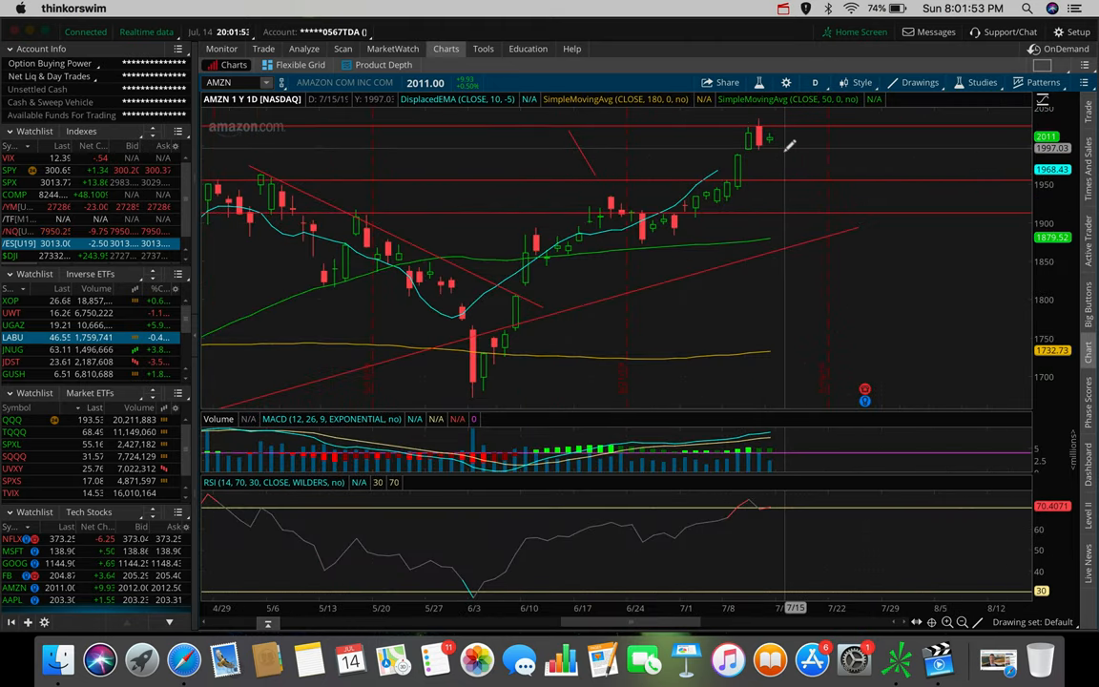
click(812, 82)
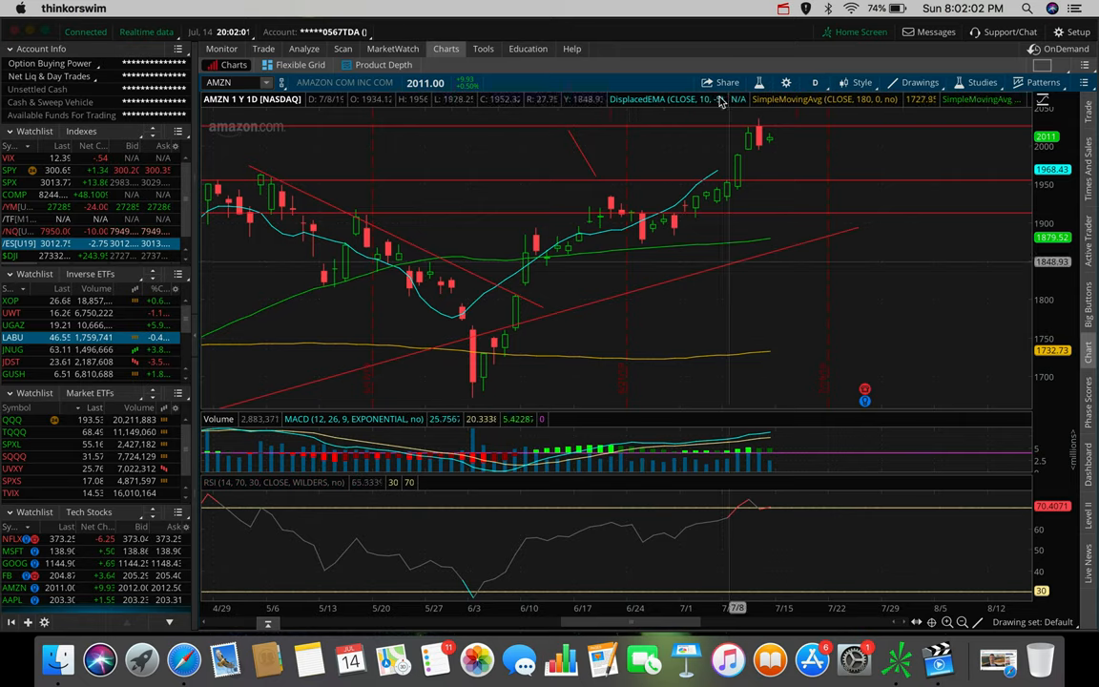
click(814, 82)
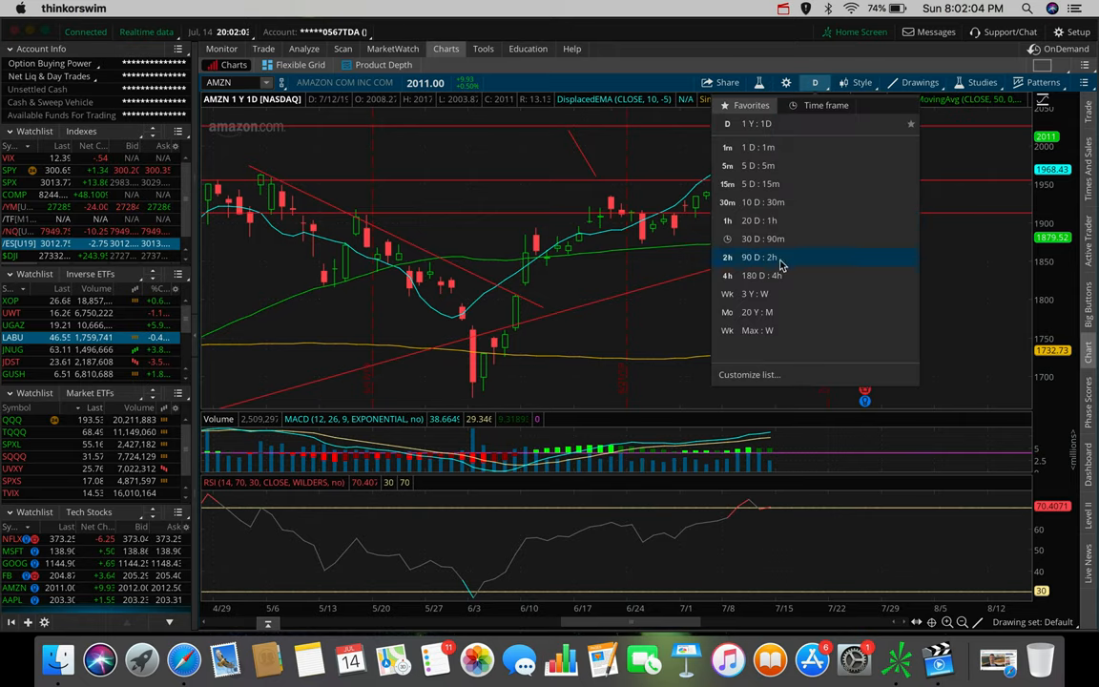
Return the AMZN chart to the 180-day four-hour view to review its horizontal levels.
click(763, 275)
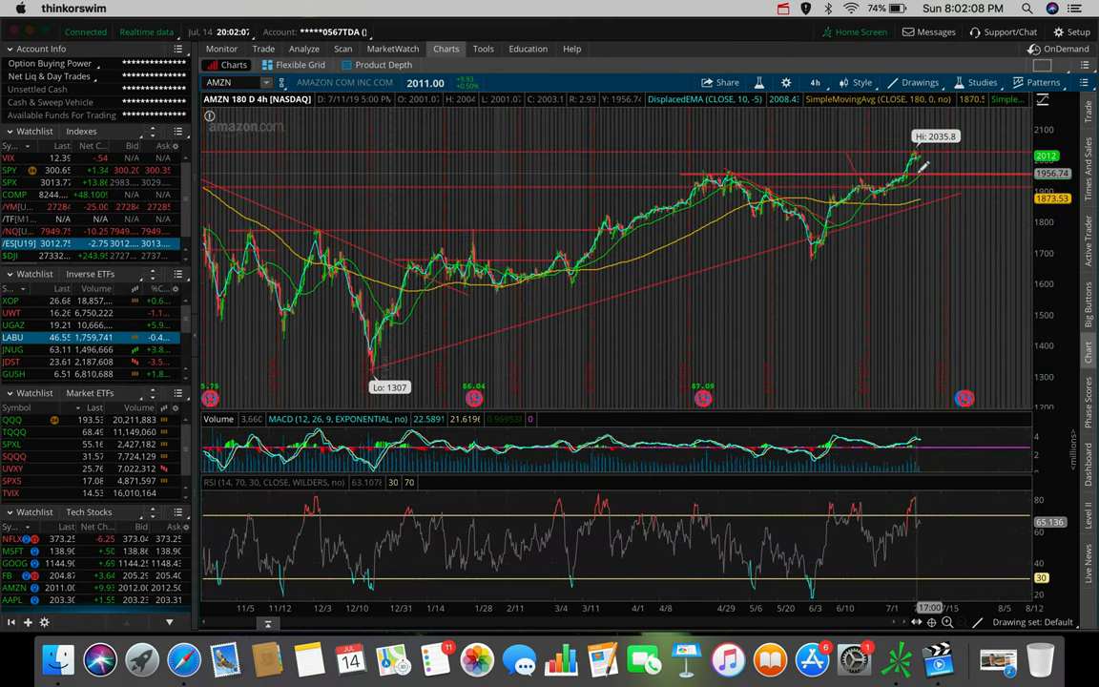
mouse_move(904, 170)
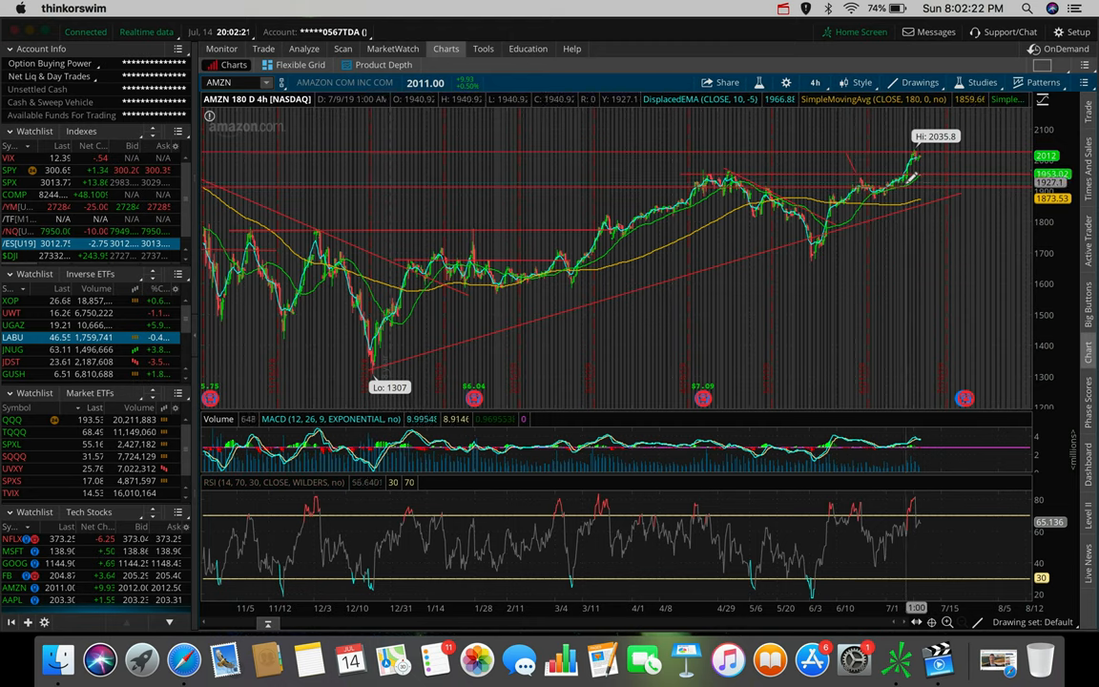
mouse_move(931, 162)
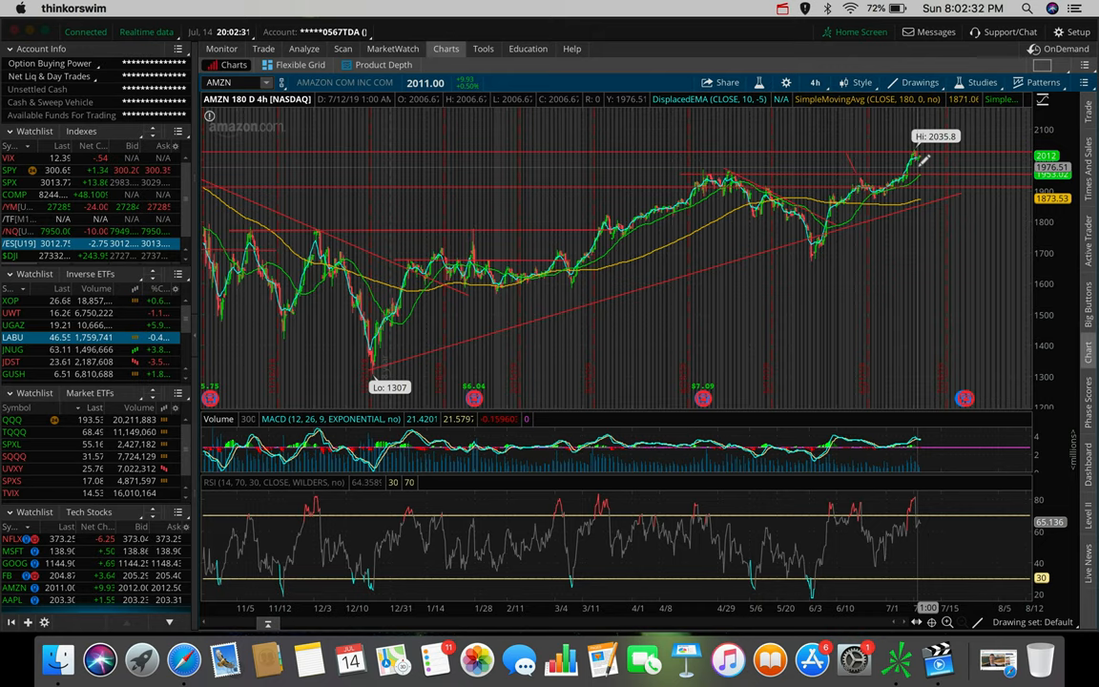
mouse_move(811, 187)
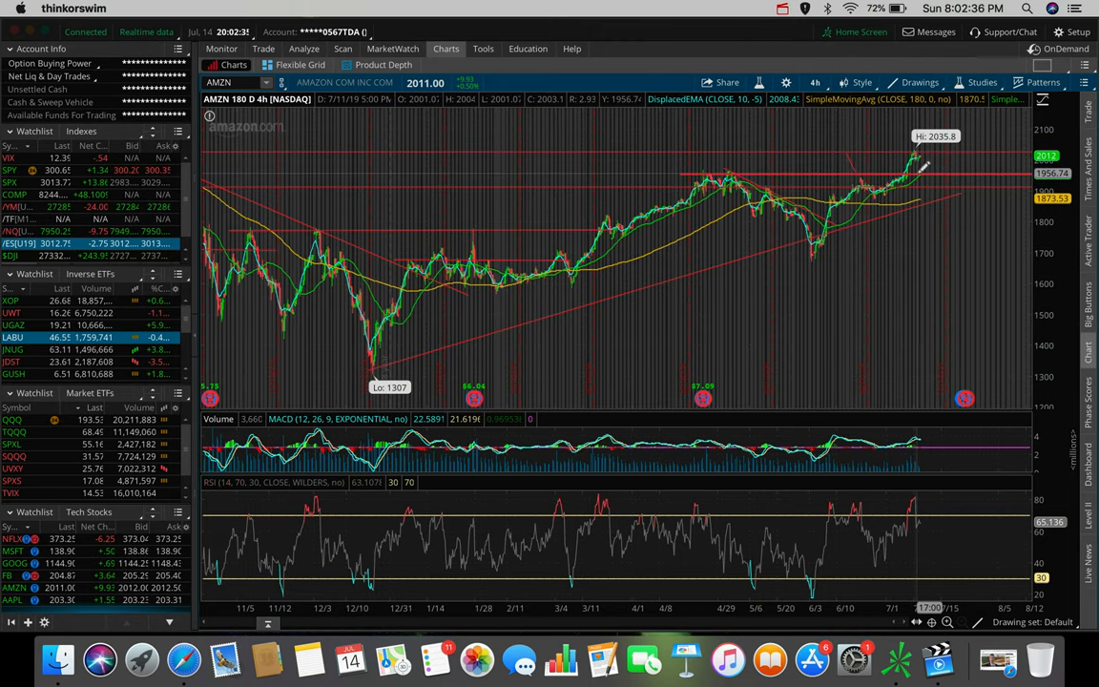
mouse_move(920, 164)
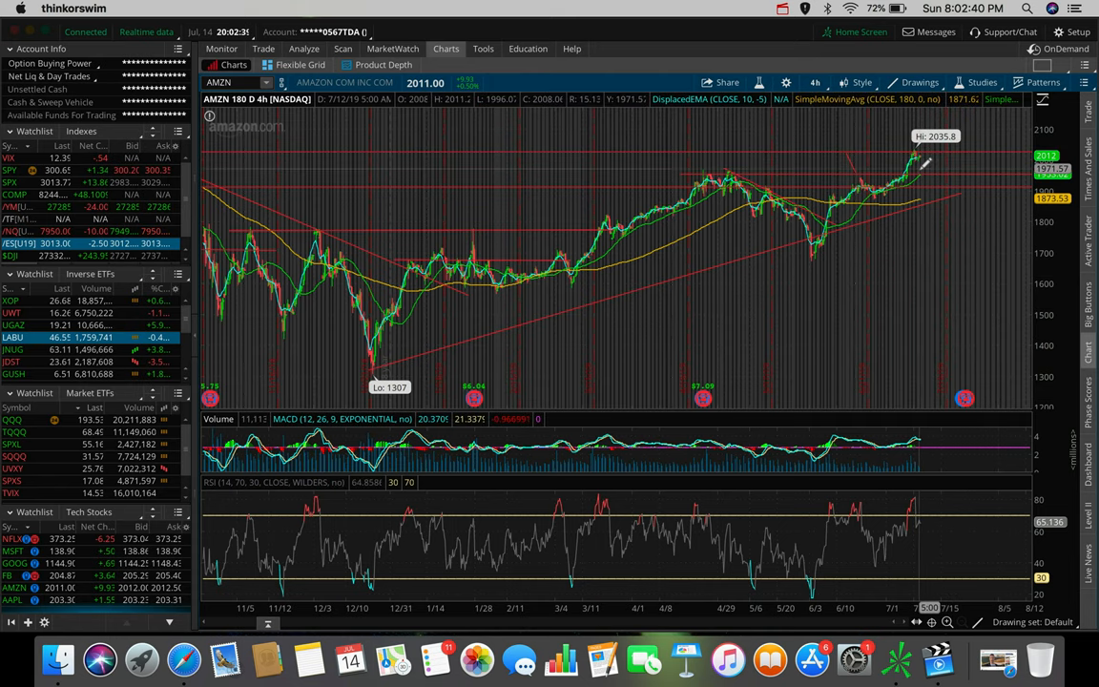
mouse_move(919, 163)
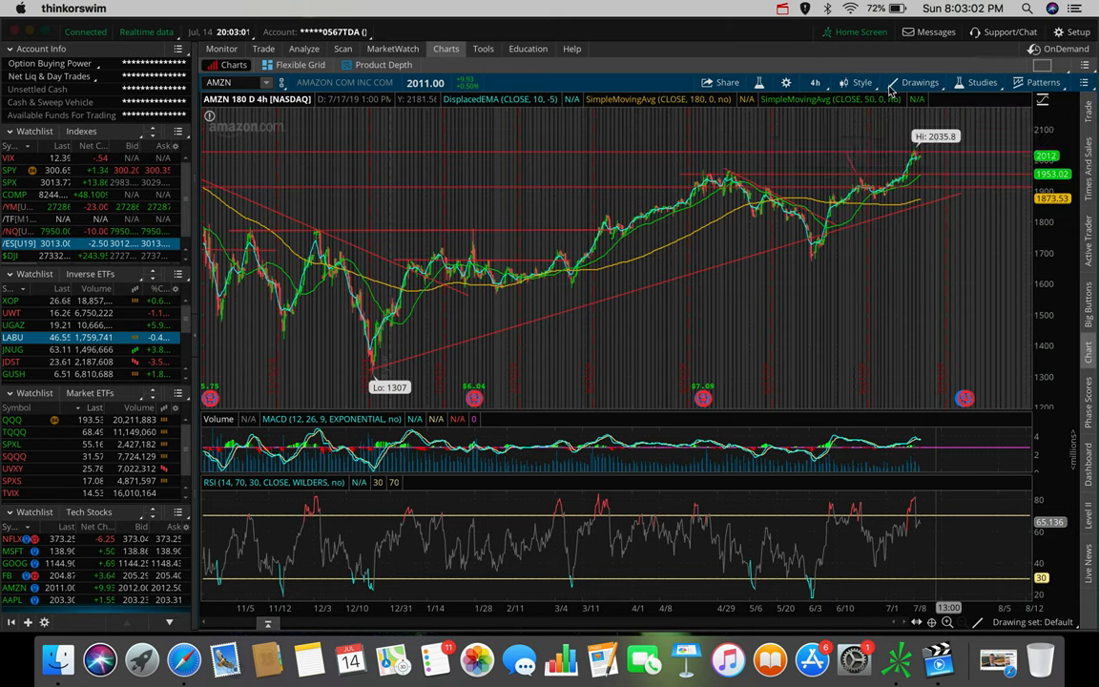
mouse_move(912, 144)
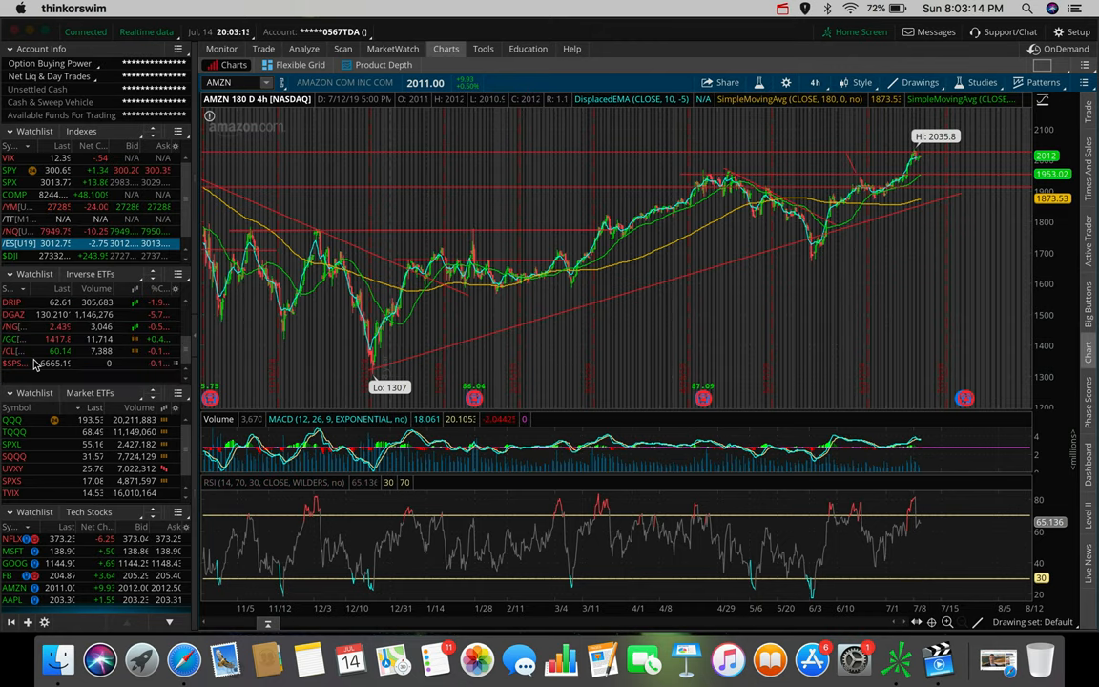
Zoom the XOP chart toward recent bars to inspect the converging trendline triangle.
scroll(down, 3)
text(XOP)
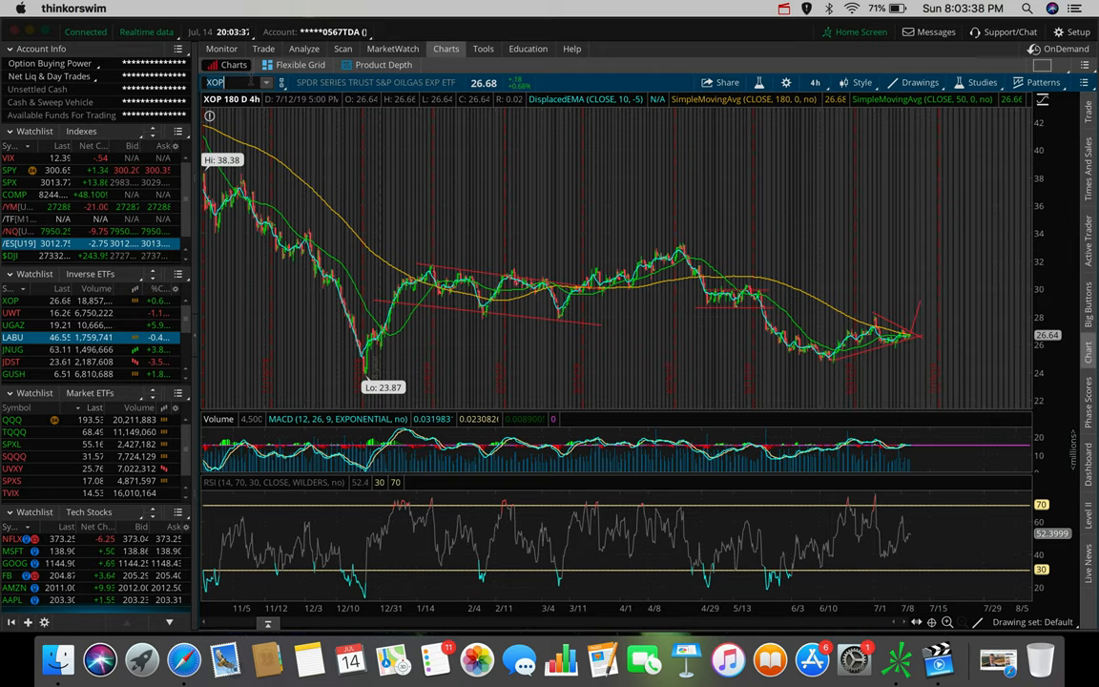
mouse_move(820, 267)
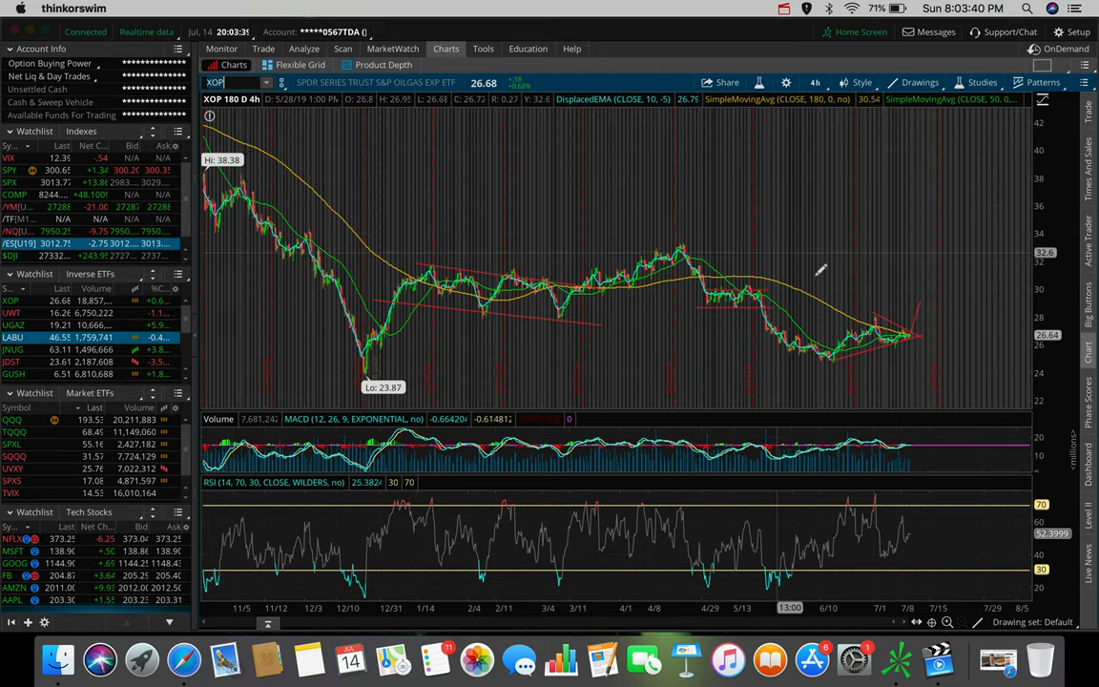
mouse_move(875, 290)
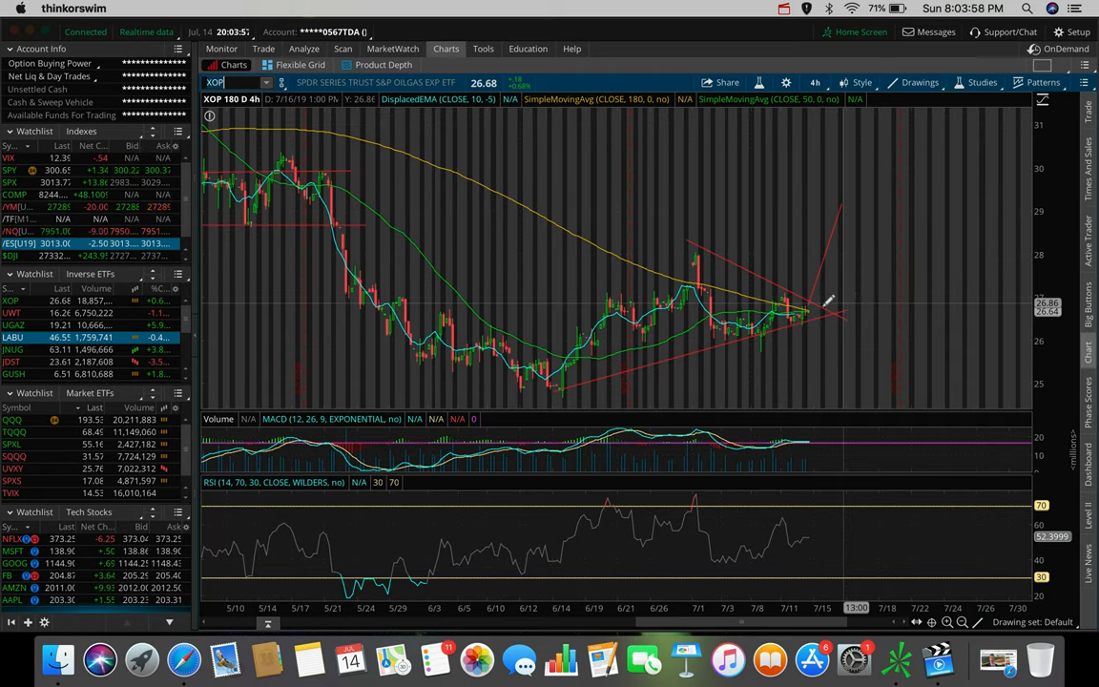
mouse_move(675, 271)
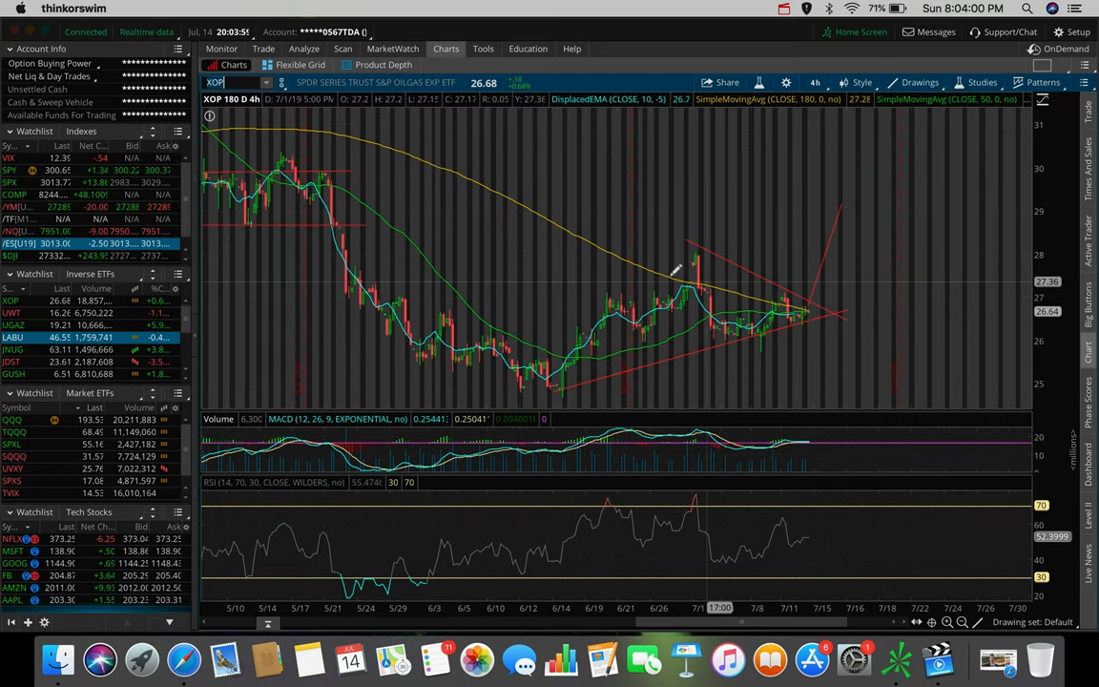
mouse_move(557, 386)
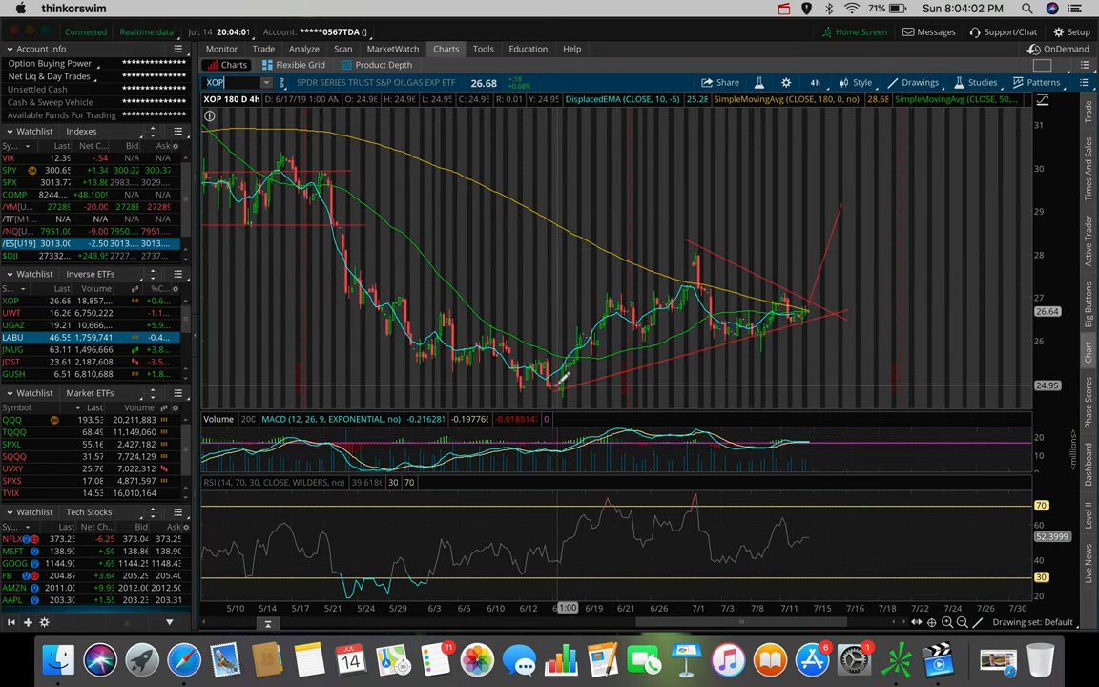
mouse_move(734, 315)
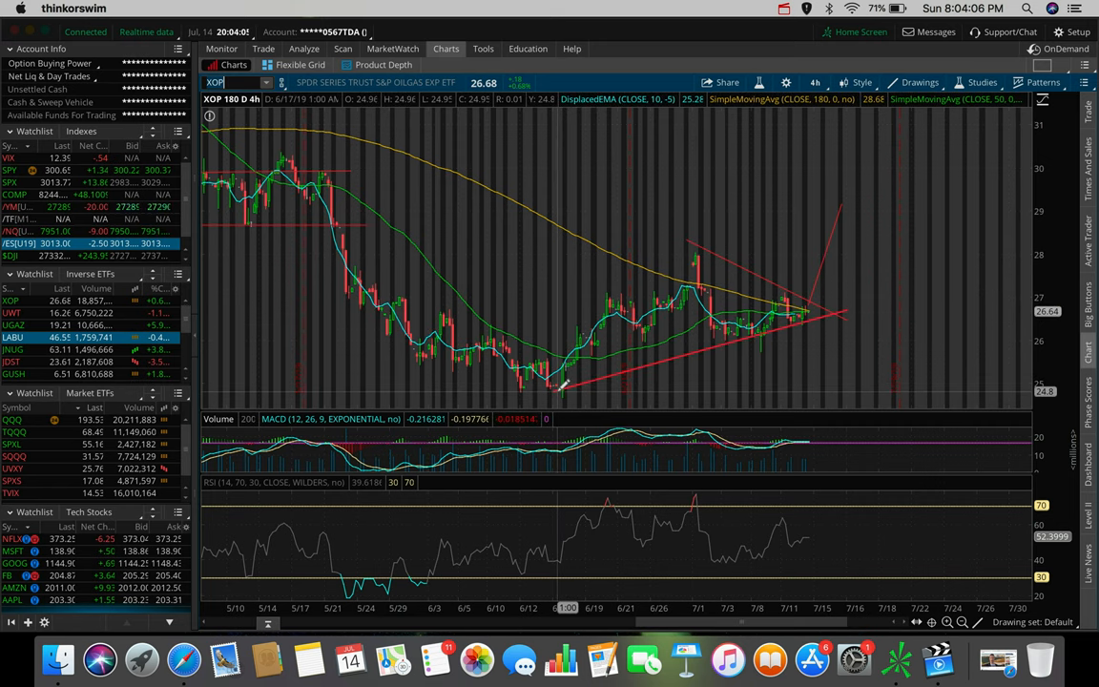
mouse_move(561, 386)
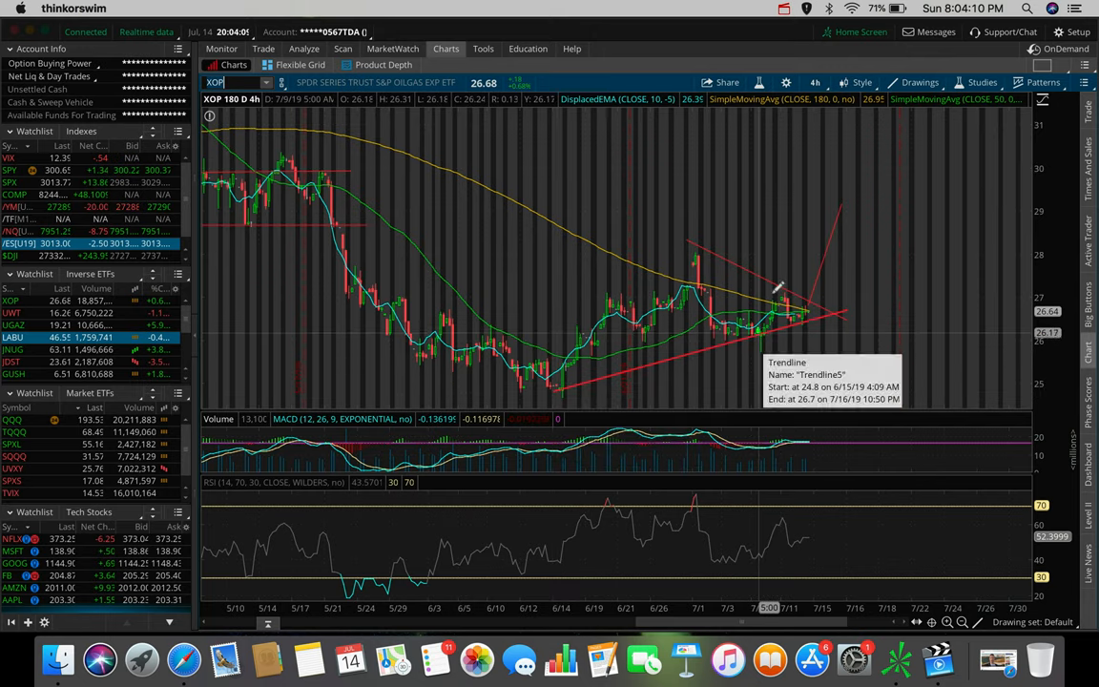
mouse_move(801, 305)
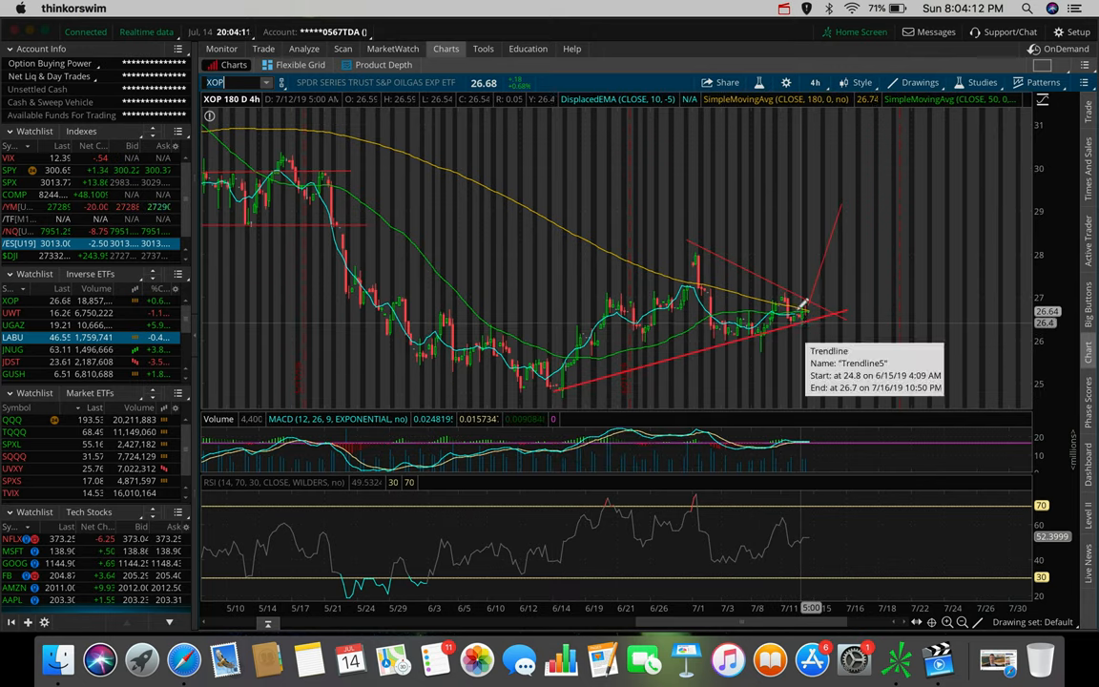
mouse_move(763, 267)
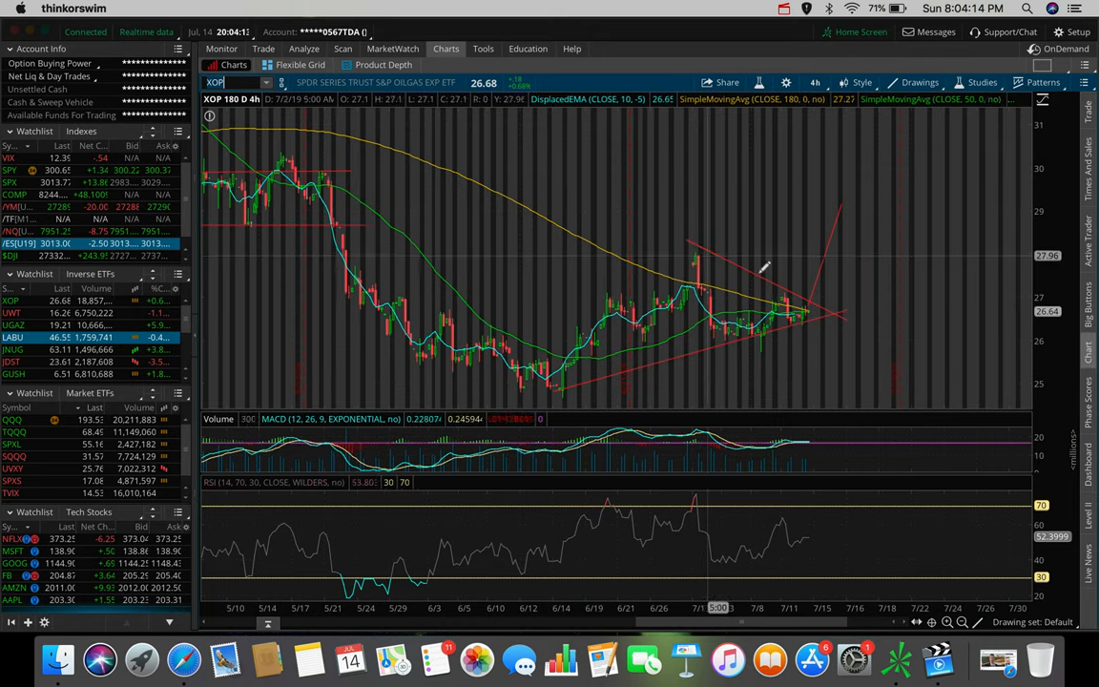
mouse_move(786, 290)
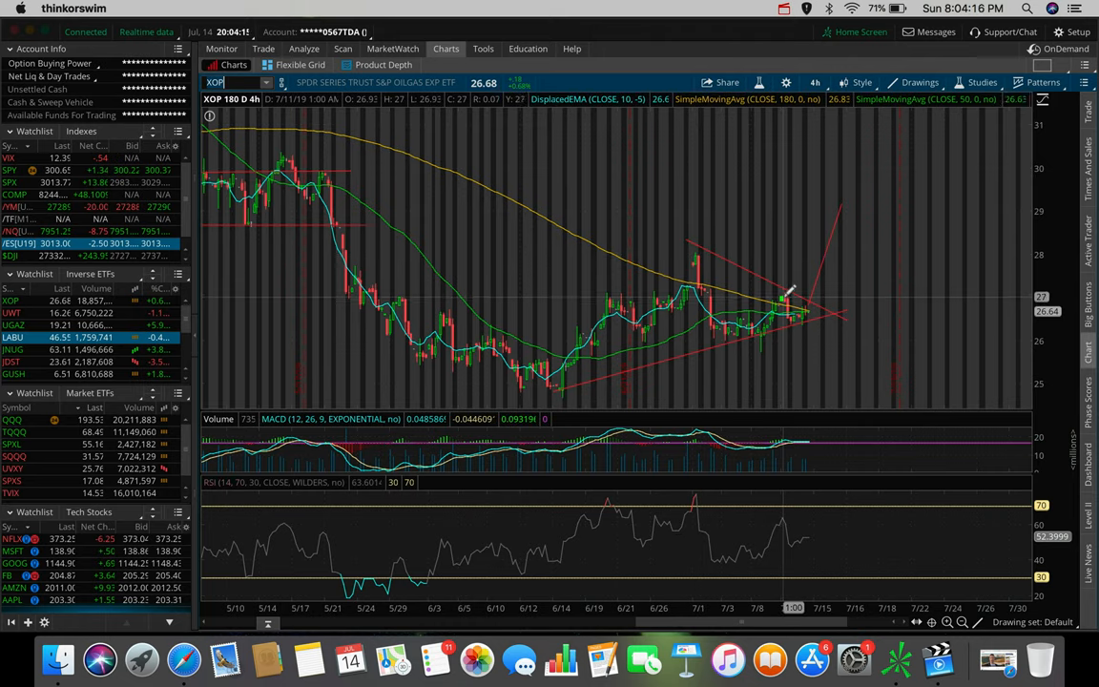
mouse_move(882, 324)
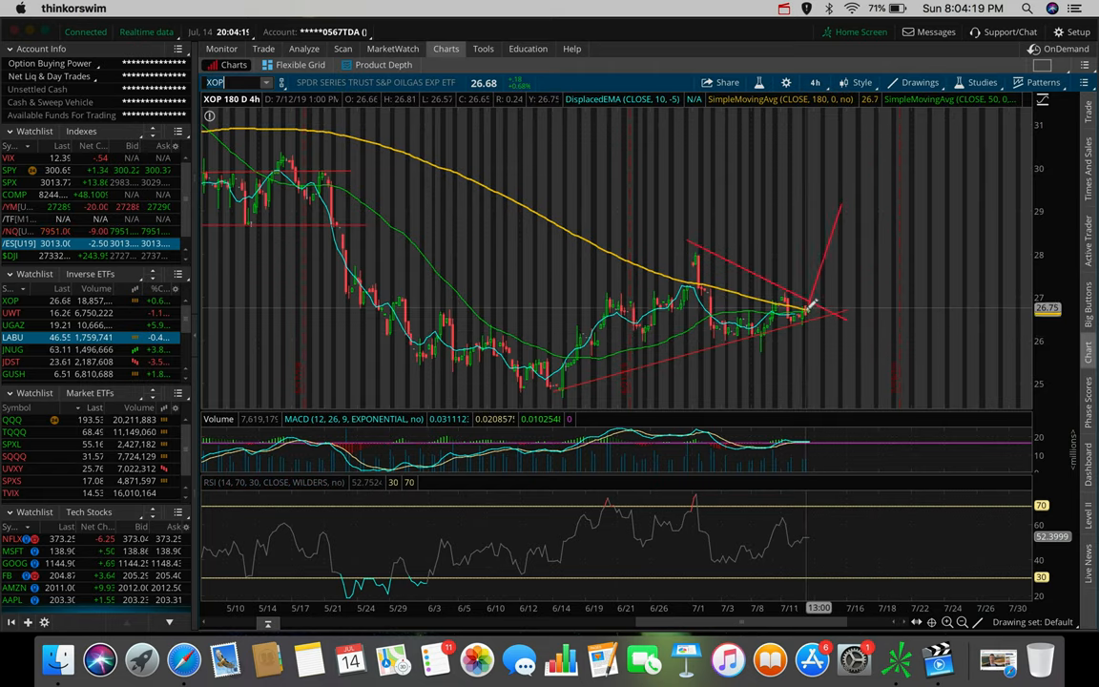
mouse_move(811, 307)
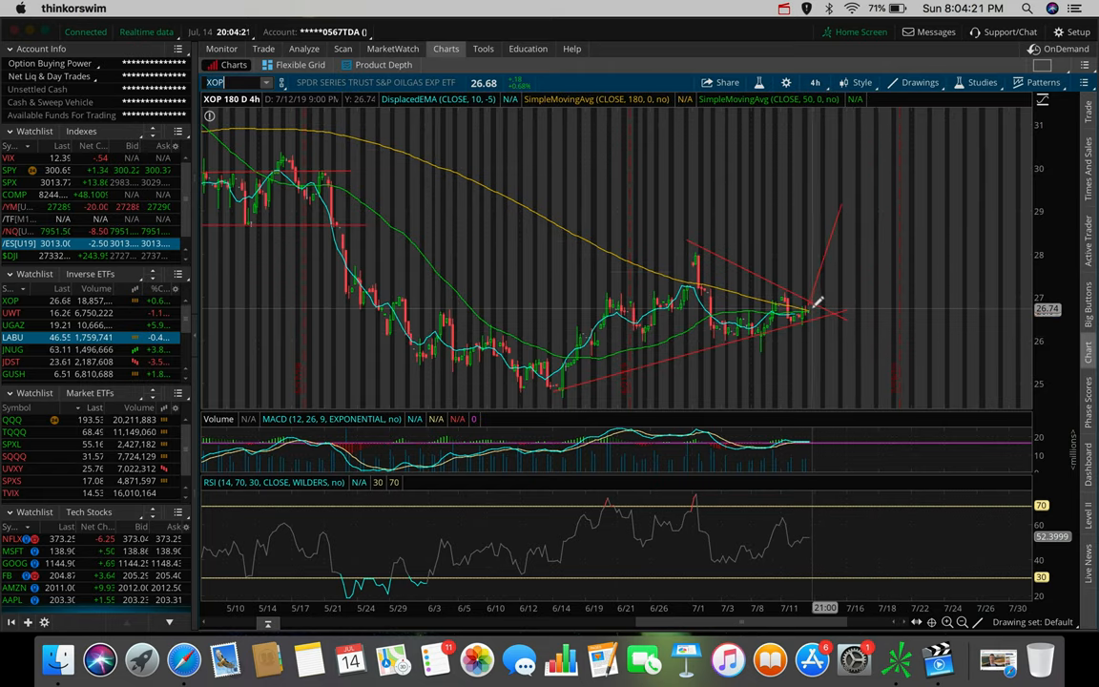
mouse_move(793, 286)
text(G)
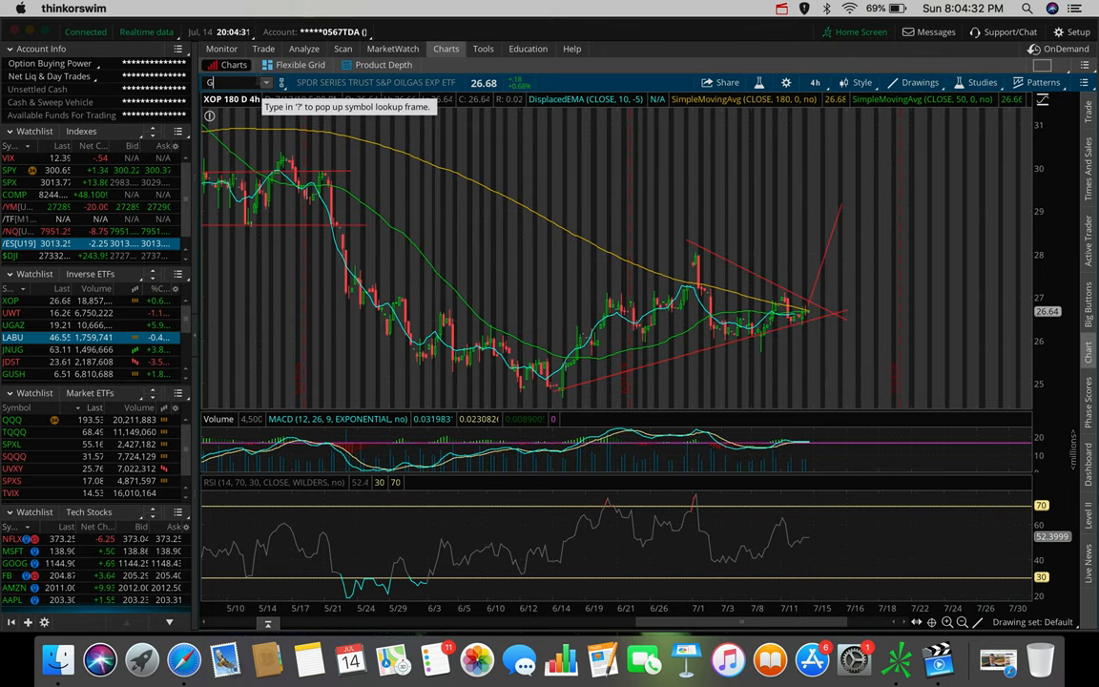
Enter the new symbol in the chart's symbol lookup to load the next oil and gas ETF.
text(USH)
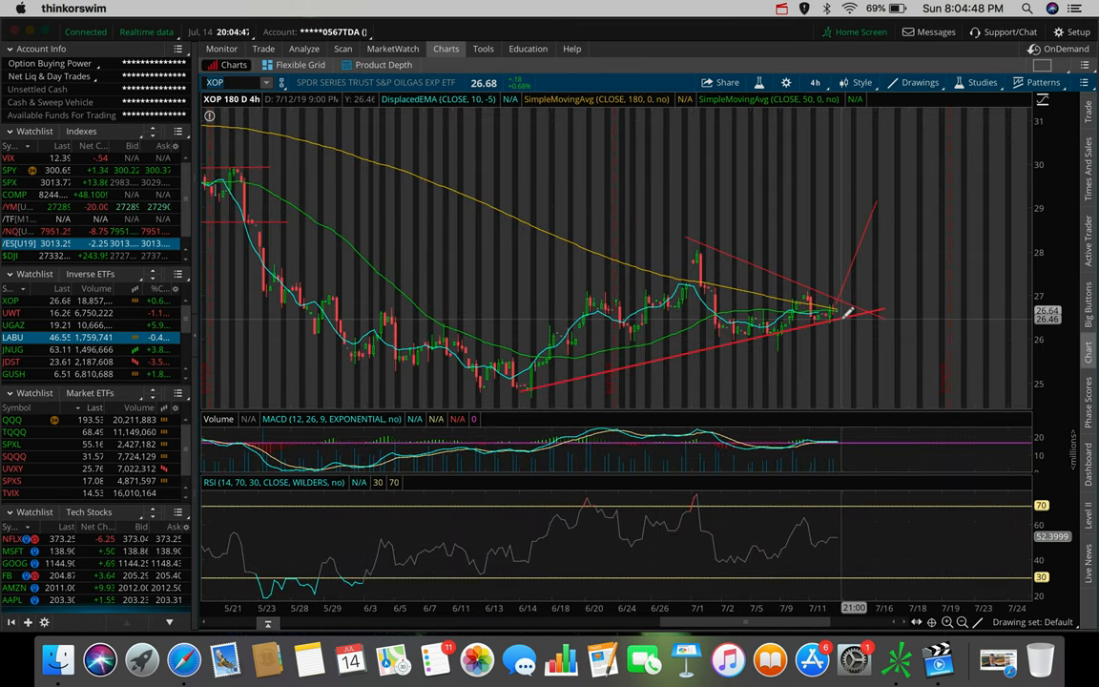
mouse_move(823, 263)
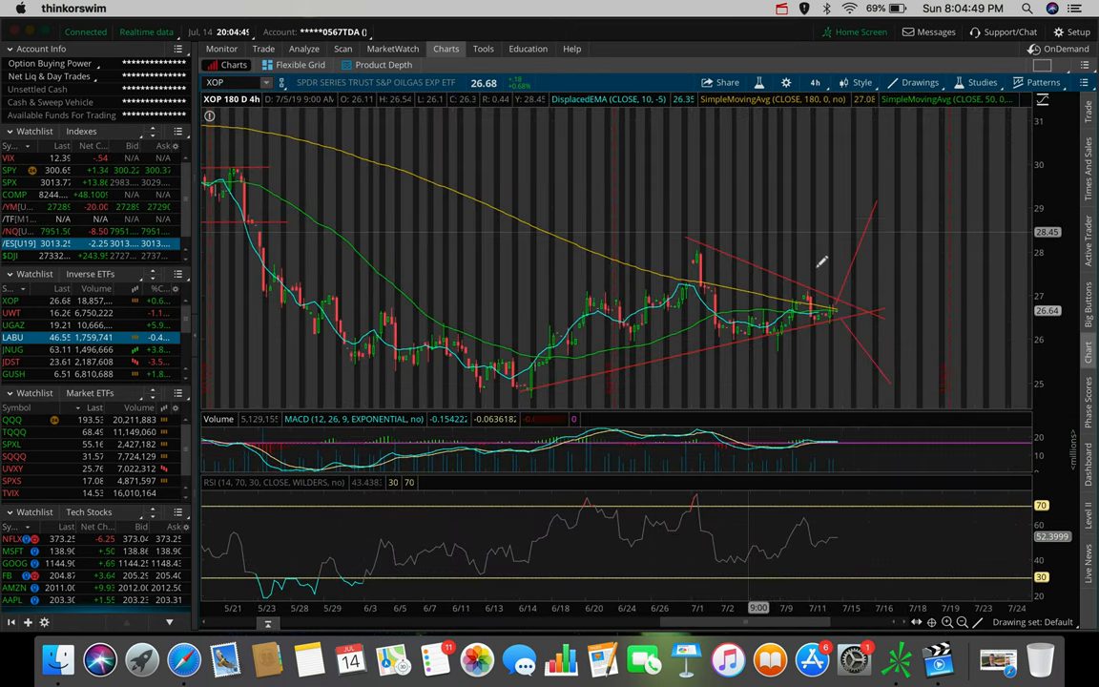
mouse_move(825, 260)
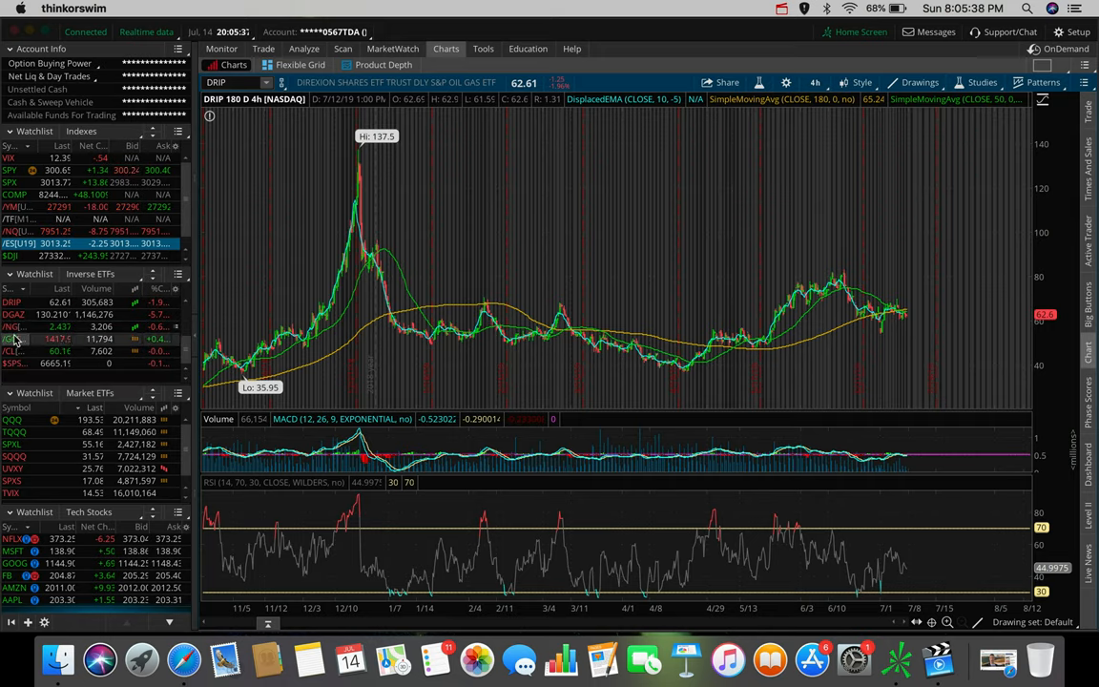
Chart crude oil futures (/CL) from the watchlist.
click(8, 351)
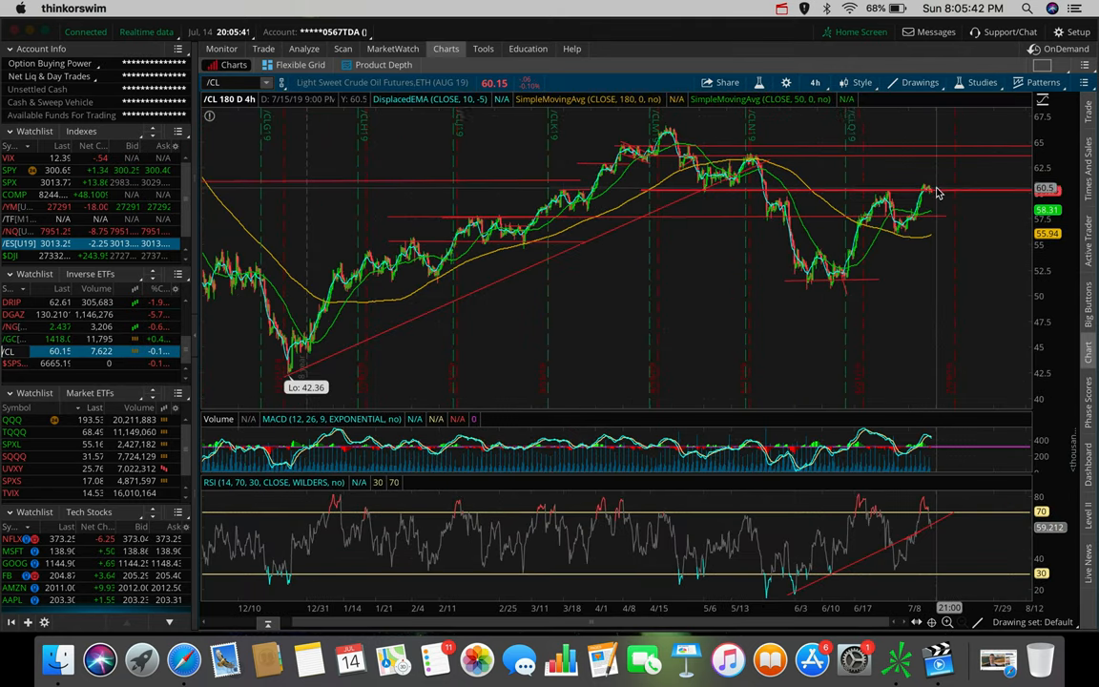
mouse_move(938, 195)
text(DWT)
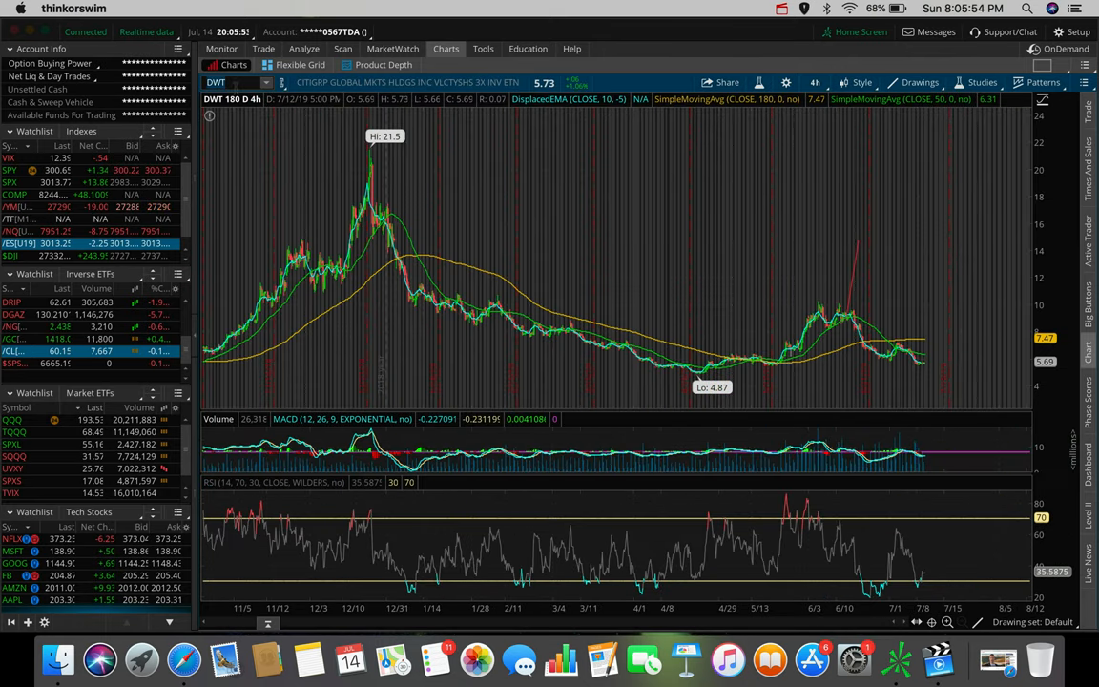
mouse_move(246, 99)
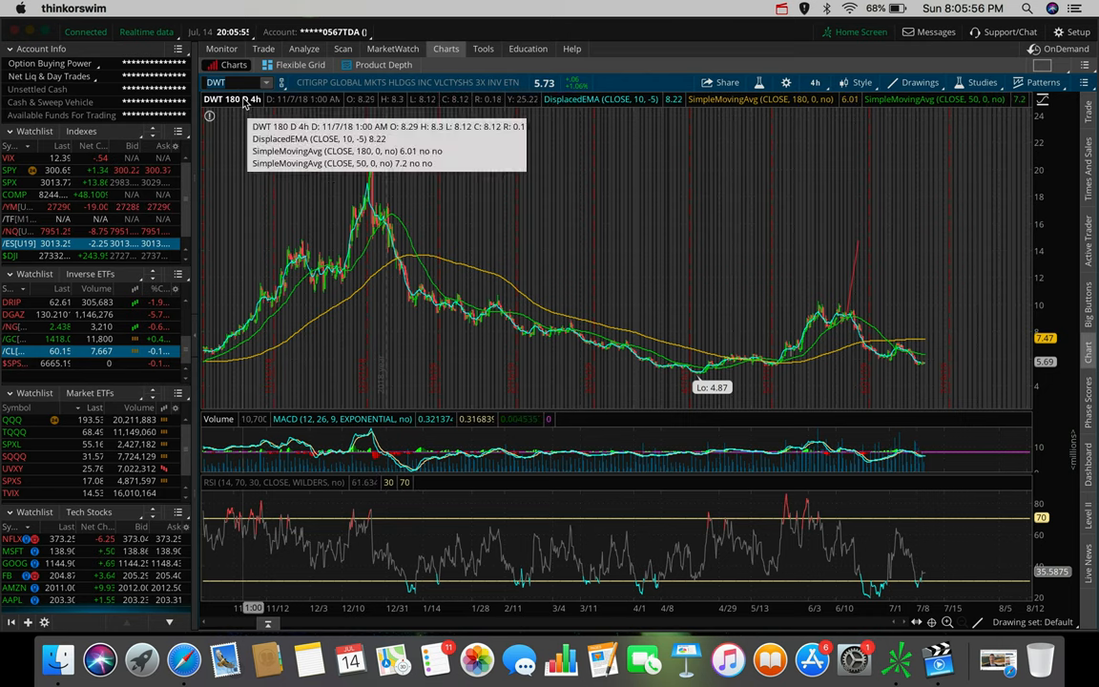
mouse_move(385, 135)
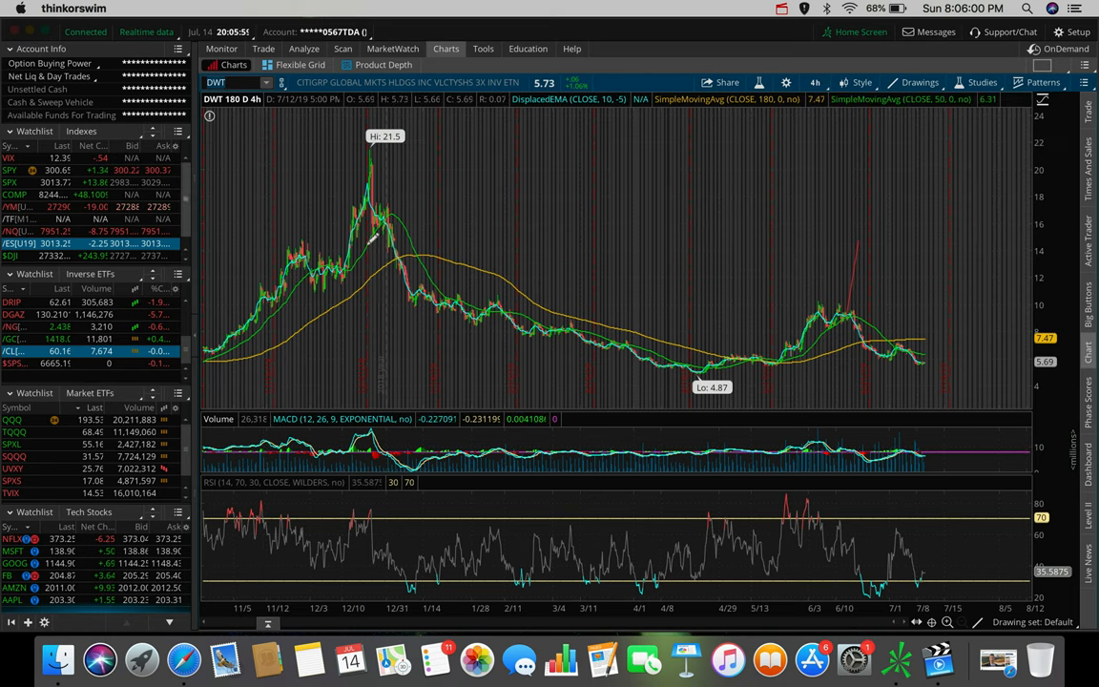
mouse_move(419, 259)
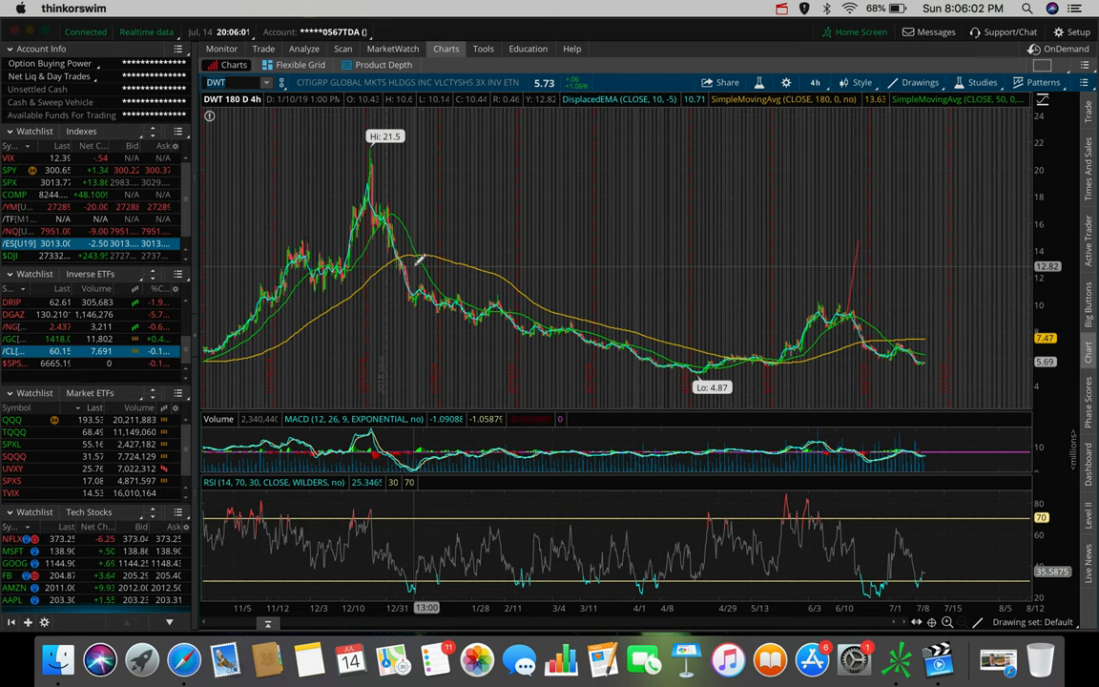